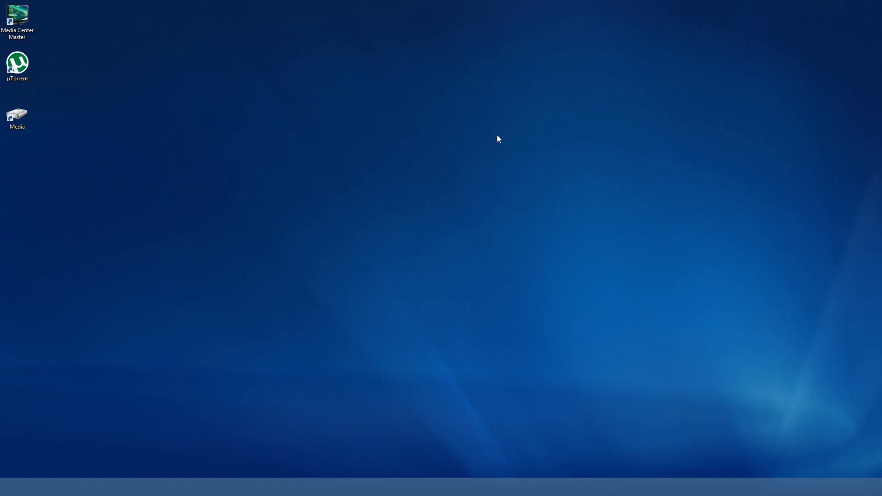
pyautogui.moveTo(224, 126)
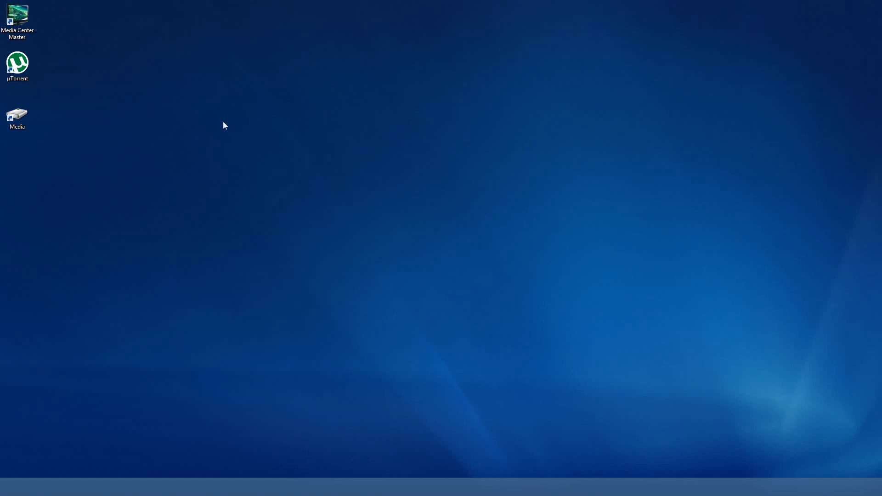
pyautogui.moveTo(186, 133)
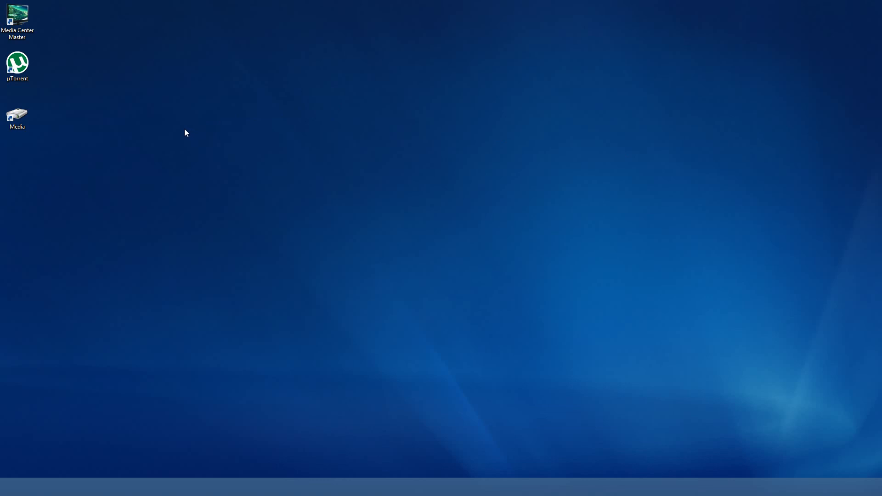
# Show the Data (M:) drive with Downloads and Media expanded in the folder tree.
pyautogui.click(17, 61)
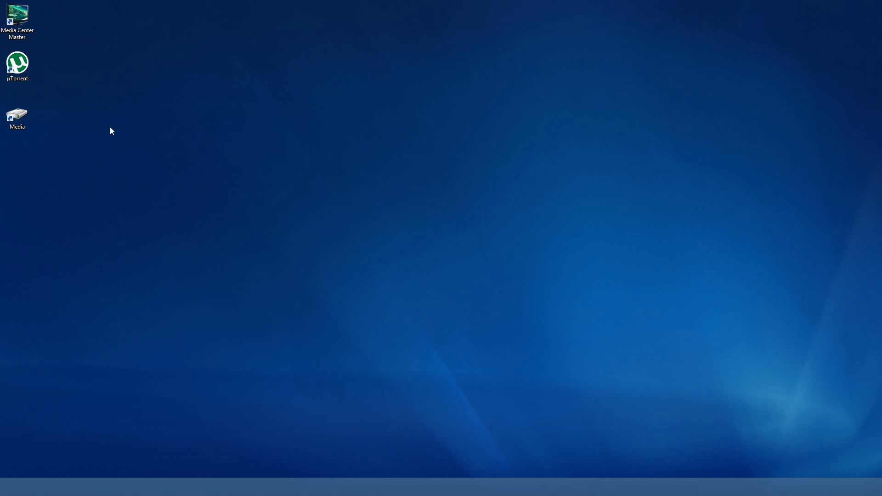
pyautogui.doubleClick(17, 115)
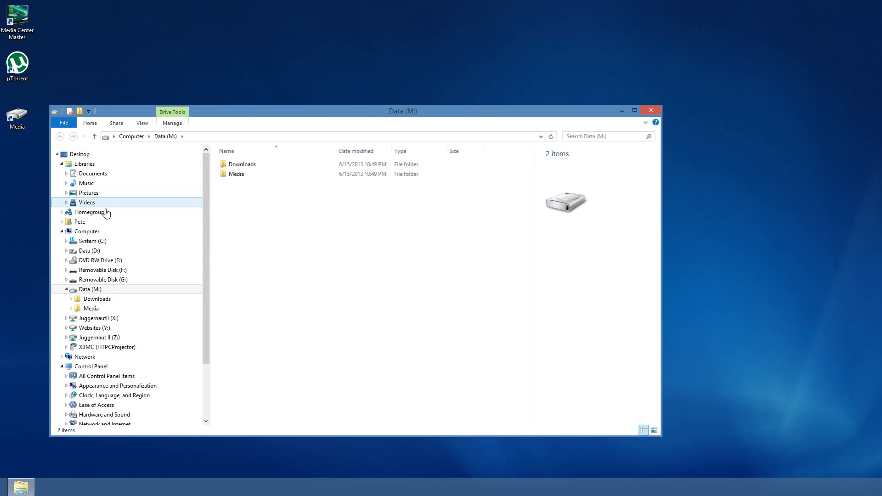
pyautogui.click(71, 309)
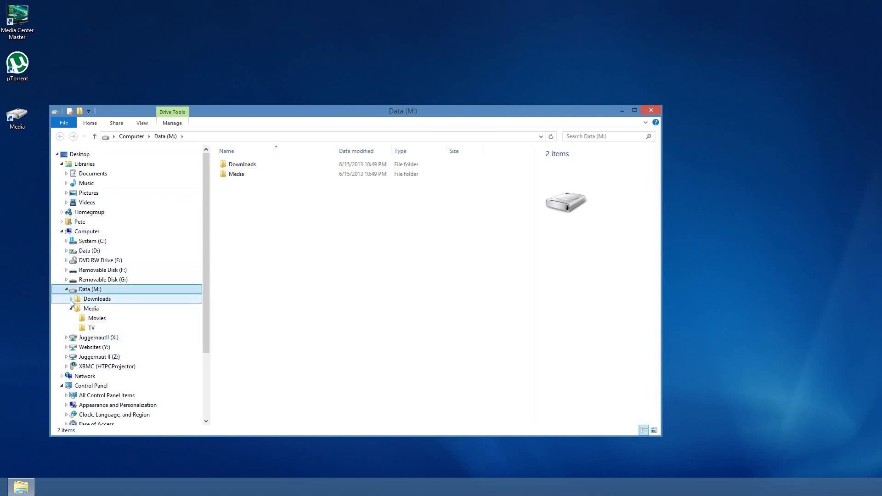
pyautogui.click(72, 298)
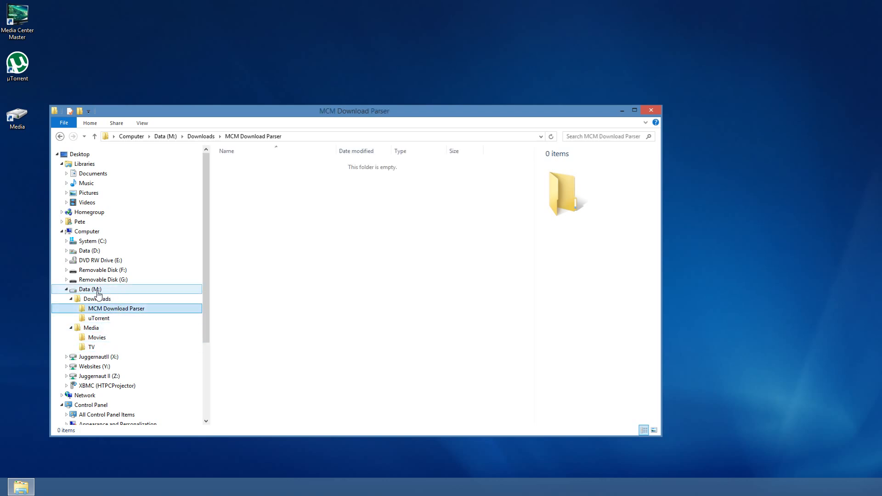
pyautogui.moveTo(129, 338)
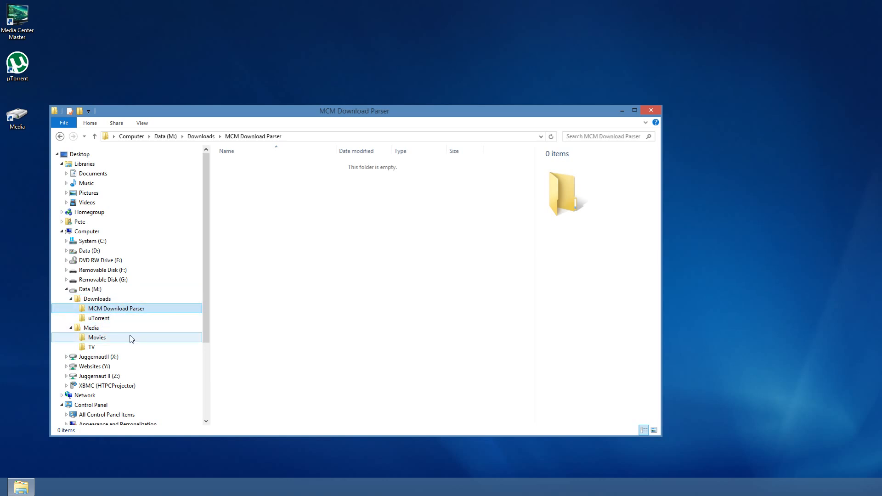
pyautogui.moveTo(99, 317)
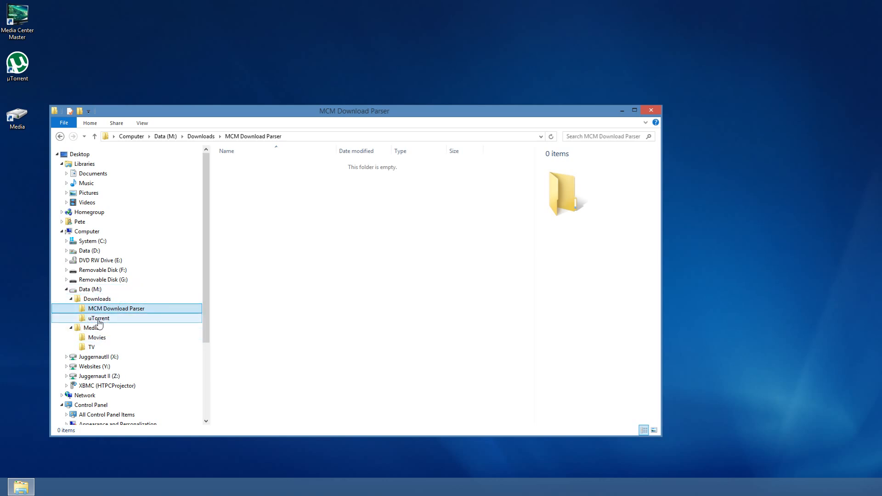
# Look inside the uTorrent, Movies and TV folders, then return to the drive root.
pyautogui.click(99, 318)
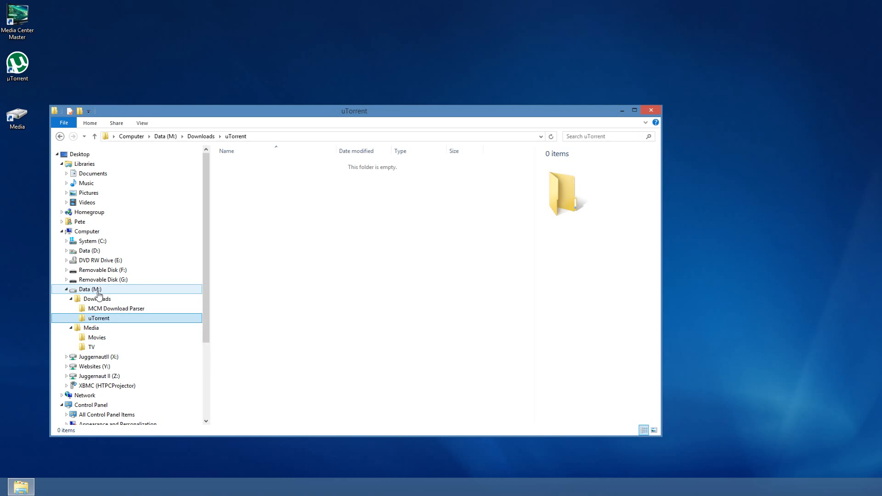
pyautogui.moveTo(288, 201)
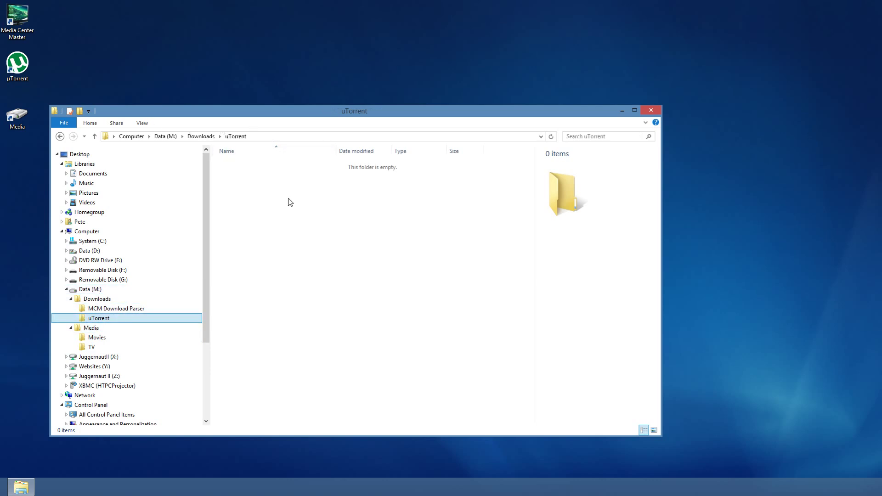
pyautogui.moveTo(91, 328)
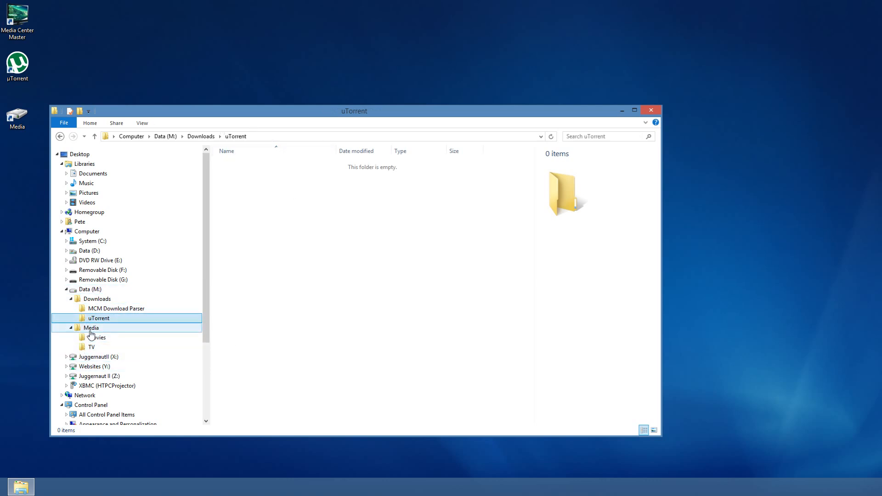
pyautogui.click(91, 327)
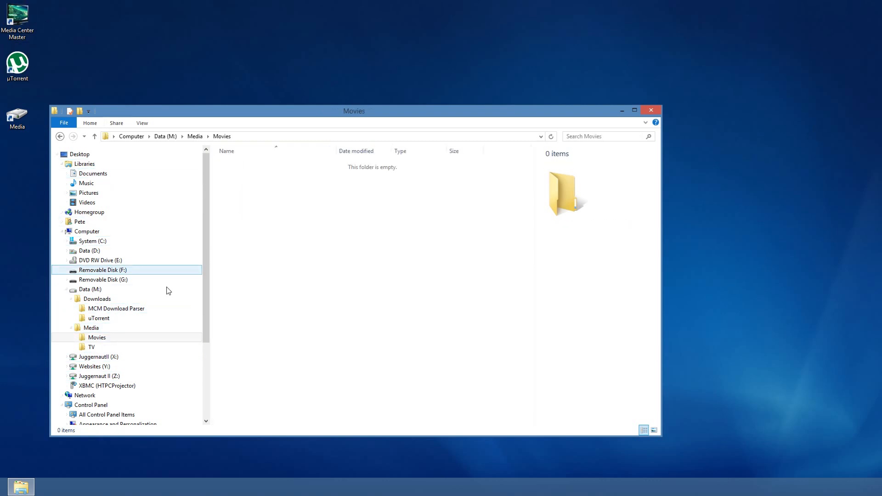
pyautogui.click(91, 347)
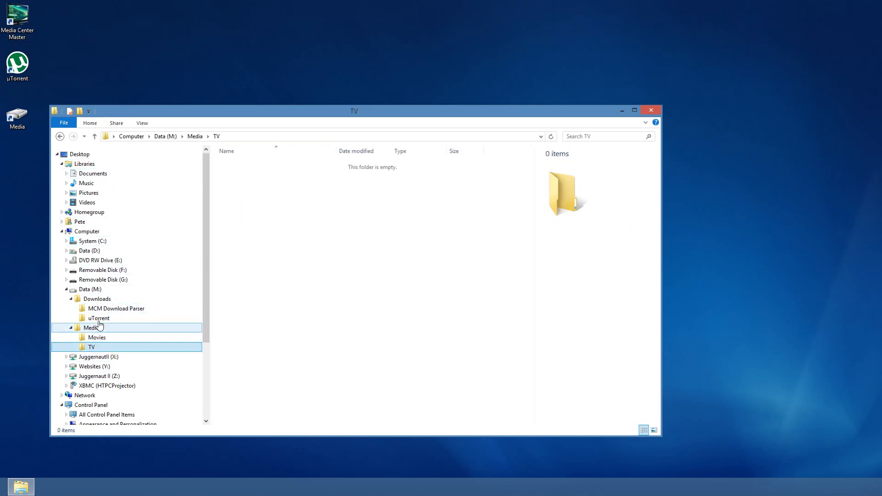
pyautogui.click(89, 288)
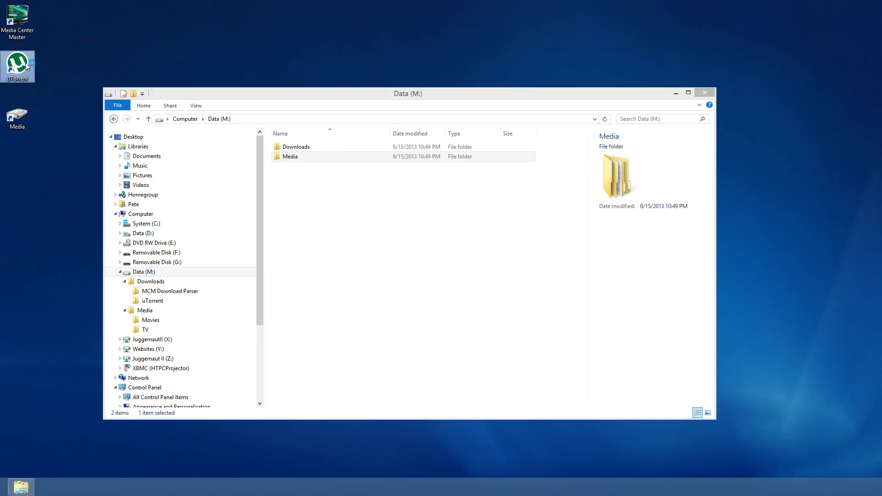
# Launch uTorrent and reach the Directories page of its Preferences.
pyautogui.doubleClick(18, 66)
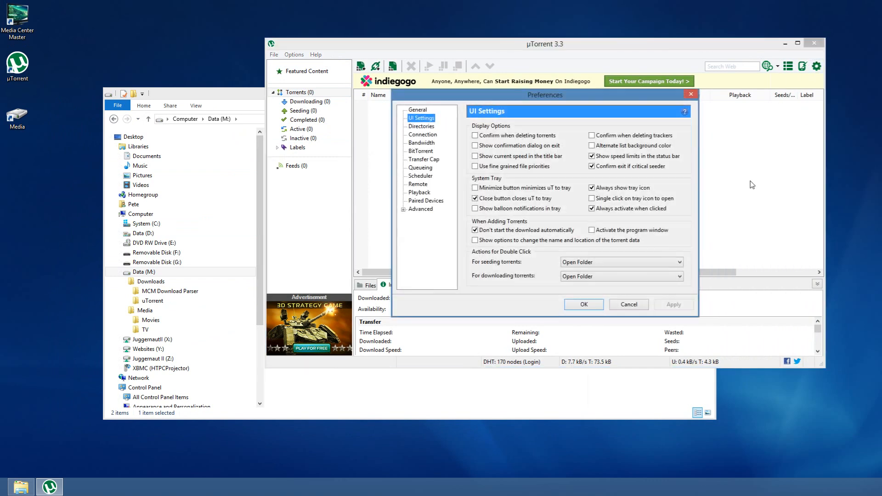
pyautogui.click(417, 109)
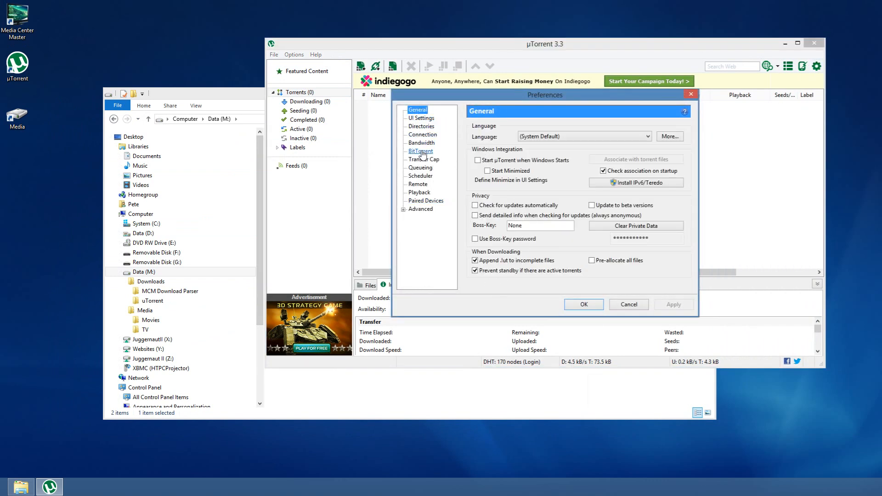
pyautogui.click(423, 134)
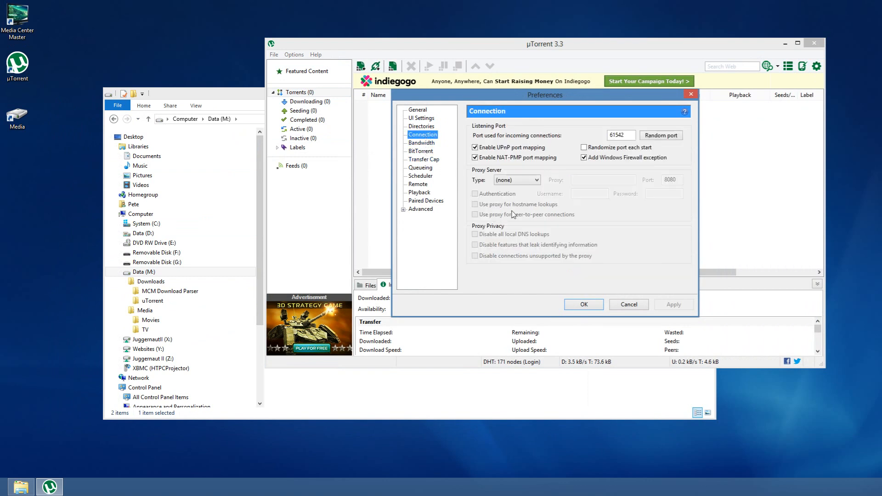
pyautogui.moveTo(505, 197)
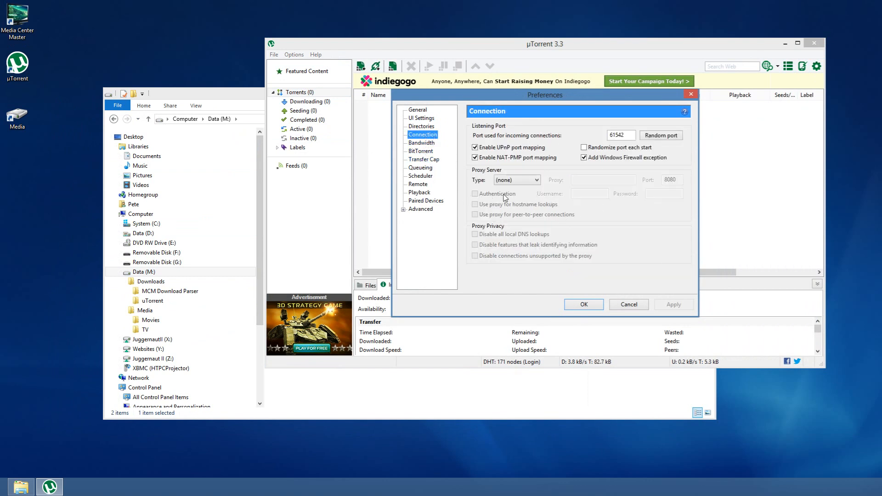
pyautogui.moveTo(442, 101)
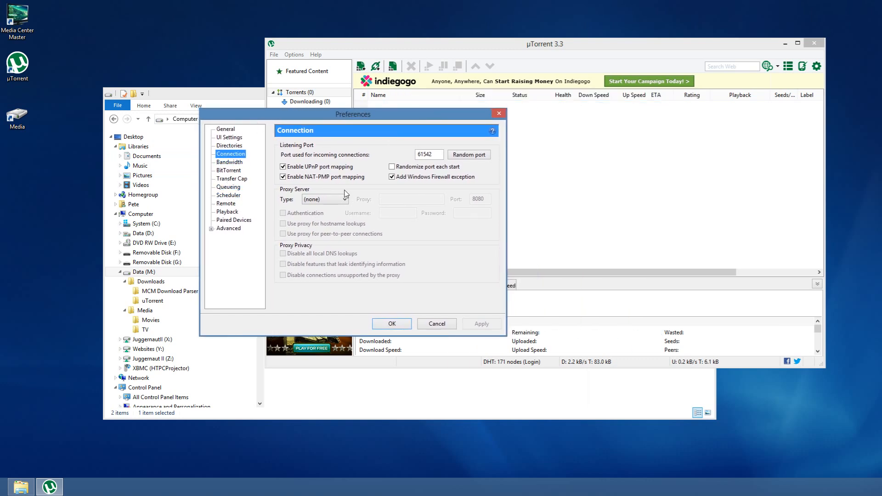
pyautogui.click(230, 145)
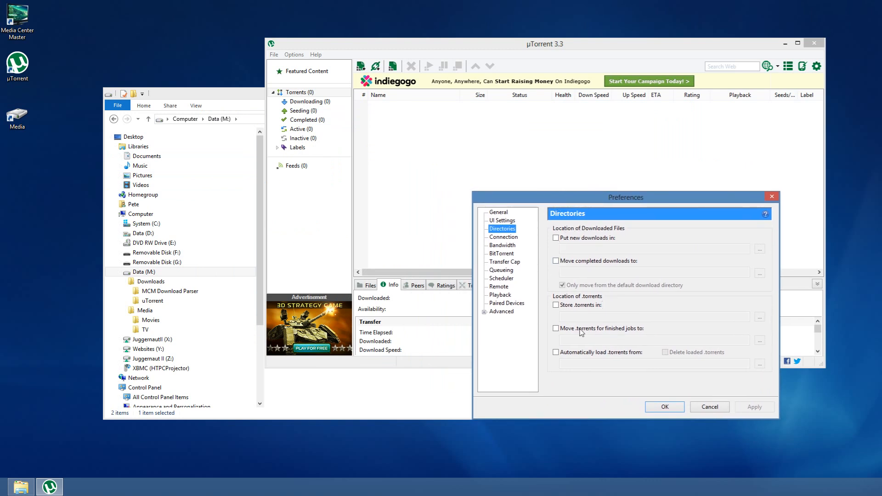
pyautogui.moveTo(579, 255)
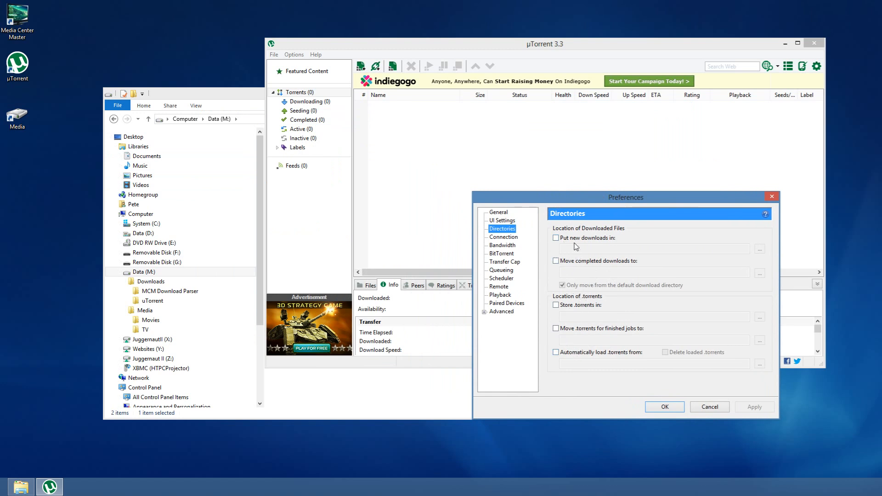
pyautogui.click(555, 237)
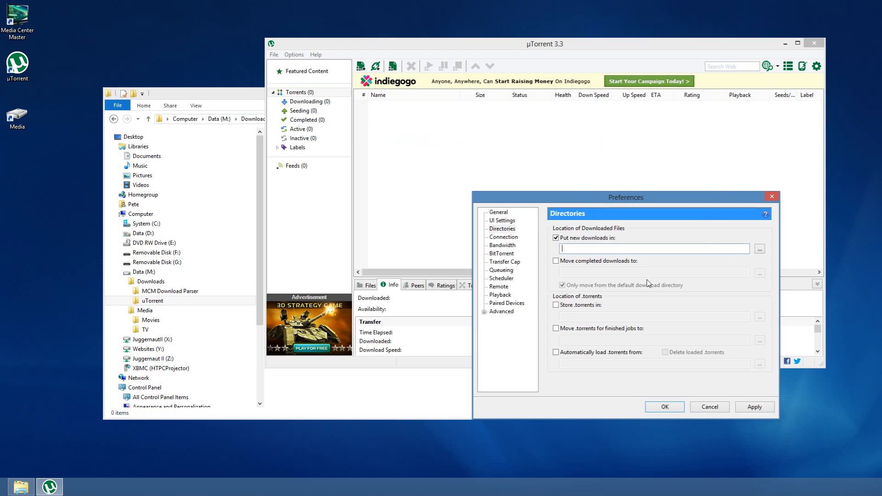
pyautogui.write('M:\\Downloads\\uTorrent')
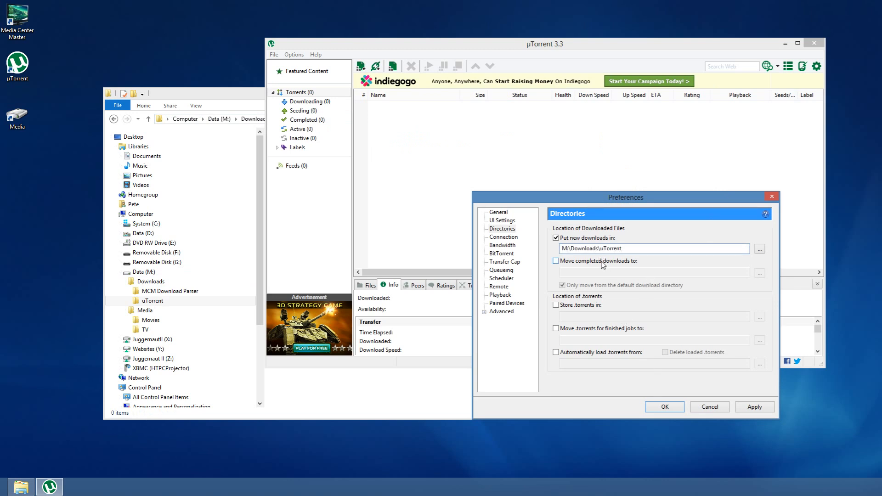
pyautogui.click(170, 291)
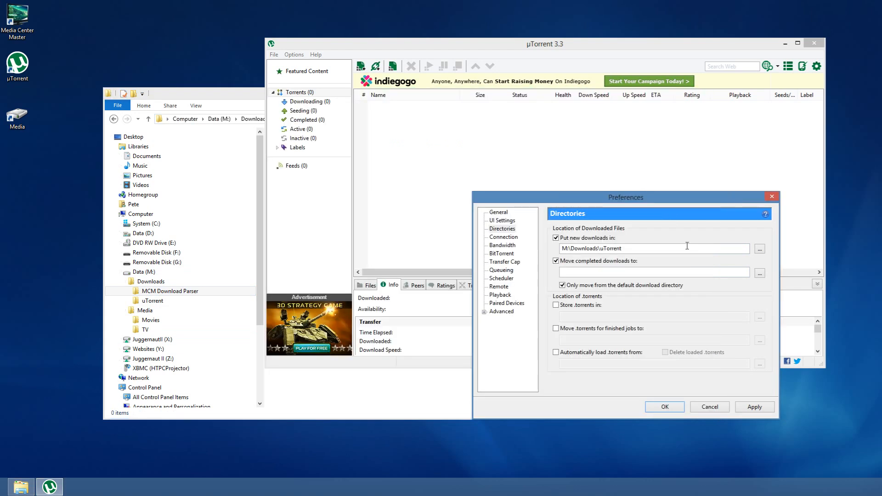
pyautogui.write('M:\\Downloads\\MCM Download Parser')
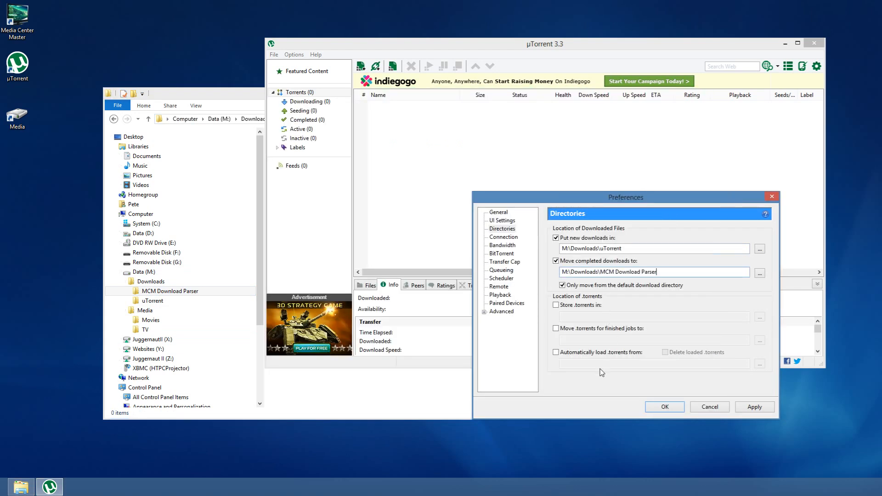
pyautogui.moveTo(485, 230)
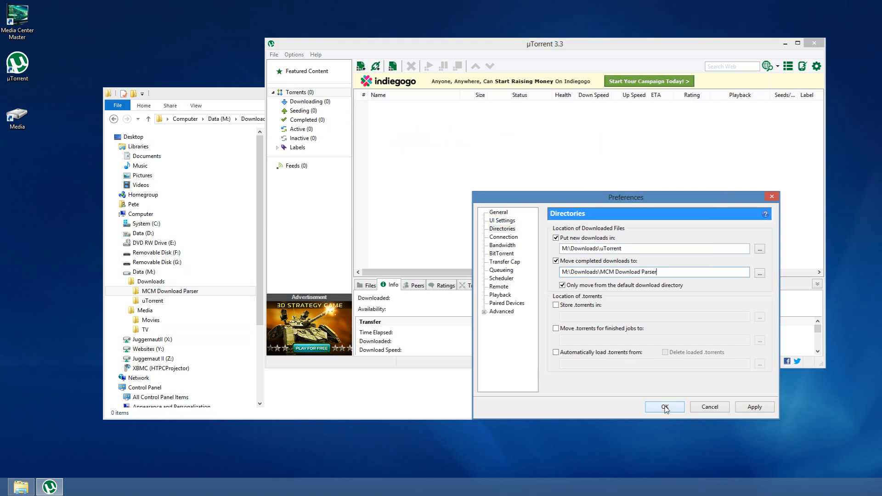
pyautogui.click(664, 407)
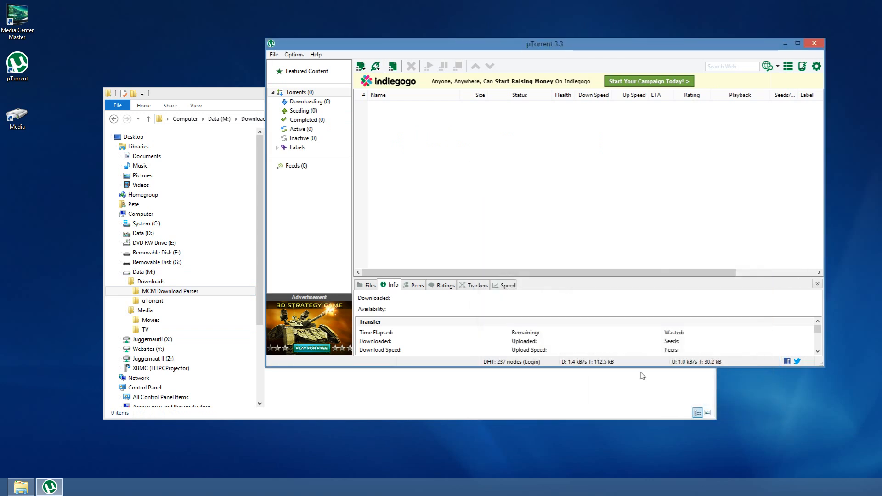
pyautogui.moveTo(522, 218)
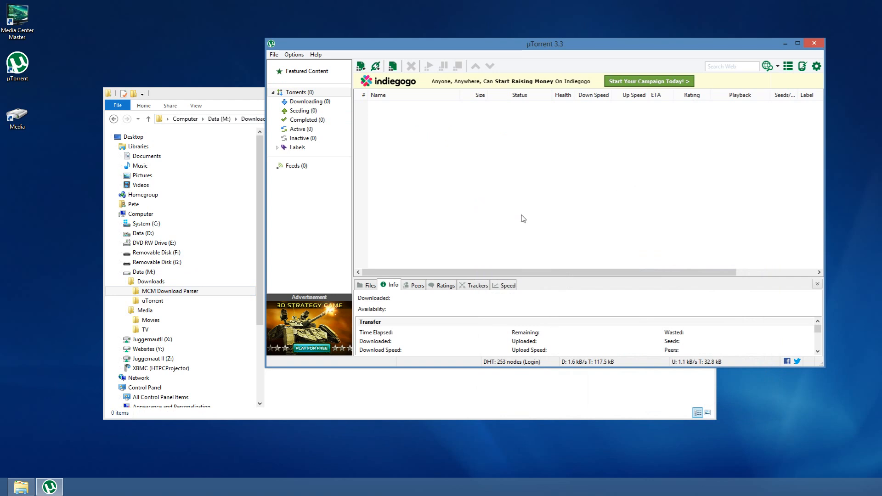
pyautogui.moveTo(489, 163)
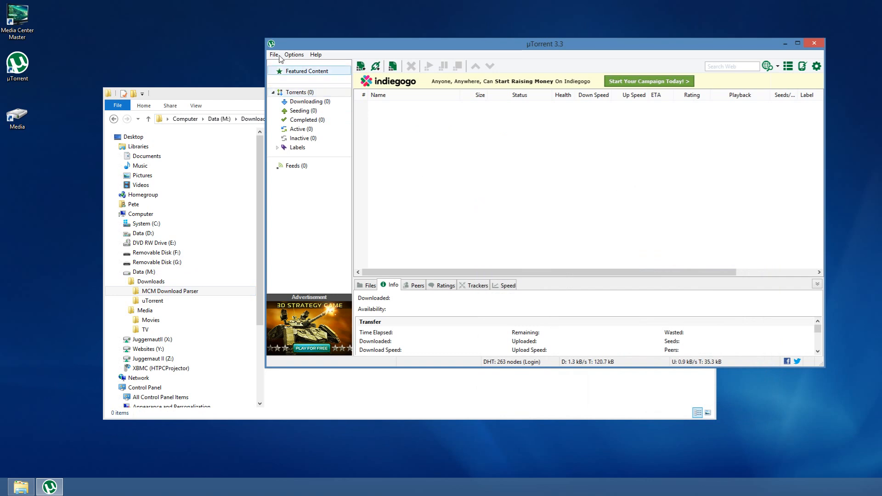
# Filter the Advanced settings by 'read' and set bt.read_only_on_complete to false.
pyautogui.click(293, 55)
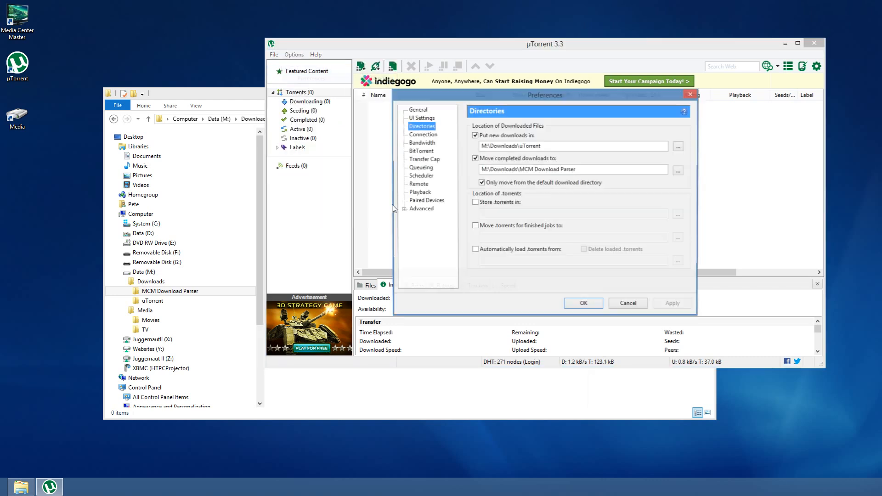
pyautogui.click(420, 208)
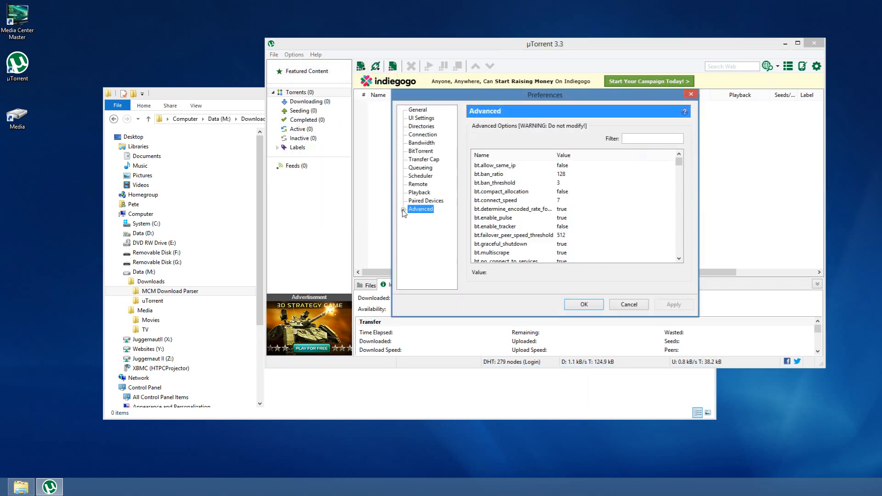
pyautogui.click(403, 208)
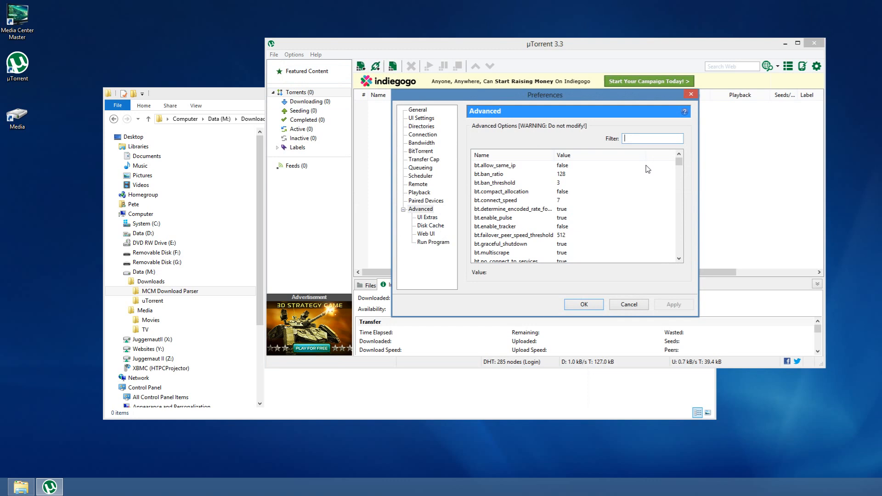
pyautogui.moveTo(562, 130)
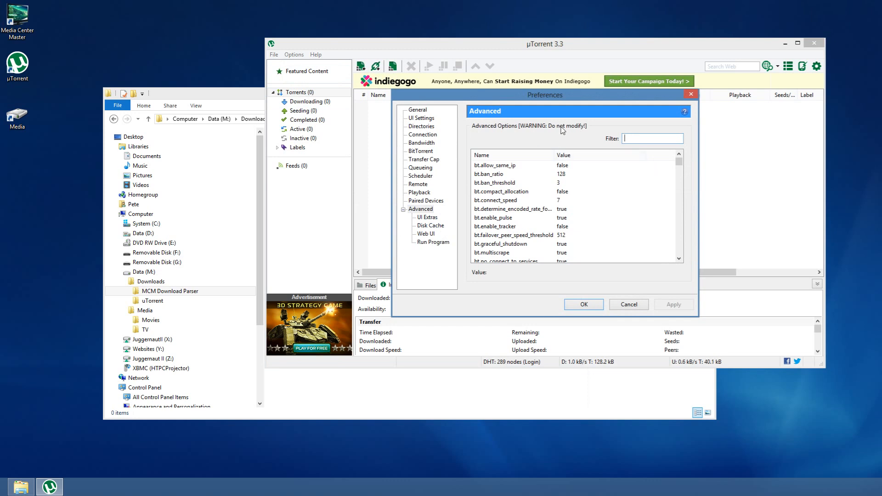
pyautogui.moveTo(637, 162)
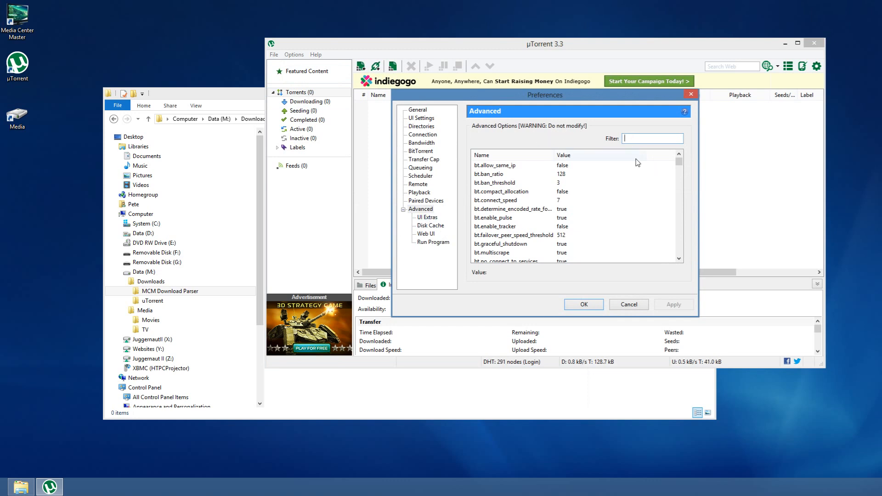
pyautogui.write('r')
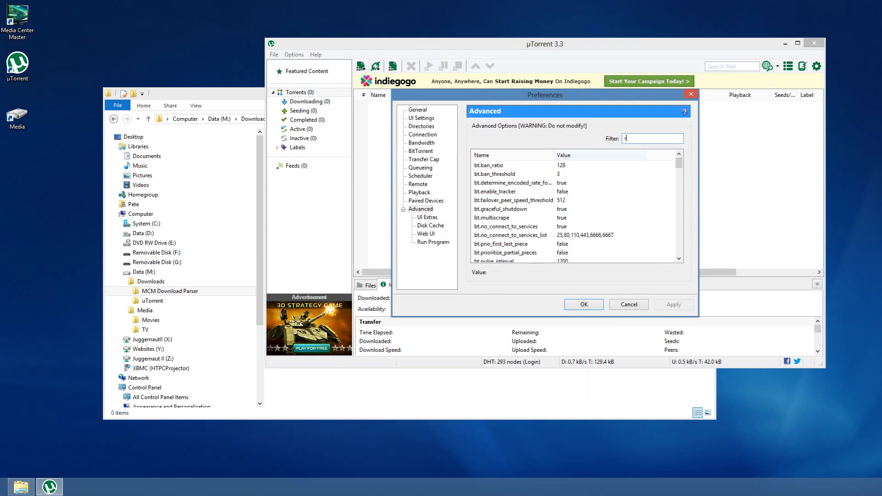
pyautogui.write('ead')
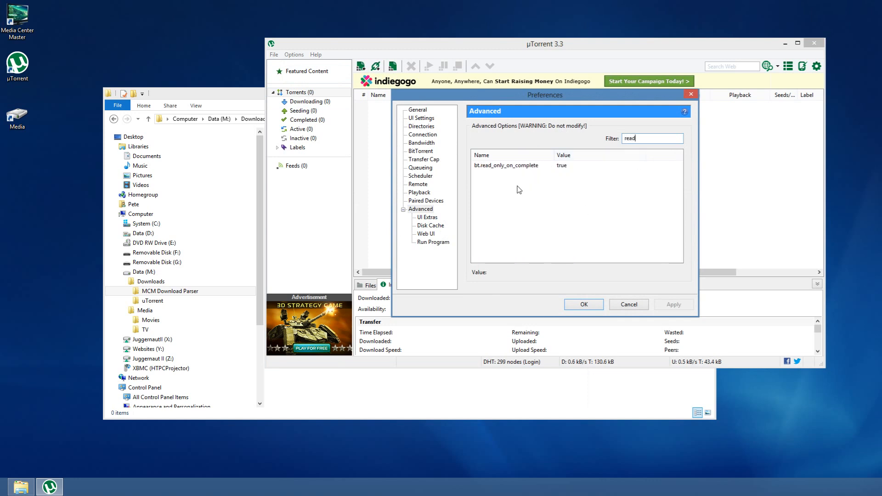
pyautogui.click(506, 164)
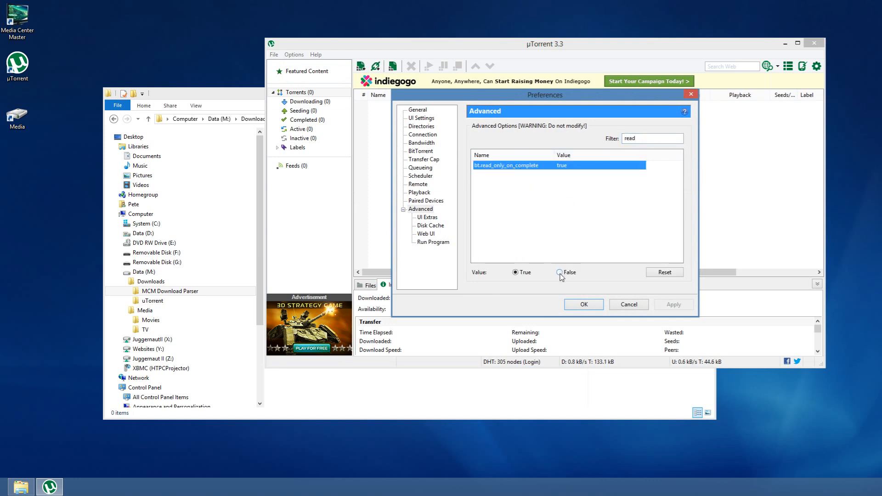
pyautogui.click(561, 272)
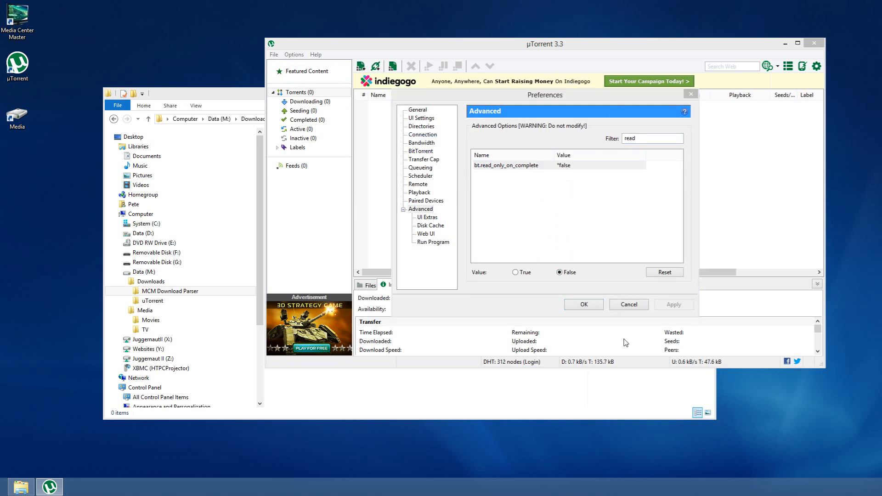
pyautogui.moveTo(583, 304)
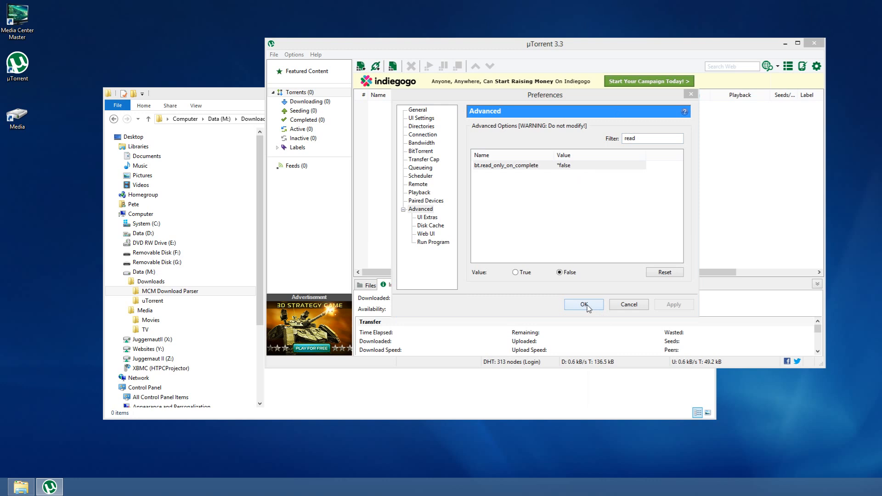
pyautogui.moveTo(453, 90)
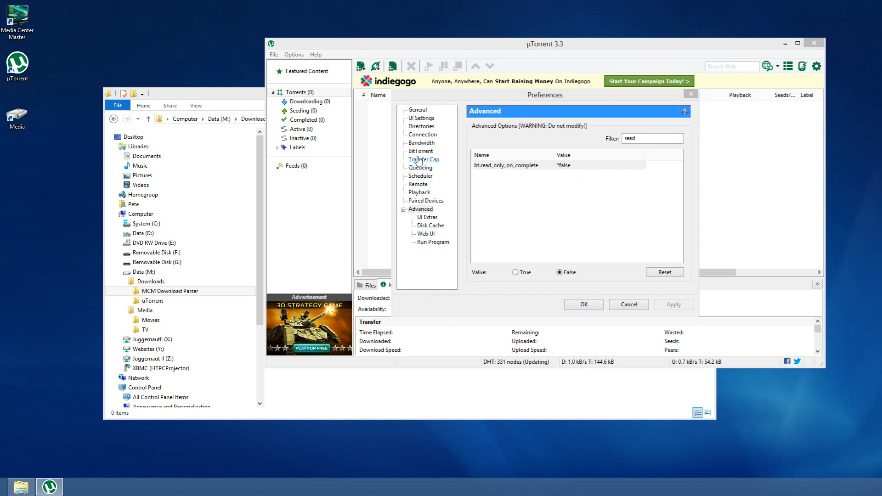
# Enable the Web UI with username mcm and a short password.
pyautogui.click(426, 233)
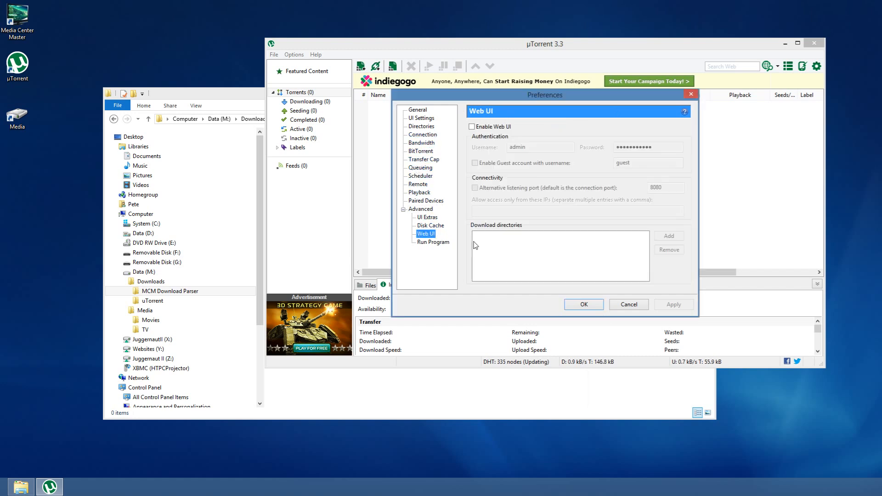
pyautogui.click(472, 126)
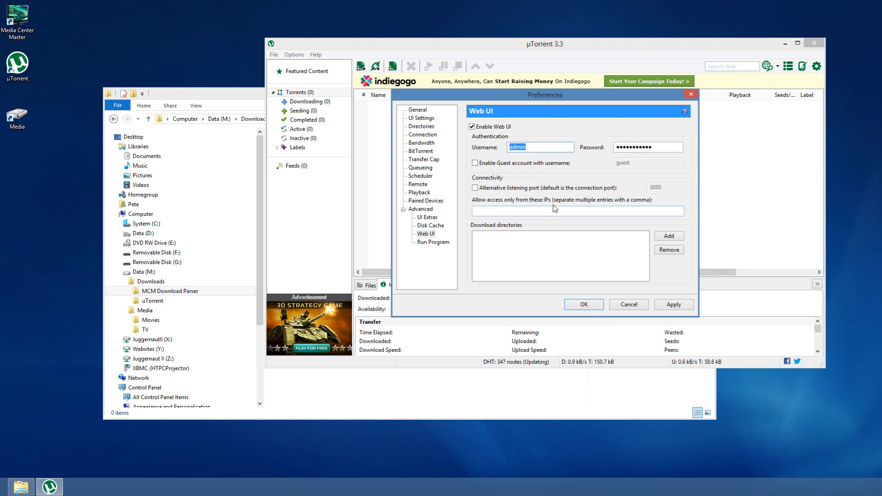
pyautogui.write('mcm')
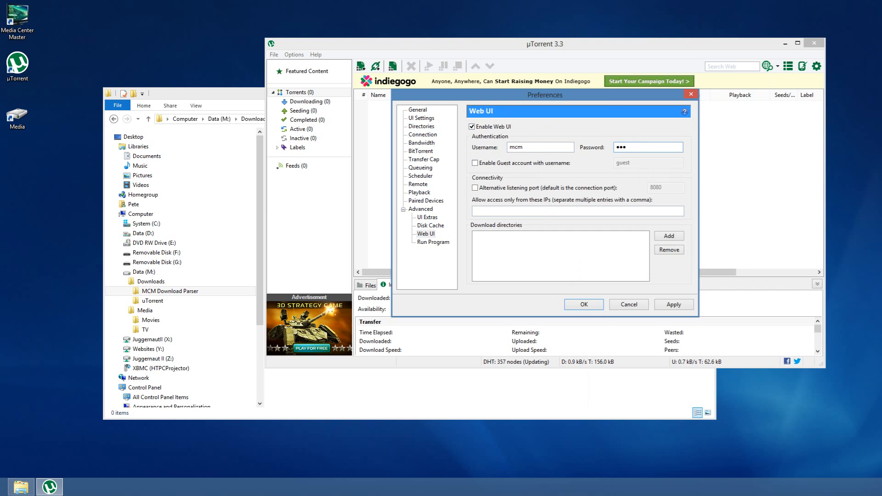
pyautogui.moveTo(549, 201)
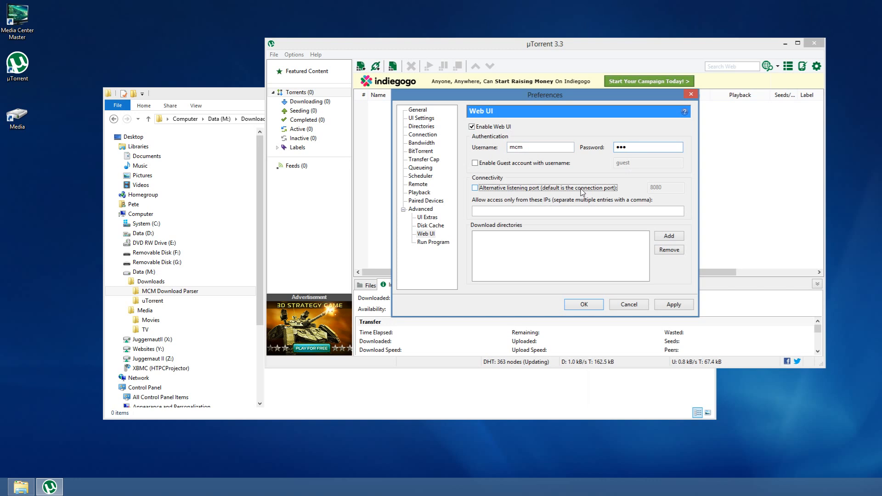
# Set the Web UI alternative listening port to 999.
pyautogui.click(475, 188)
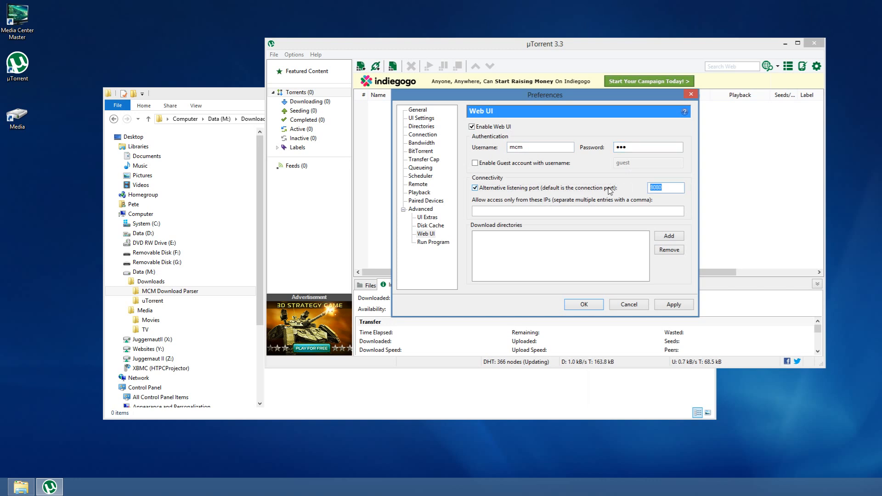
pyautogui.write('999')
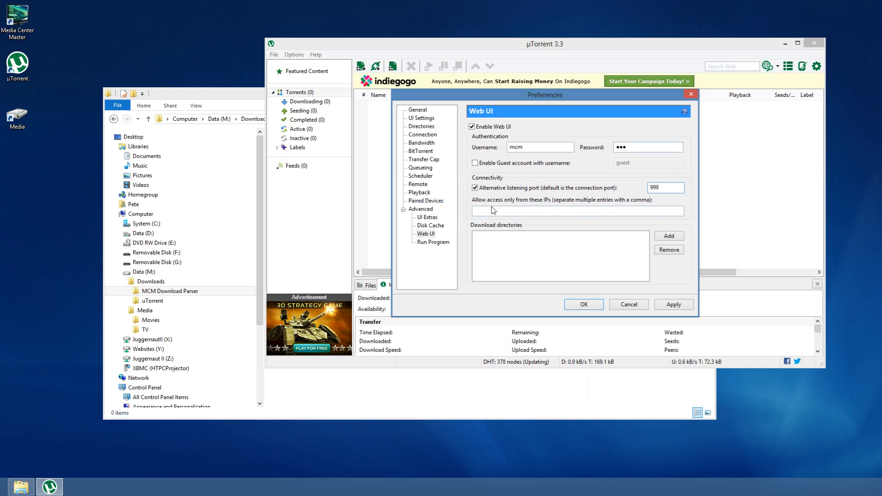
pyautogui.click(562, 211)
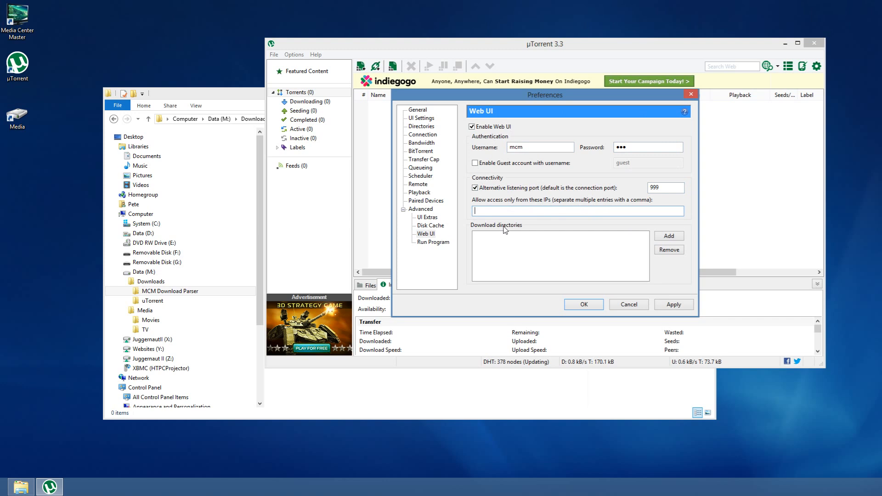
pyautogui.moveTo(583, 244)
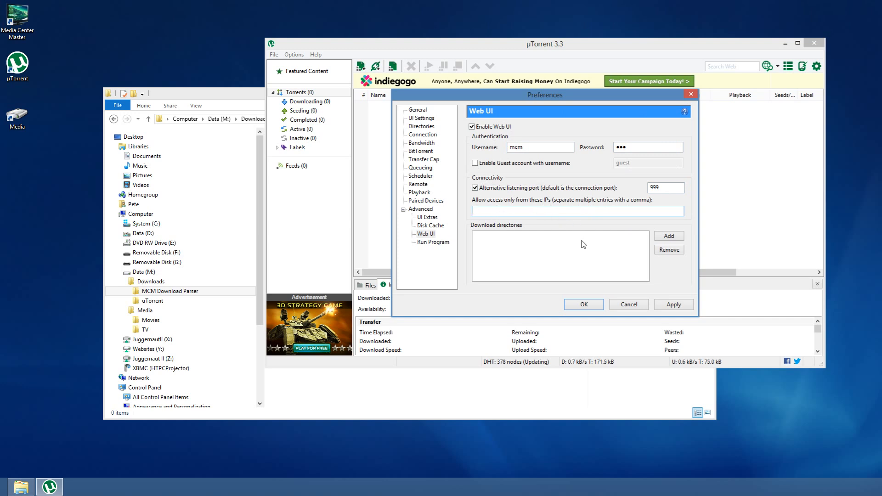
pyautogui.moveTo(514, 263)
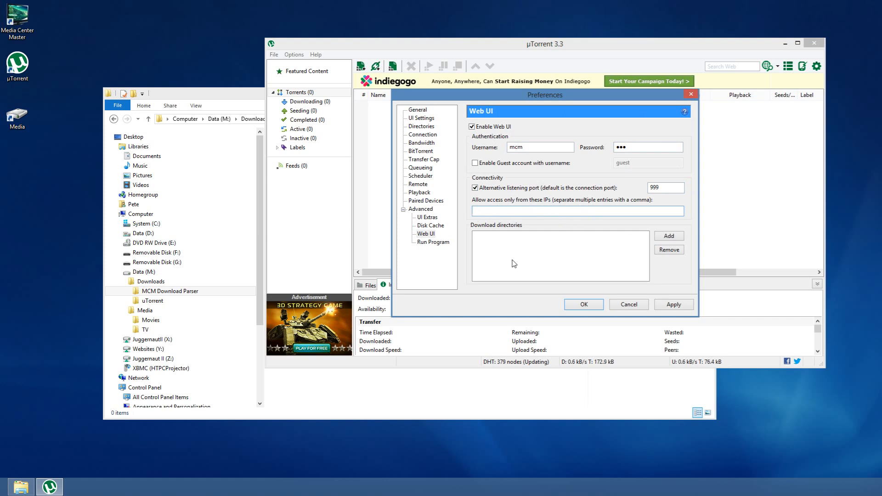
pyautogui.click(577, 211)
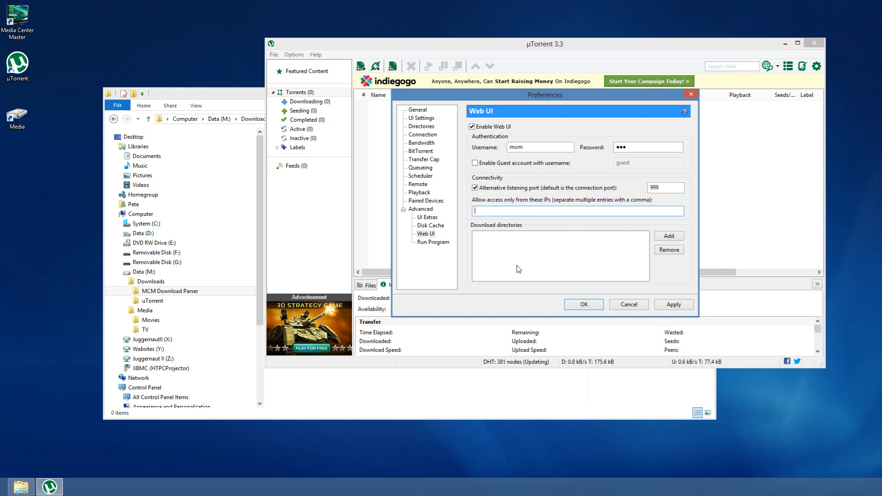
pyautogui.moveTo(508, 236)
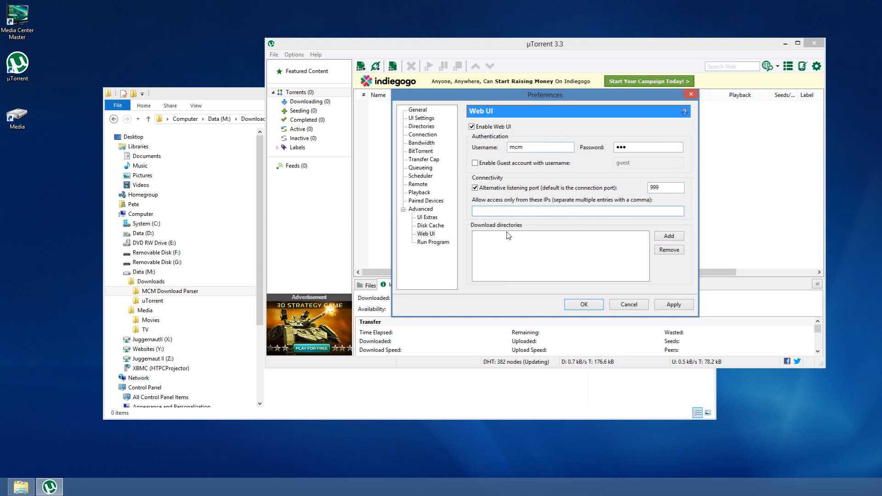
pyautogui.click(575, 211)
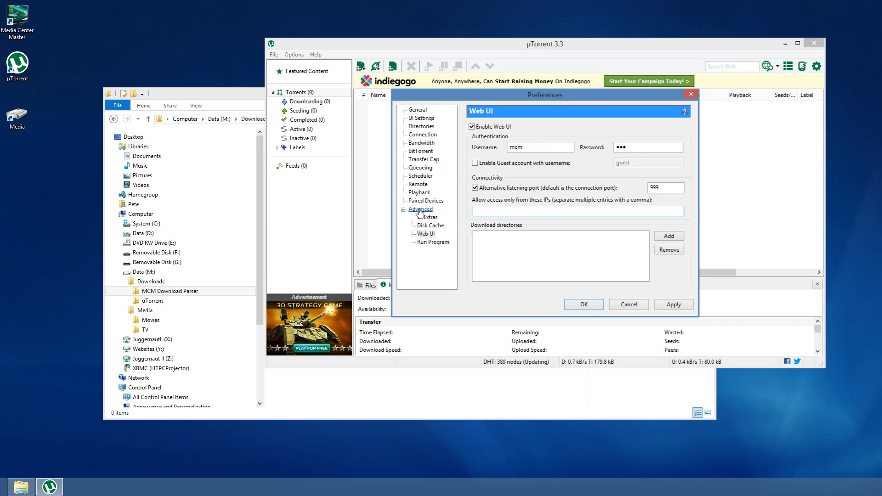
# Filter by 'webui', set webui.token_auth to false and confirm the preferences with OK.
pyautogui.click(420, 209)
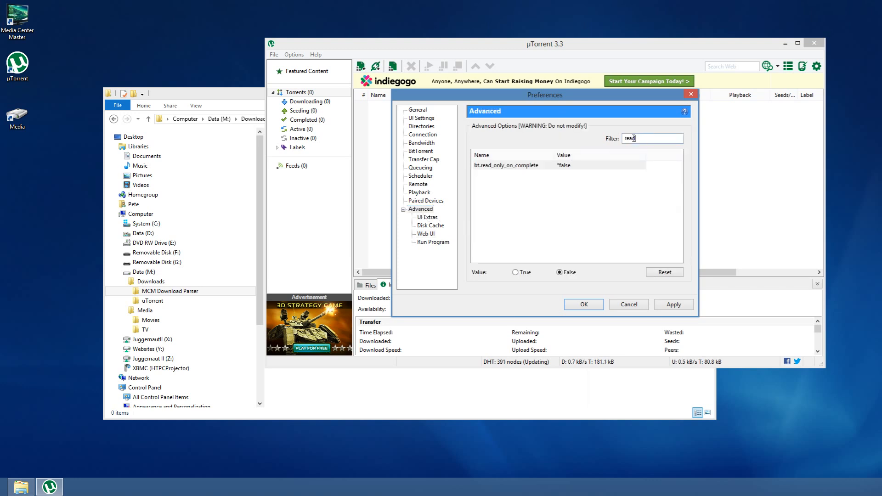
pyautogui.write('web')
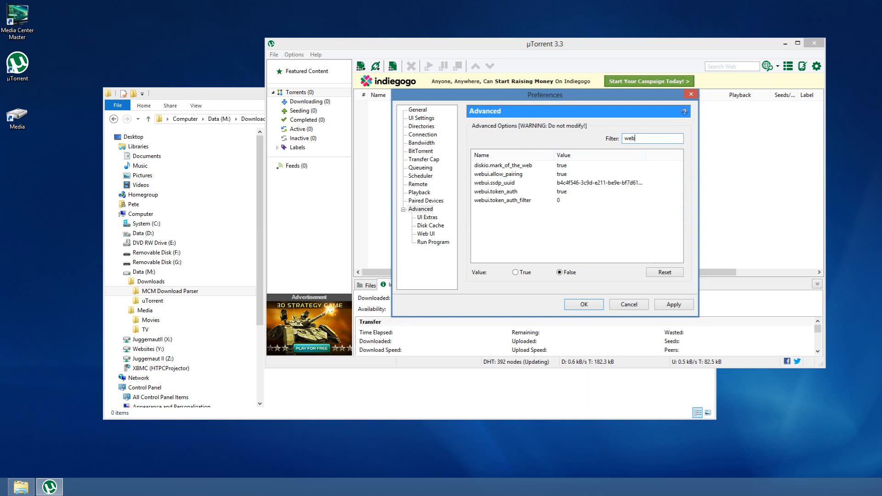
pyautogui.write('ui')
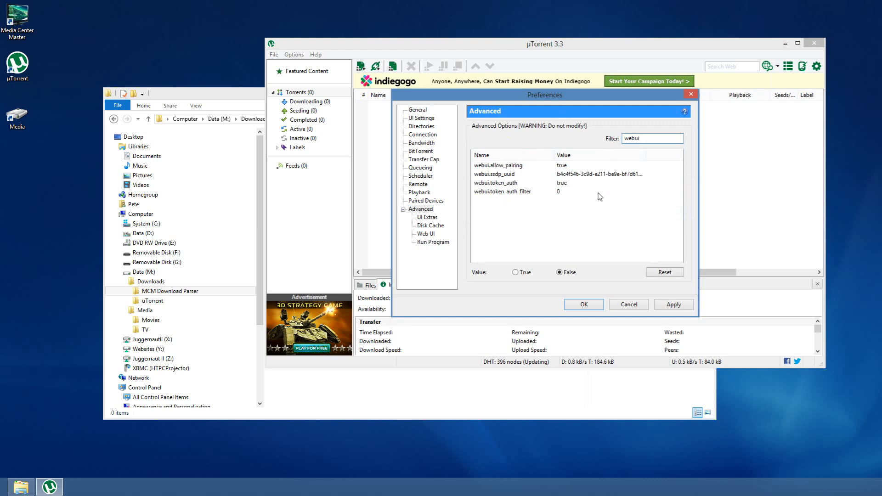
pyautogui.click(496, 182)
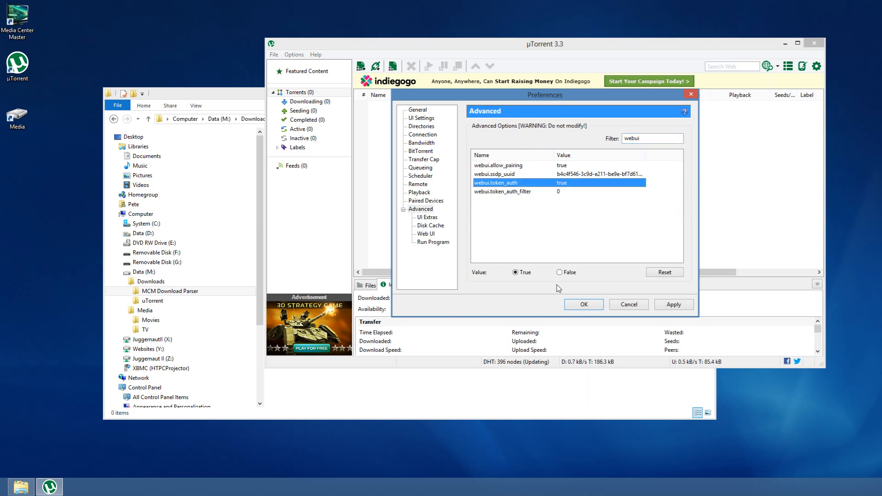
pyautogui.click(560, 272)
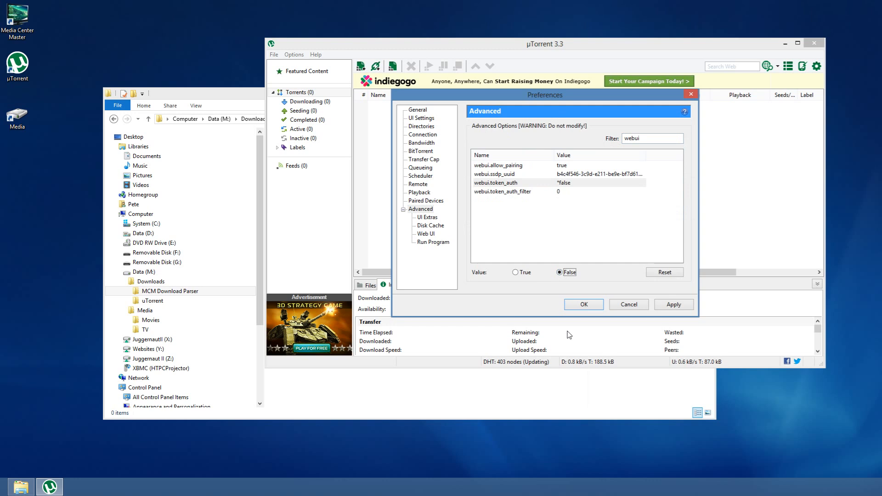
pyautogui.moveTo(586, 313)
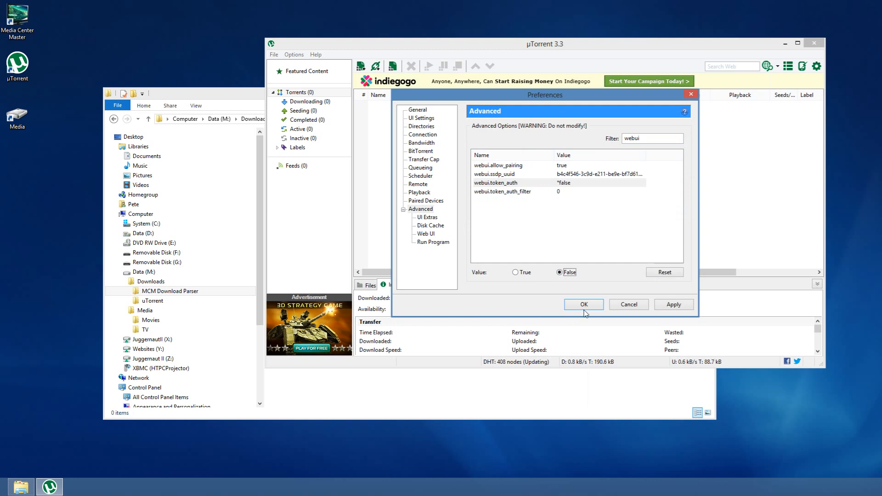
pyautogui.click(582, 304)
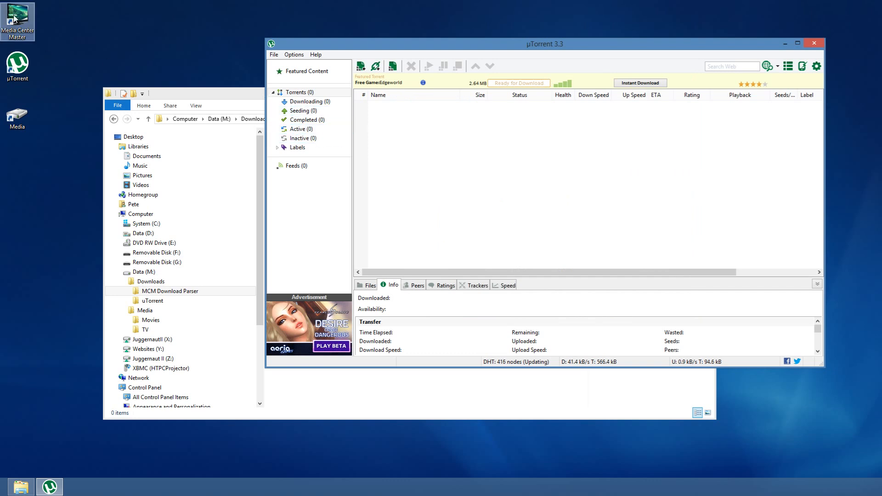
pyautogui.moveTo(352, 222)
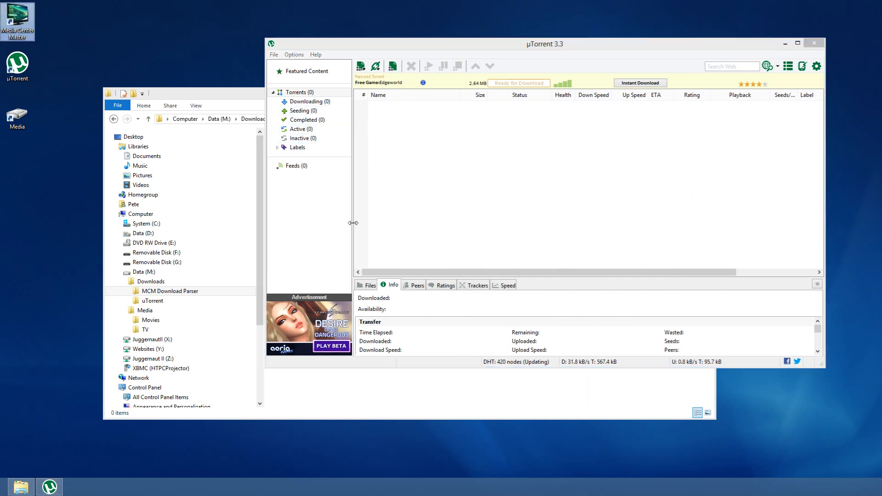
# Launch Media Center Master and bring up Application > Settings & Preferences.
pyautogui.doubleClick(17, 19)
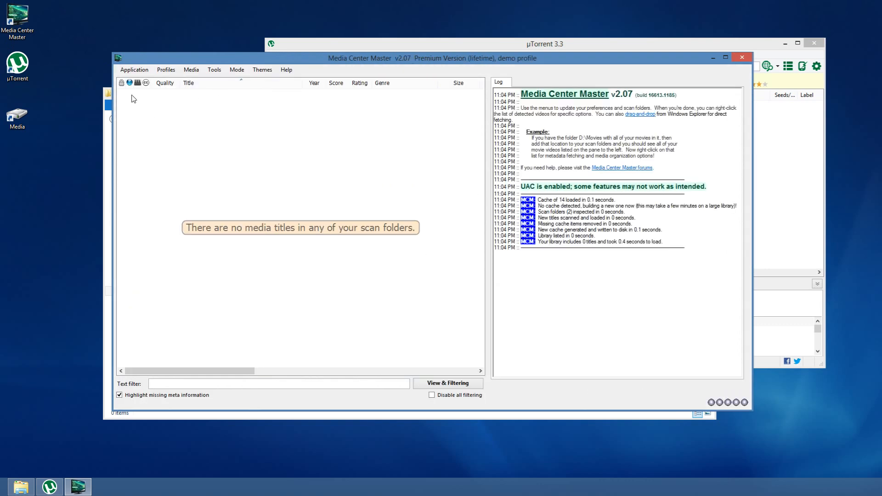
pyautogui.click(134, 69)
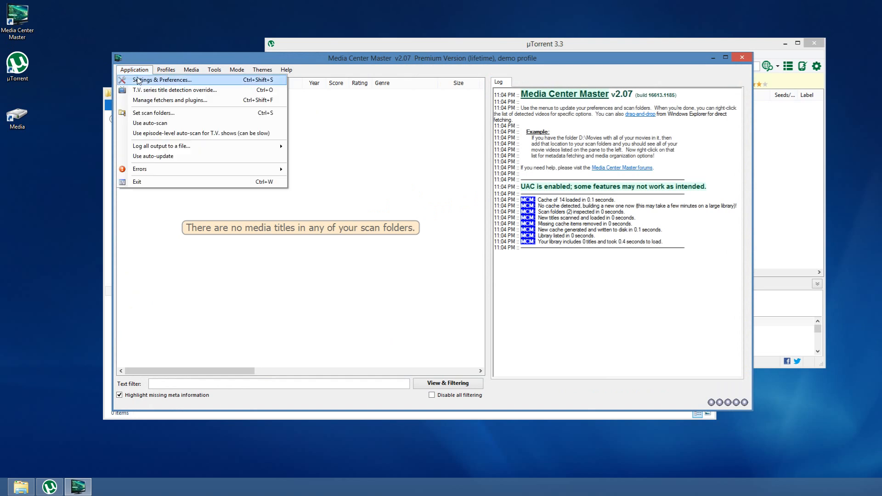
pyautogui.click(161, 80)
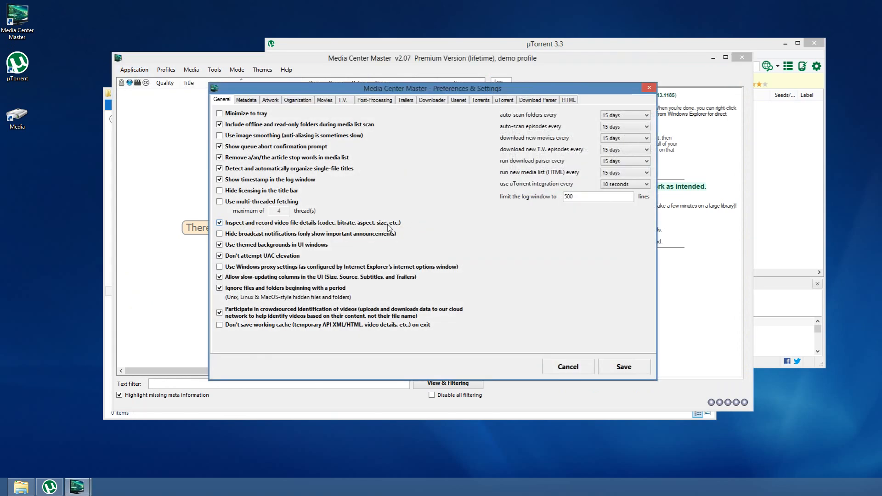
# Review the Downloader options, then switch to the Usenet settings page.
pyautogui.click(432, 100)
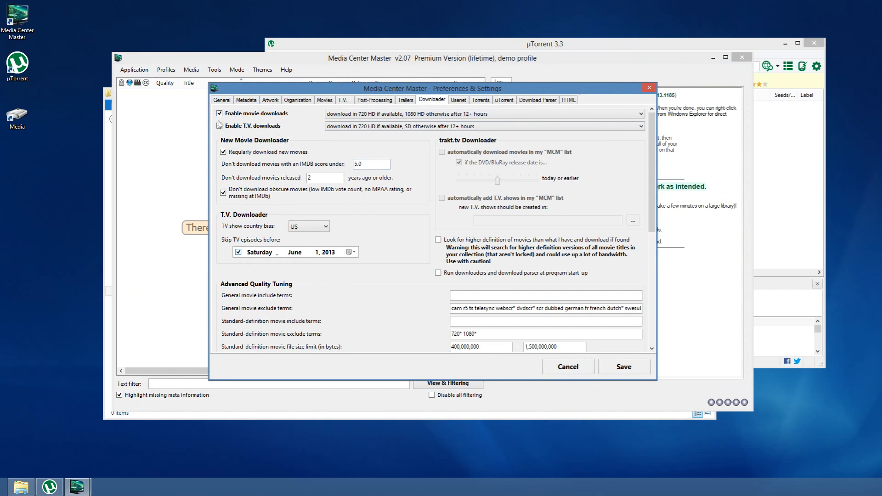
pyautogui.click(219, 125)
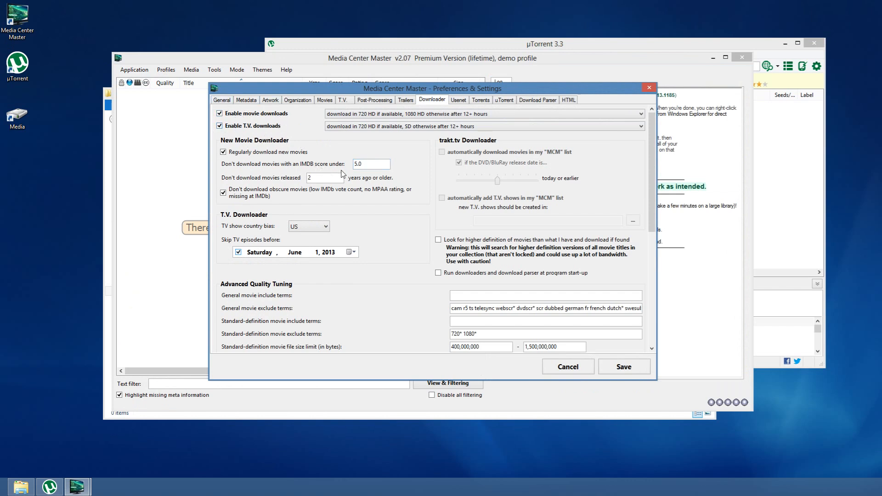
pyautogui.moveTo(419, 258)
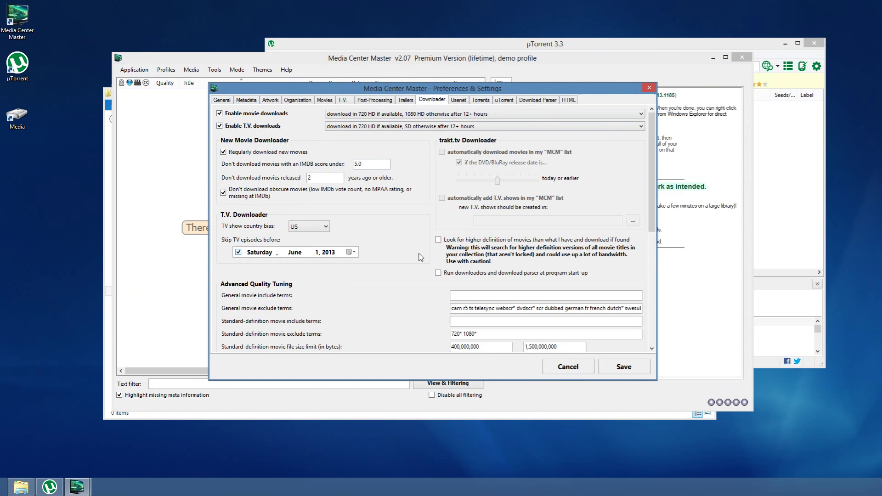
pyautogui.moveTo(230, 229)
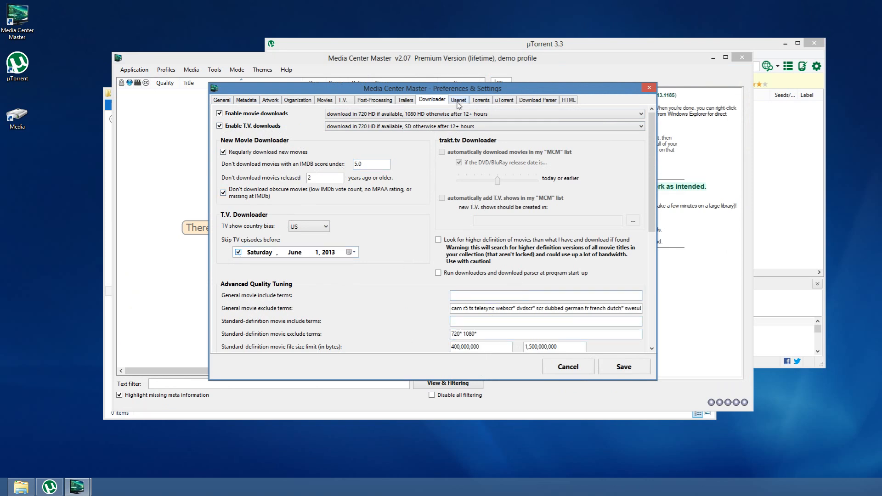
pyautogui.click(457, 99)
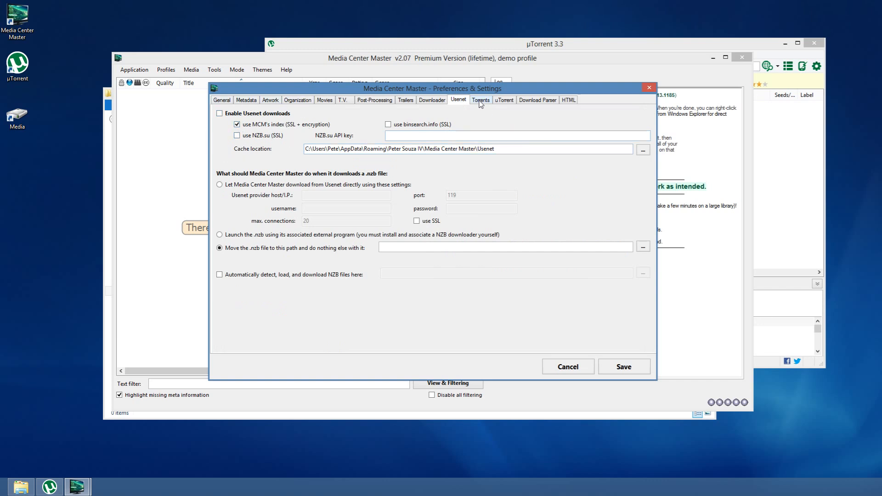
# Enable torrenting on the Torrents page, keeping auto-start of downloaded torrents on.
pyautogui.click(481, 100)
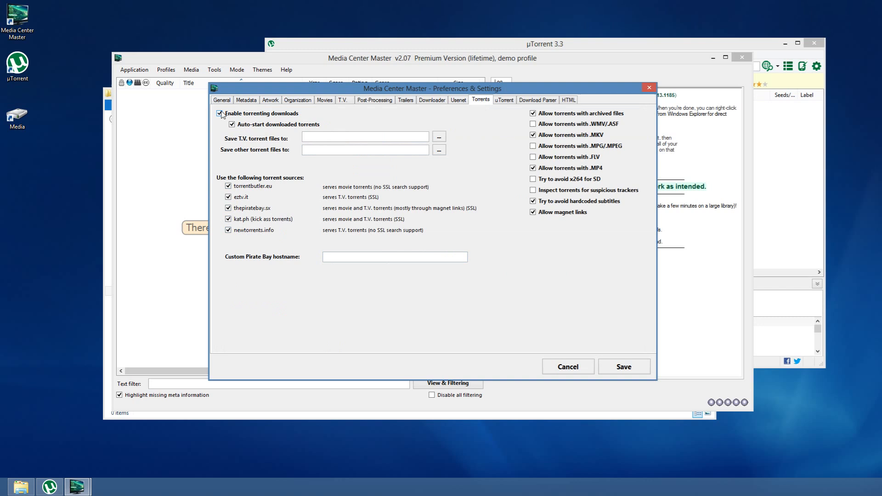
pyautogui.click(220, 113)
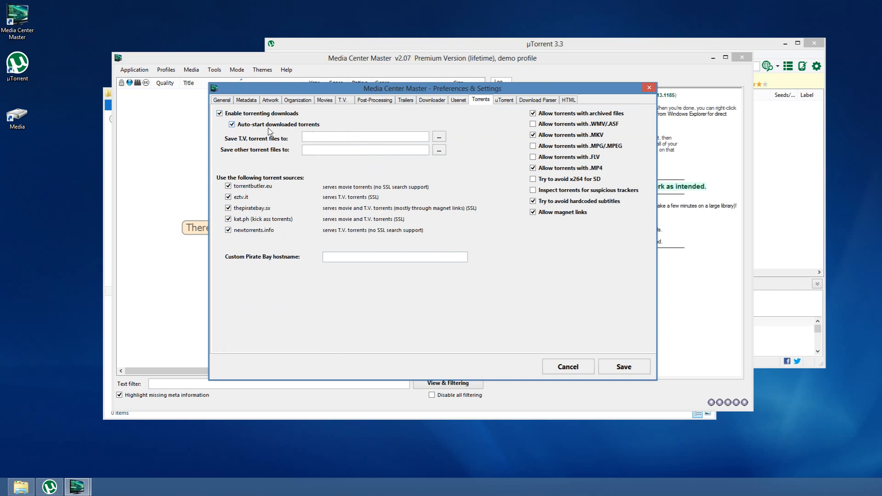
pyautogui.click(365, 150)
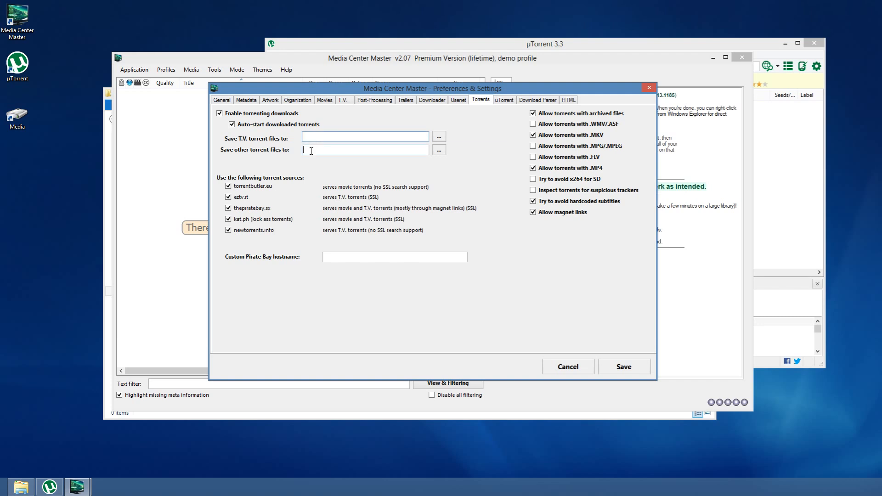
pyautogui.moveTo(308, 201)
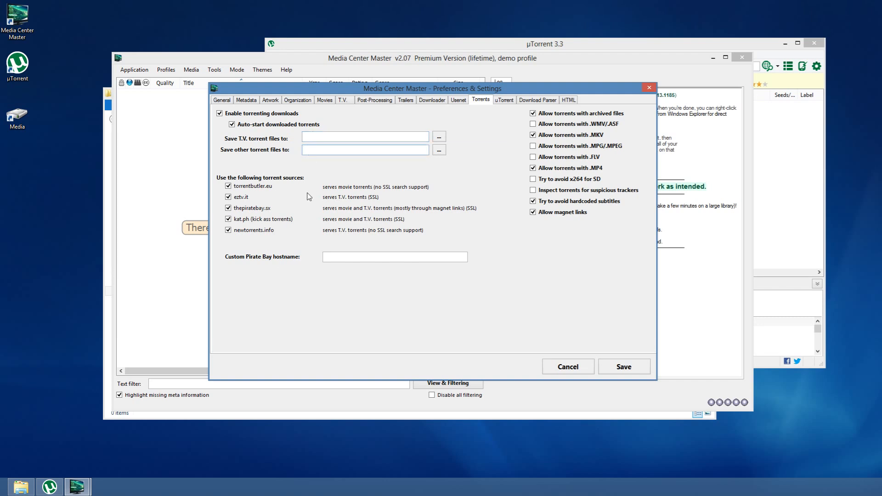
pyautogui.click(231, 124)
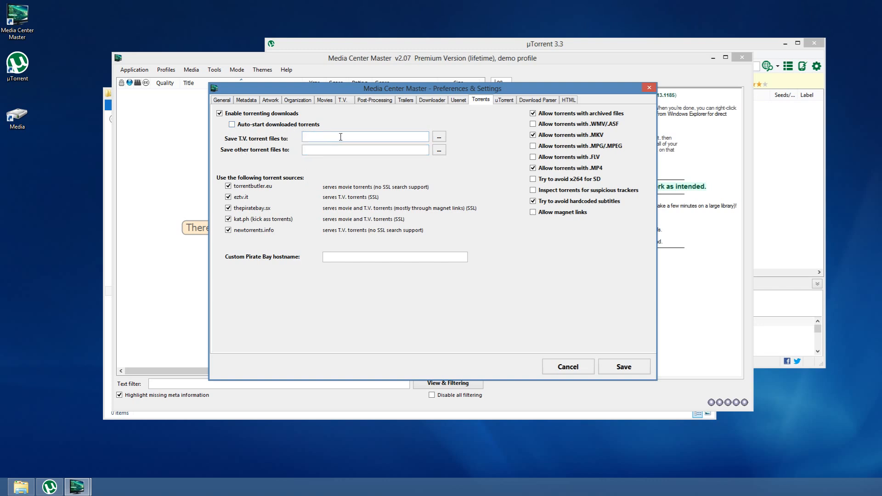
pyautogui.moveTo(360, 140)
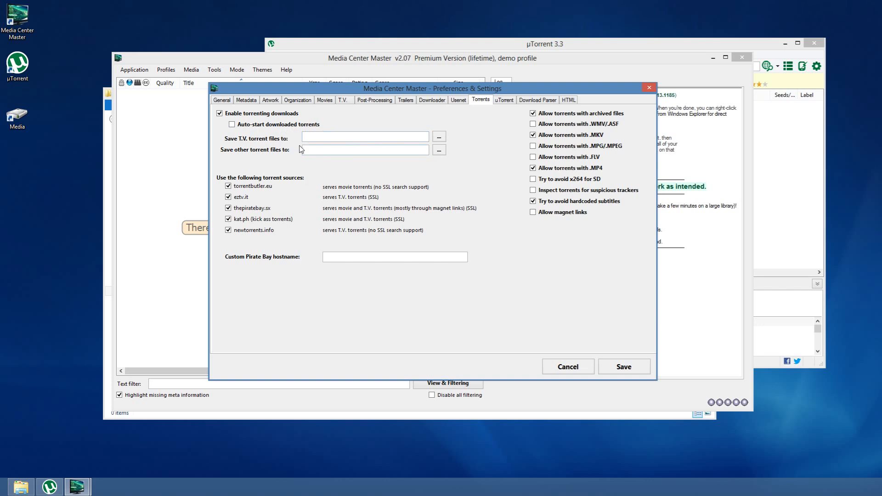
pyautogui.click(364, 149)
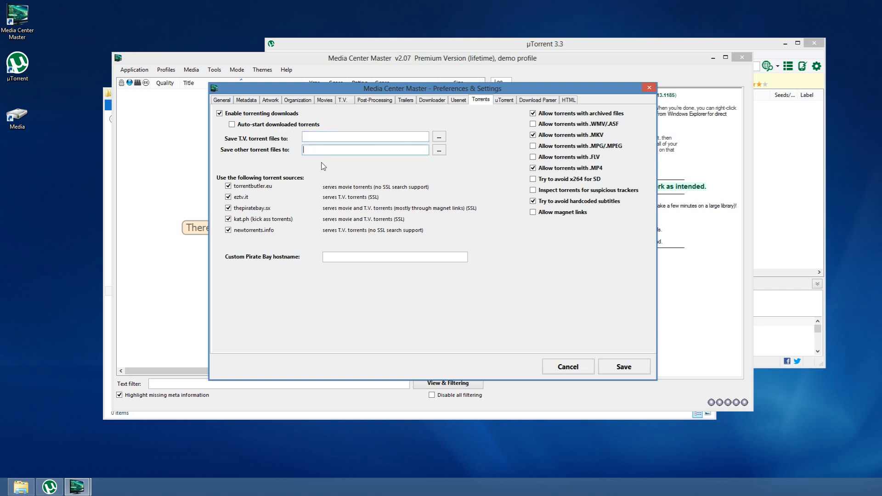
pyautogui.moveTo(319, 149)
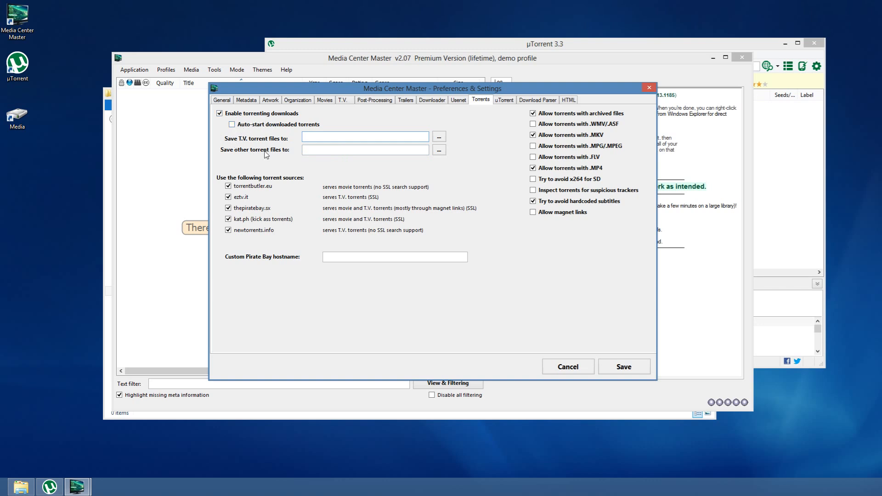
pyautogui.click(231, 124)
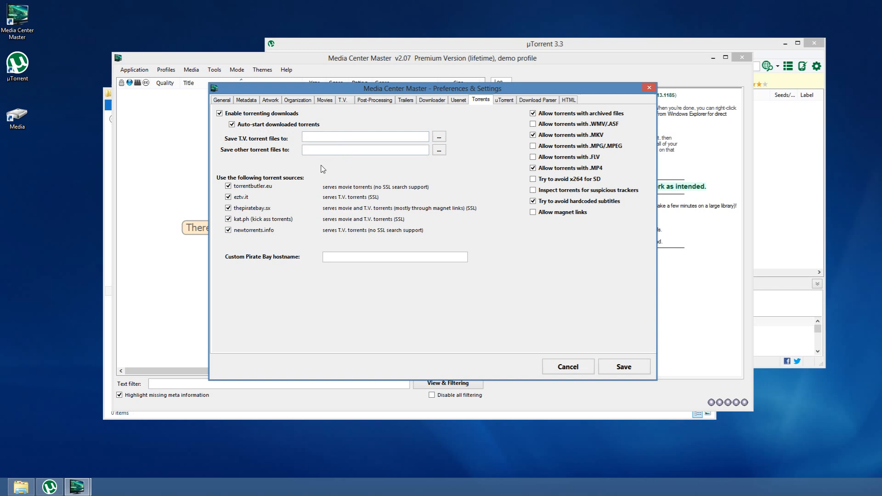
# Allow magnet links and accept auto-launching of torrents.
pyautogui.click(533, 213)
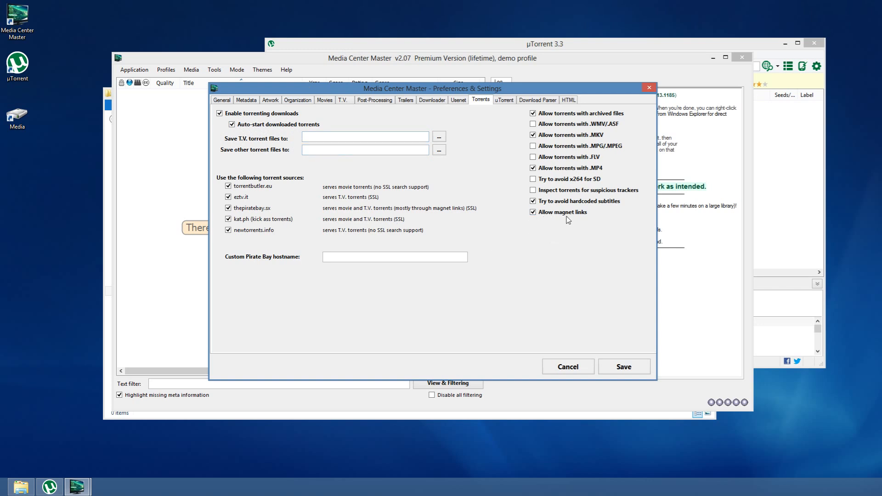
pyautogui.click(533, 212)
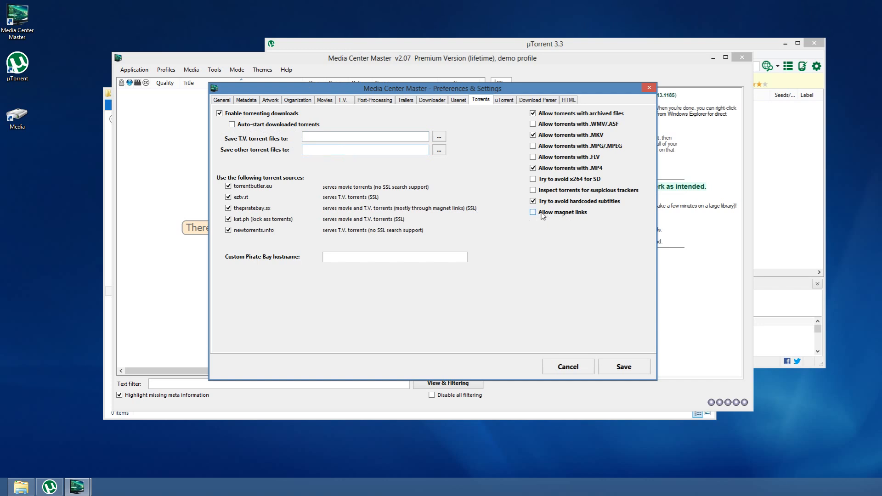
pyautogui.click(533, 212)
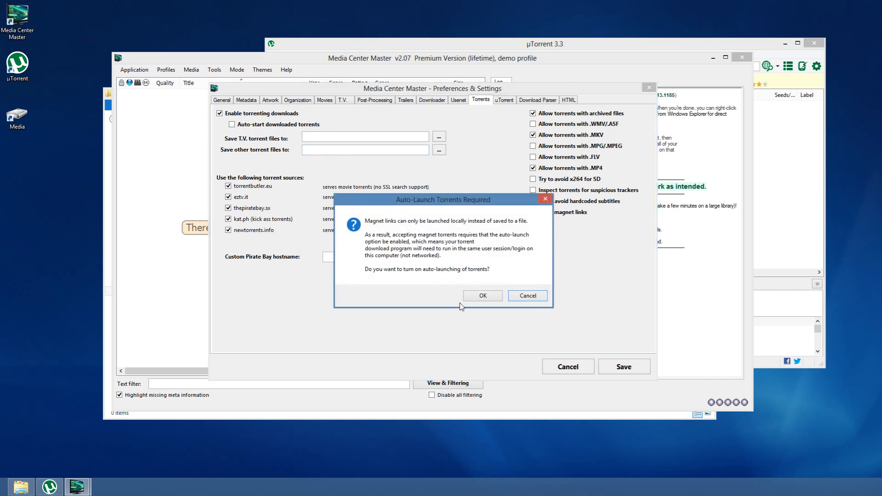
pyautogui.click(481, 294)
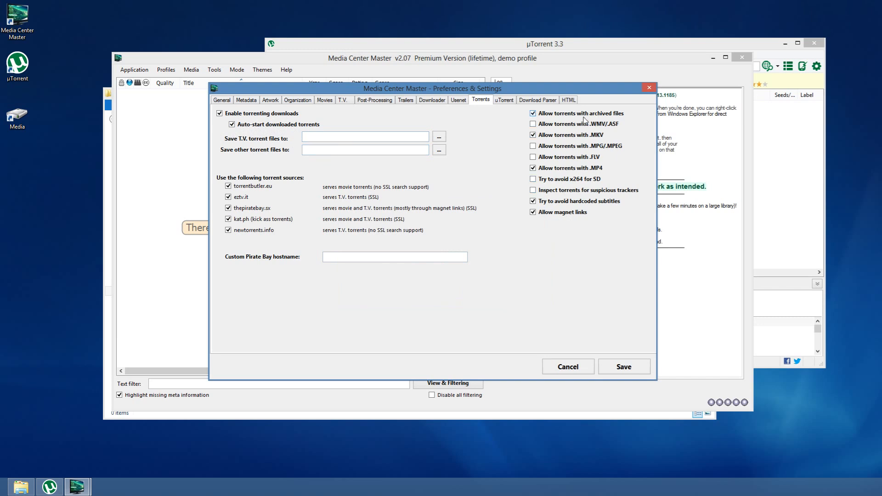
pyautogui.moveTo(560, 118)
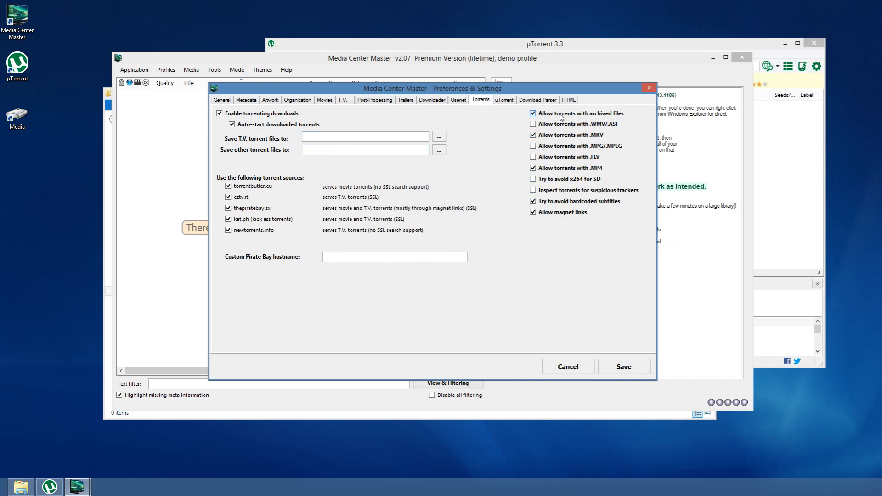
pyautogui.moveTo(609, 121)
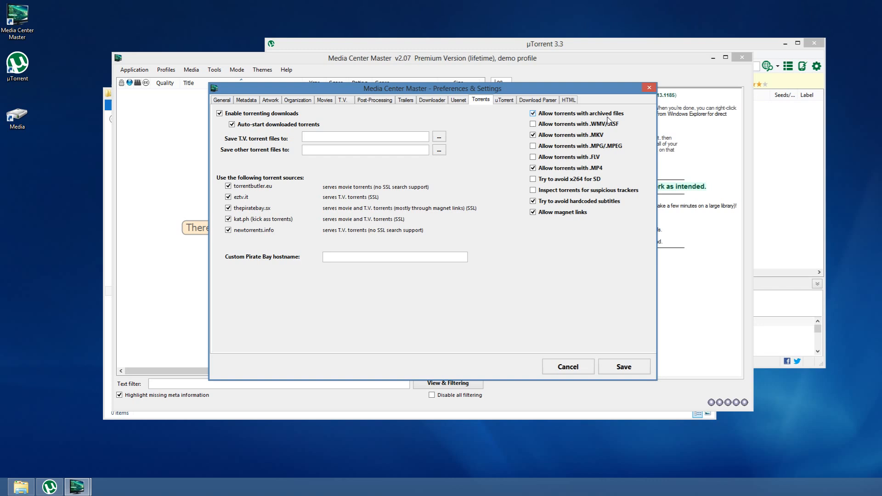
pyautogui.moveTo(610, 119)
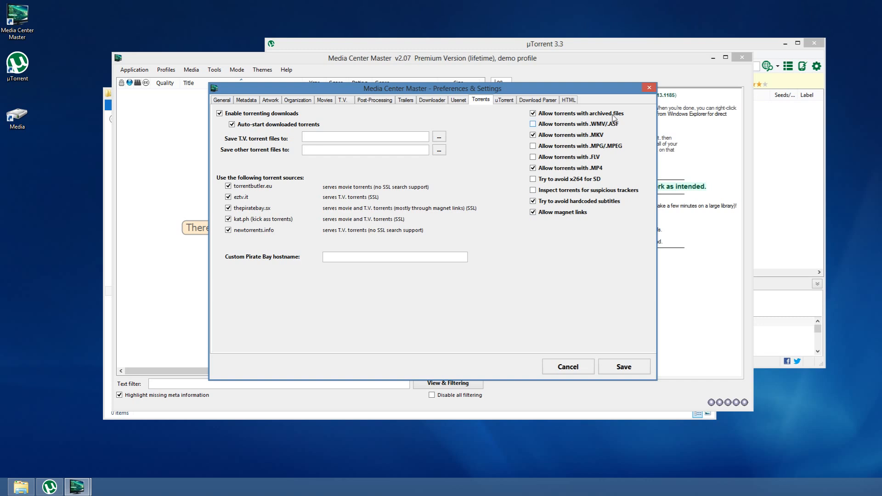
pyautogui.moveTo(579, 221)
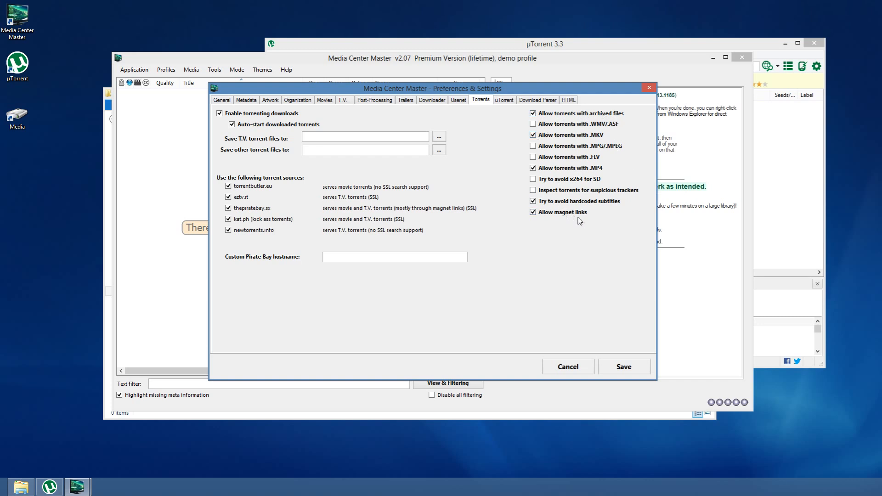
pyautogui.moveTo(615, 223)
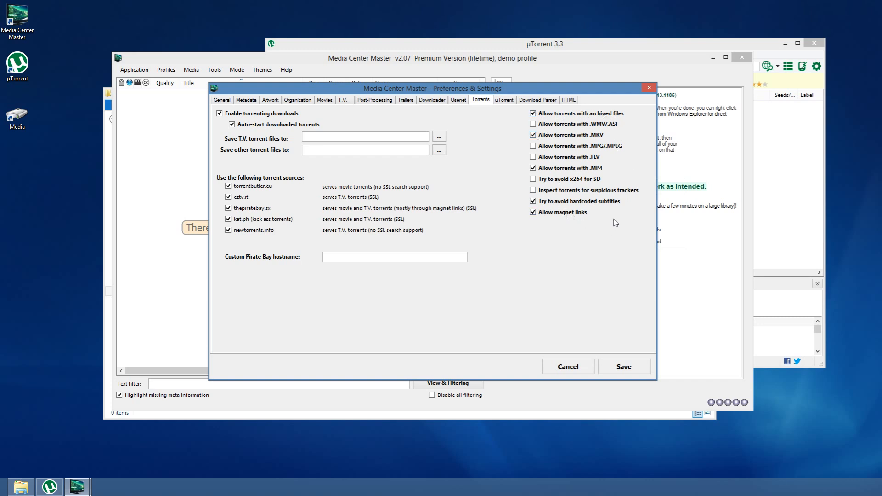
pyautogui.moveTo(587, 249)
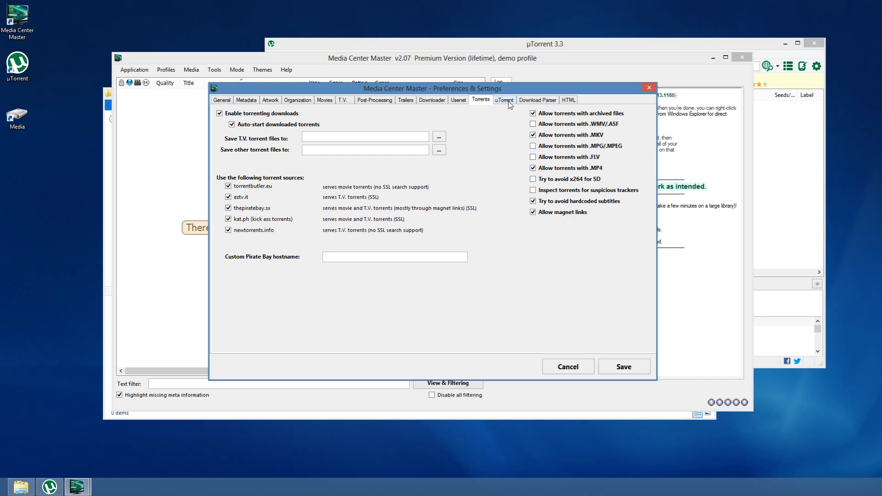
# Enter mcm as Web UI hostname and username with port 999 on the uTorrent page.
pyautogui.click(503, 100)
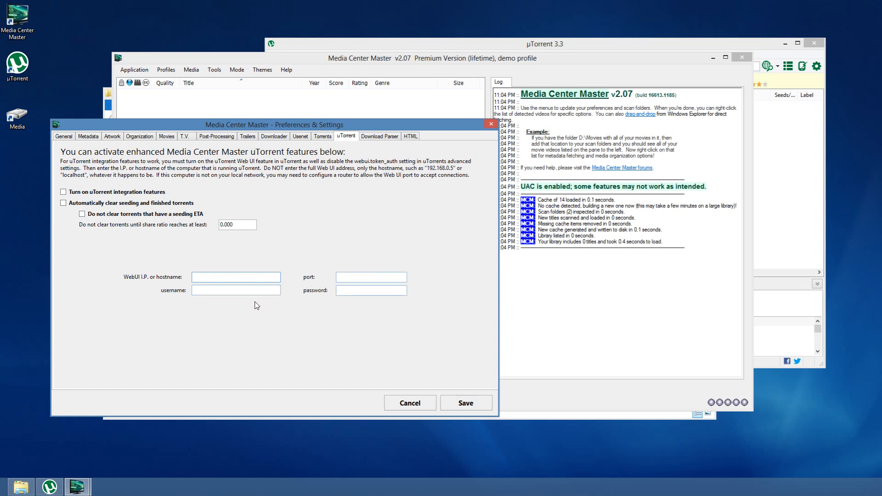
pyautogui.click(235, 277)
pyautogui.write('mcm')
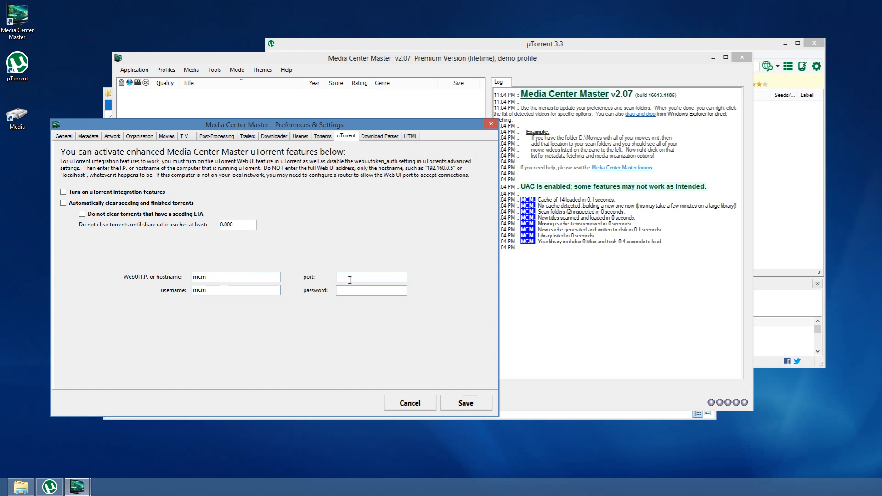
pyautogui.write('999')
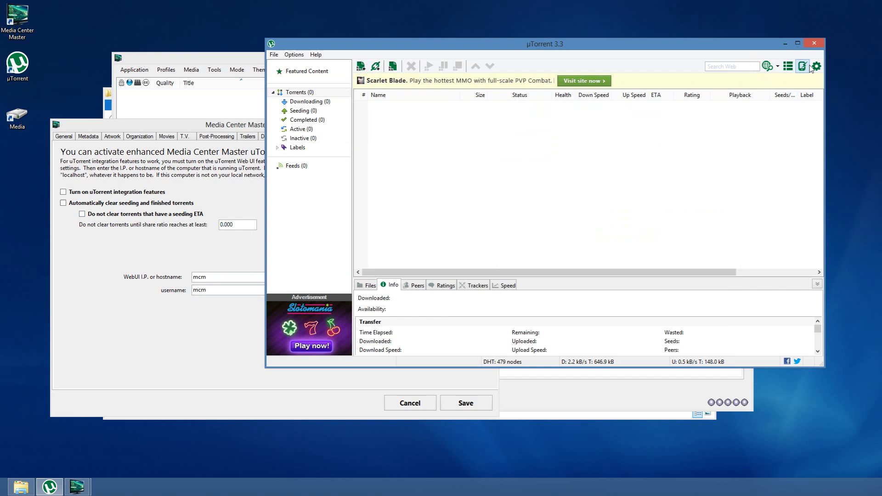
# Check uTorrent's Web UI page for user mcm and listening port 999.
pyautogui.click(816, 66)
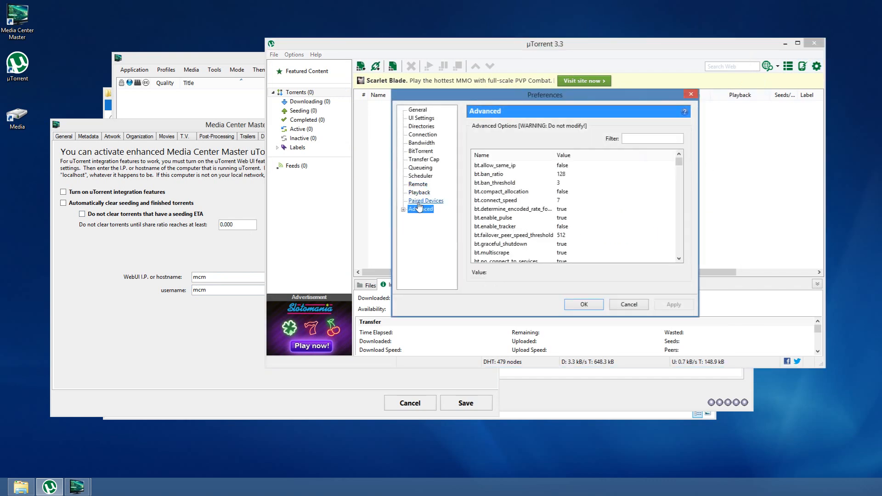
pyautogui.click(426, 233)
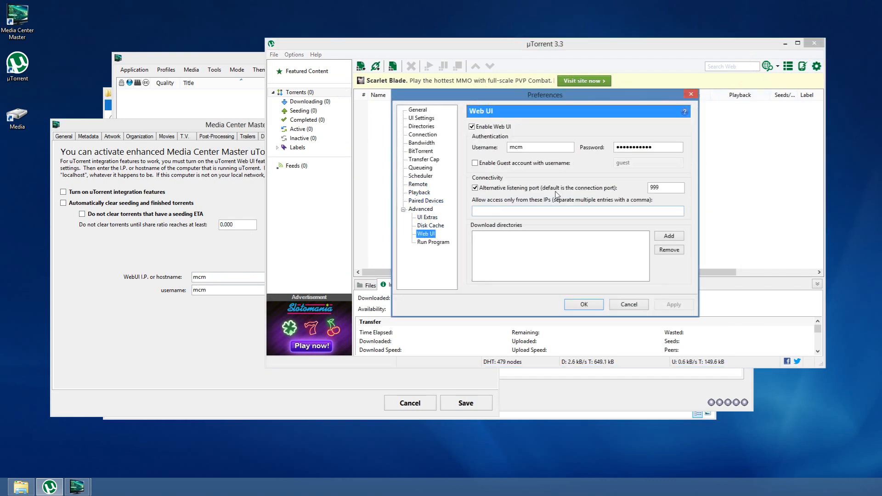
pyautogui.tripleClick(665, 188)
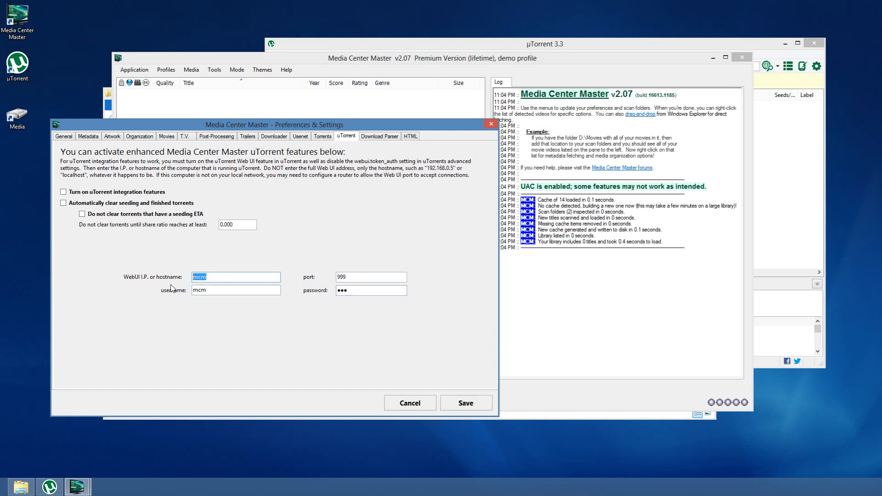
# Set the uTorrent integration hostname to 127.0.0.1.
pyautogui.write('127.0')
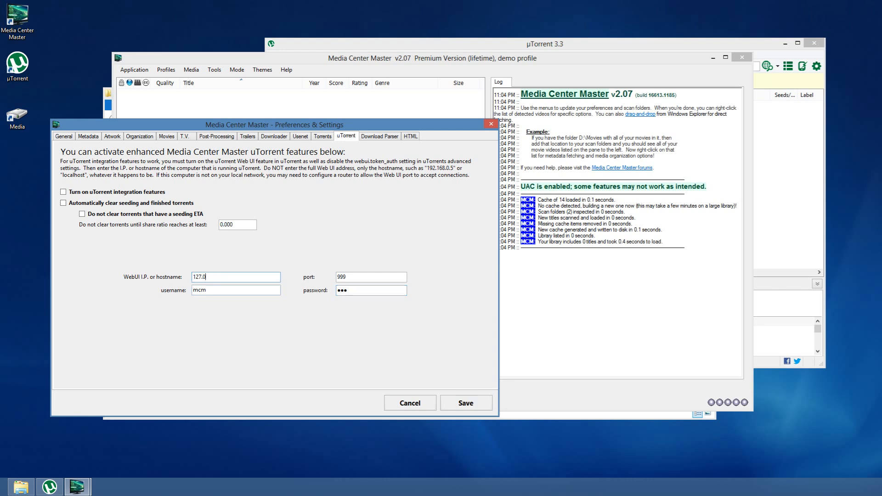
pyautogui.write('.0.1')
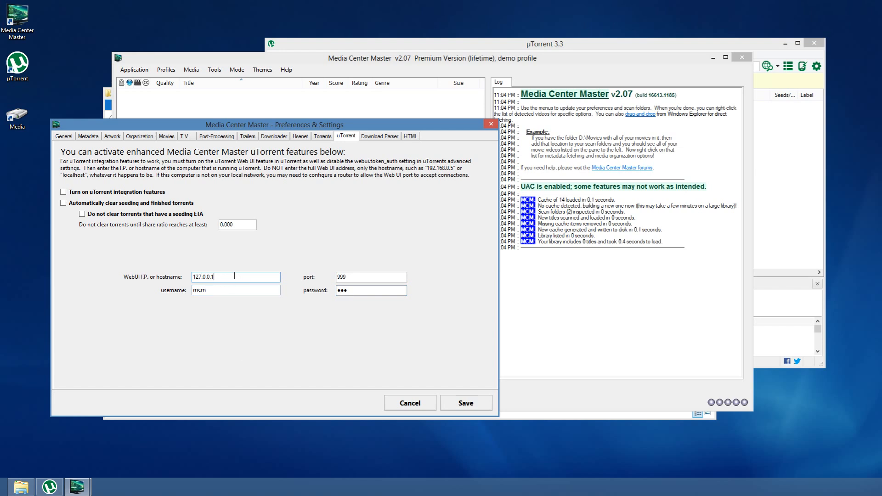
pyautogui.tripleClick(236, 276)
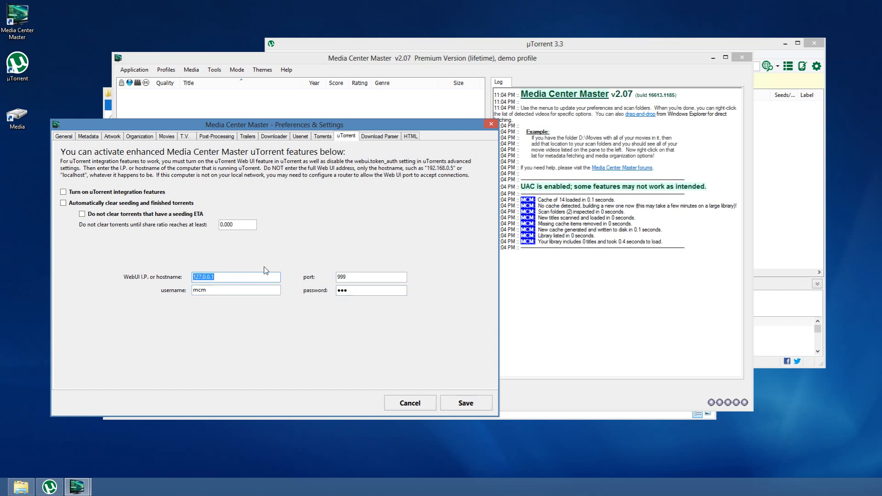
pyautogui.moveTo(597, 62)
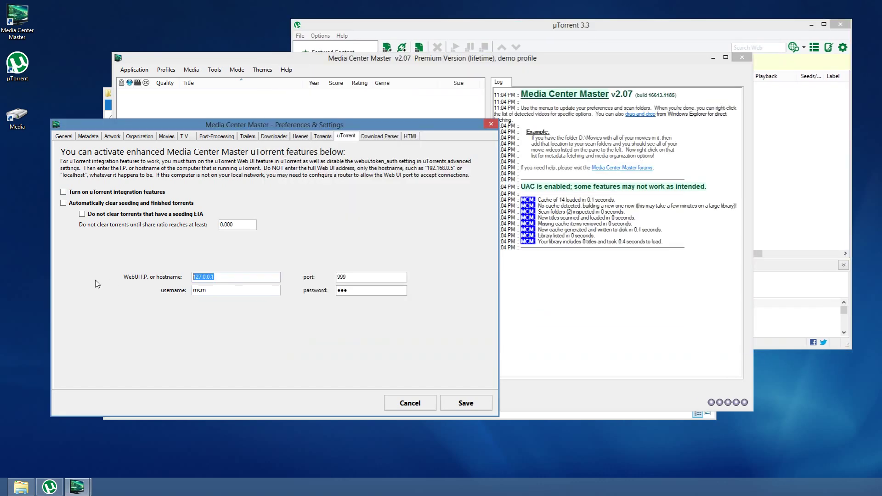
pyautogui.moveTo(88, 357)
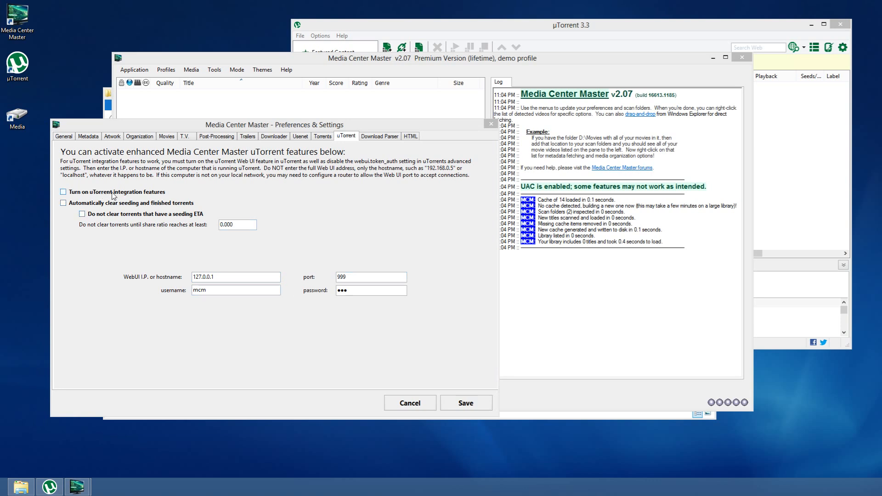
# Enable uTorrent integration with automatic clearing of seeding and finished torrents.
pyautogui.click(63, 191)
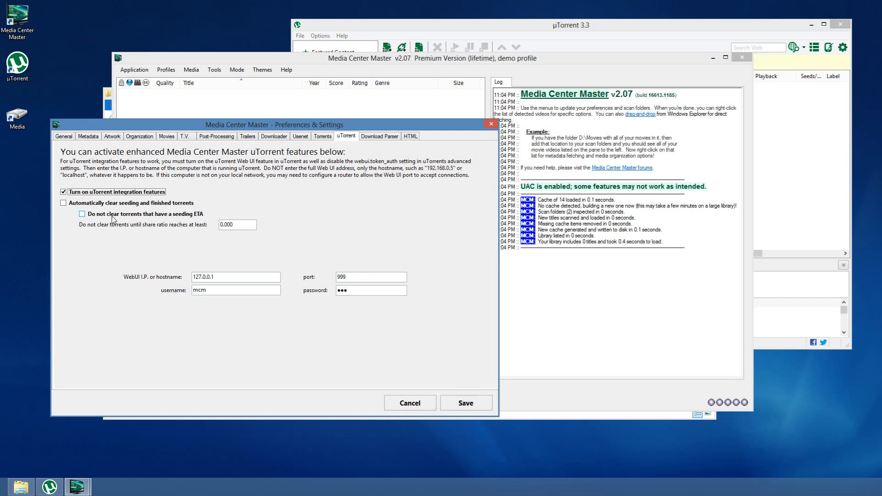
pyautogui.click(63, 202)
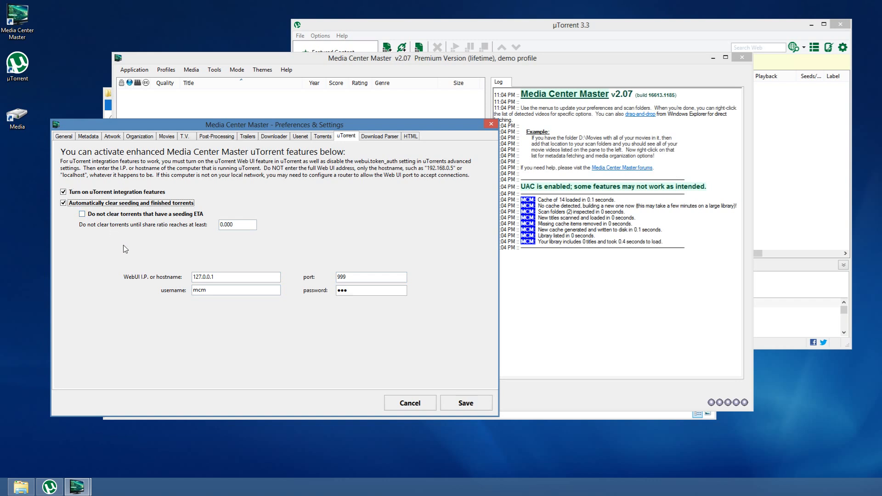
pyautogui.moveTo(164, 298)
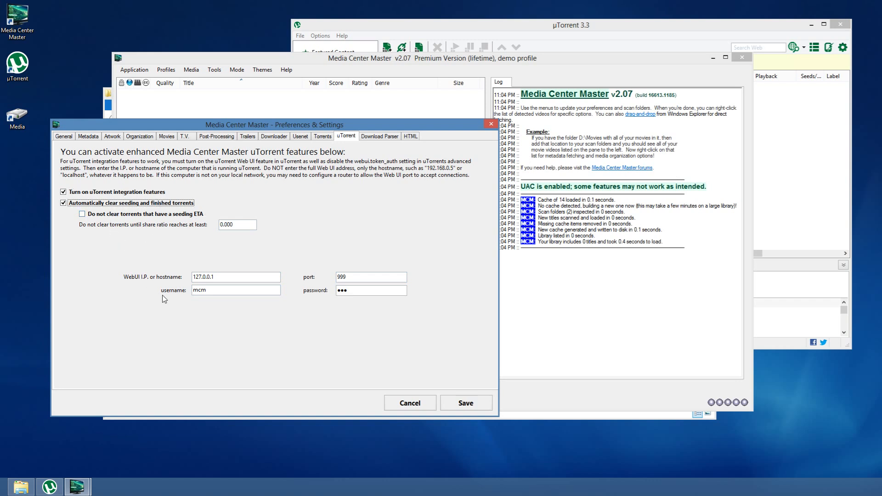
pyautogui.moveTo(422, 192)
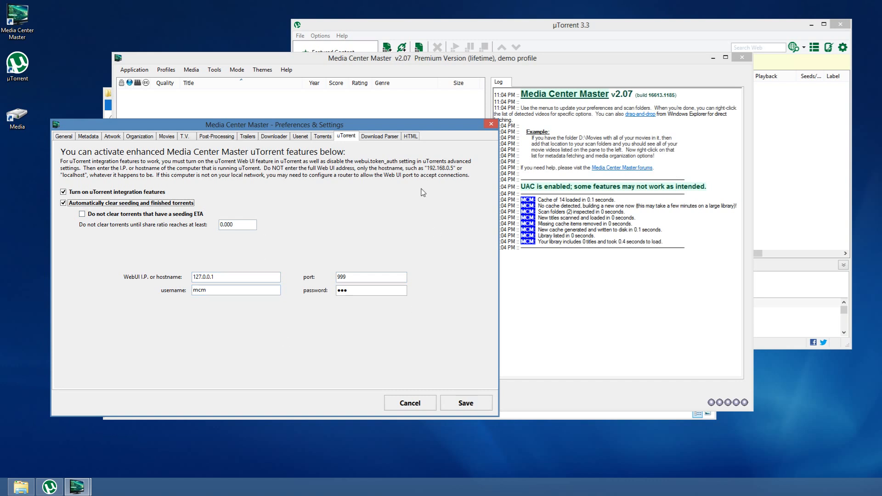
pyautogui.moveTo(187, 302)
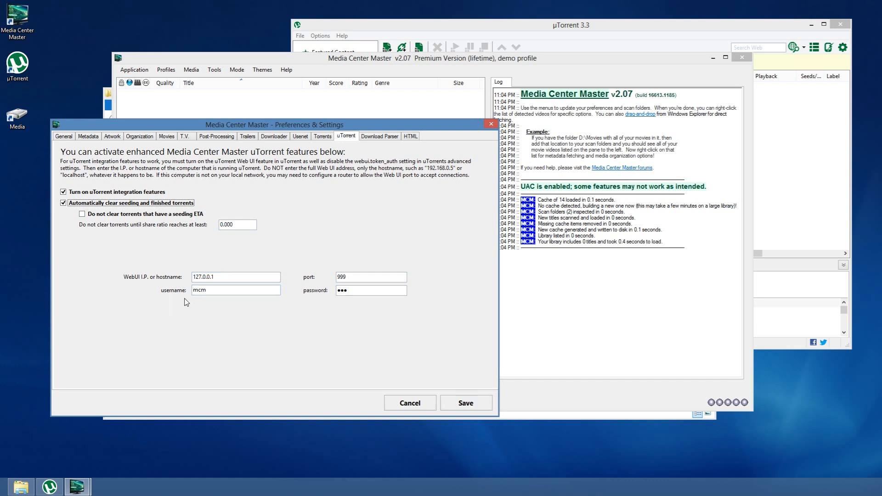
pyautogui.moveTo(395, 154)
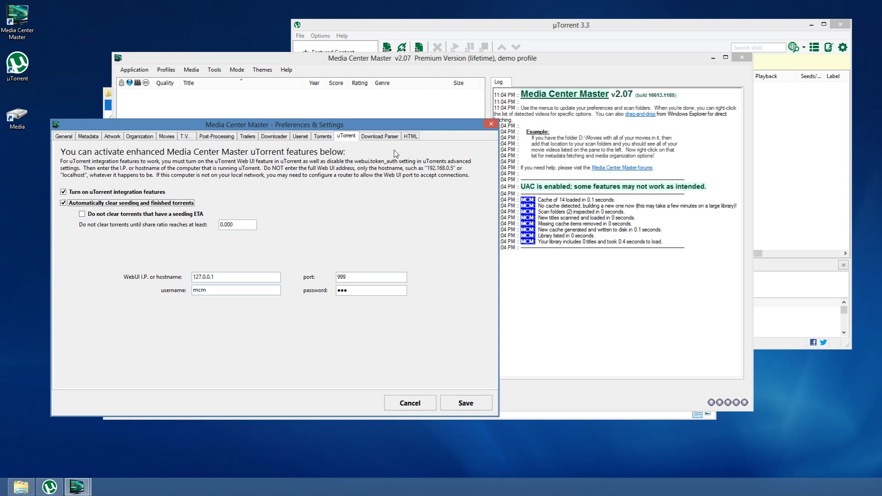
pyautogui.click(379, 136)
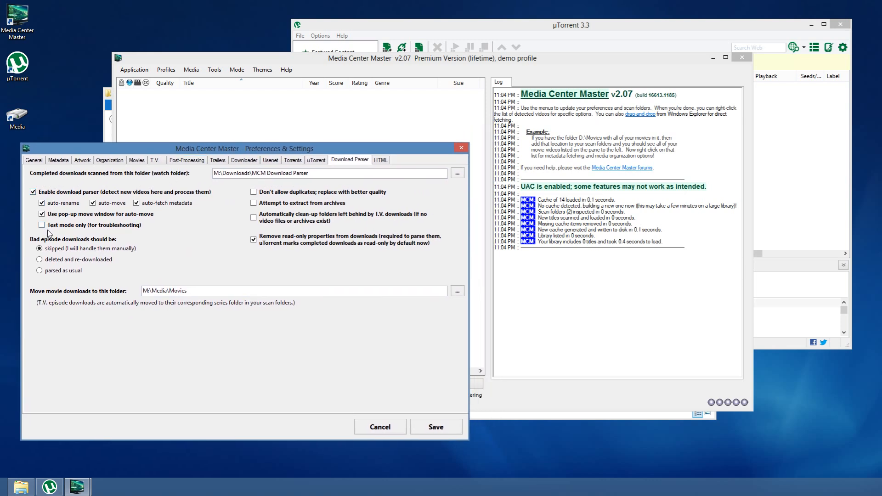
pyautogui.moveTo(159, 252)
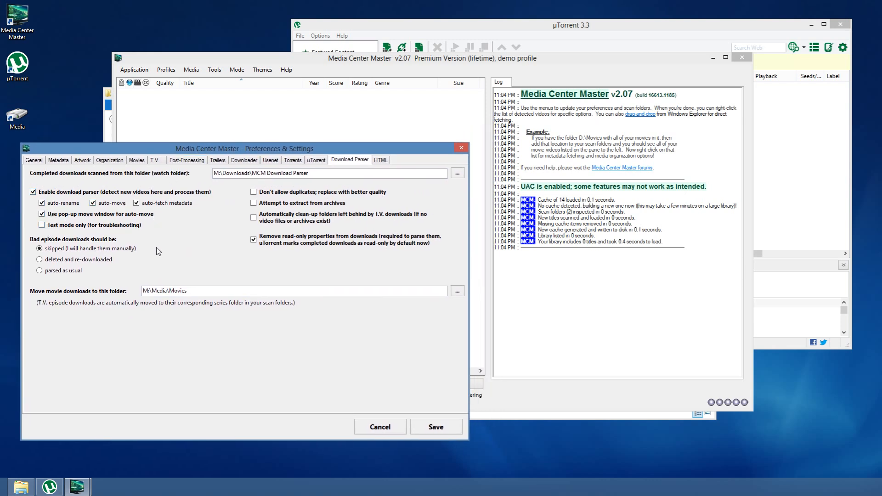
pyautogui.moveTo(105, 274)
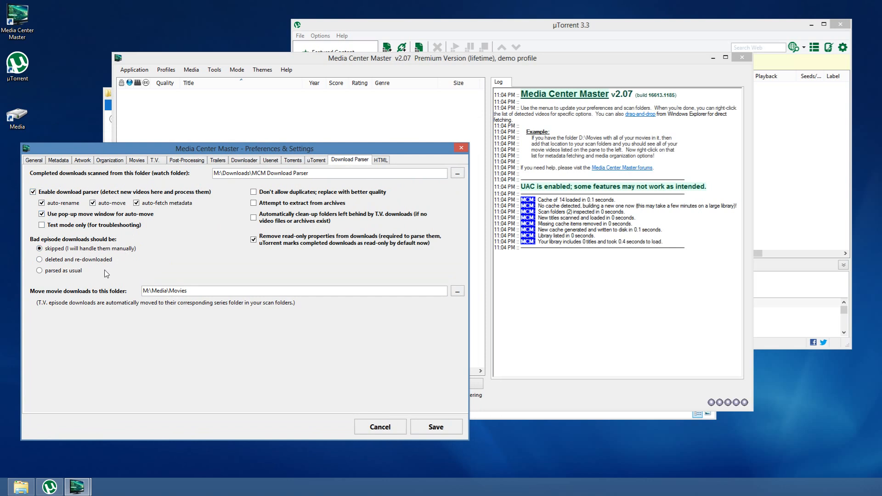
# Have bad episode downloads parsed as usual instead of skipped.
pyautogui.click(39, 270)
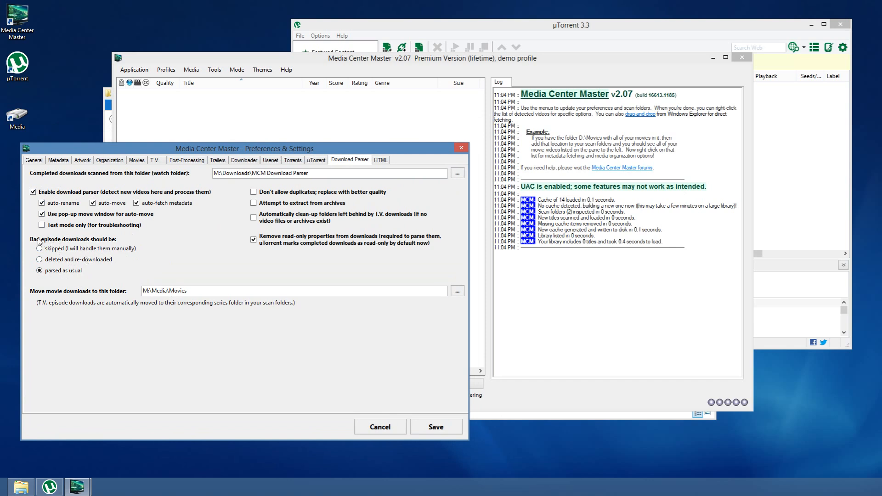
pyautogui.moveTo(77, 286)
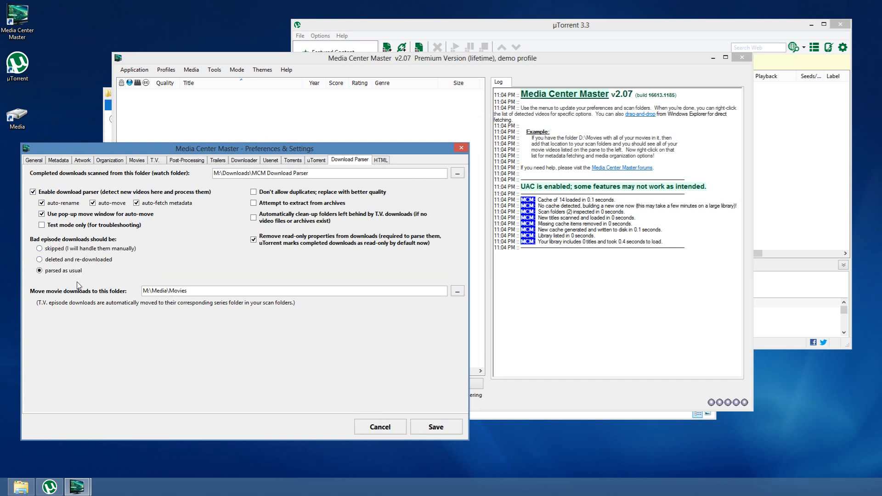
pyautogui.moveTo(102, 246)
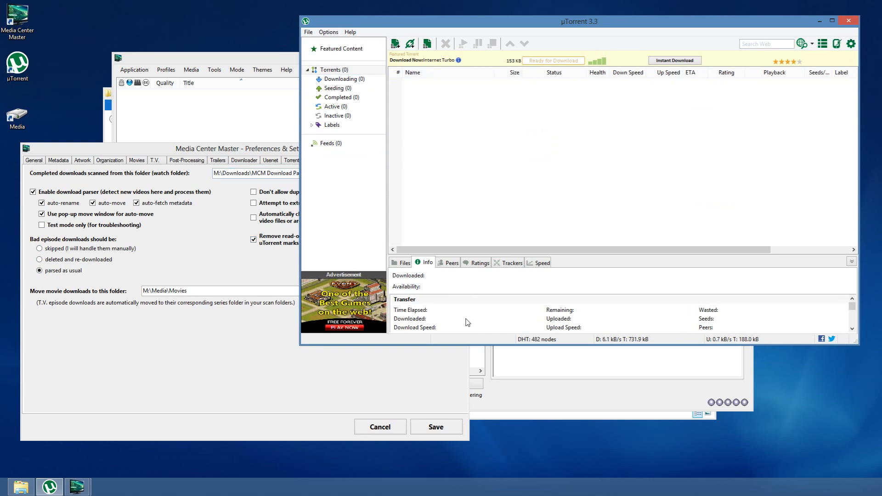
pyautogui.moveTo(492, 228)
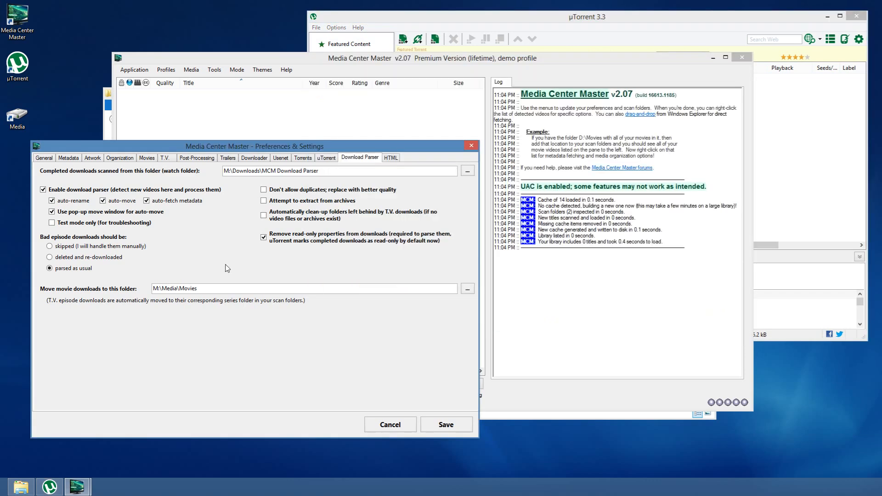
pyautogui.moveTo(65, 184)
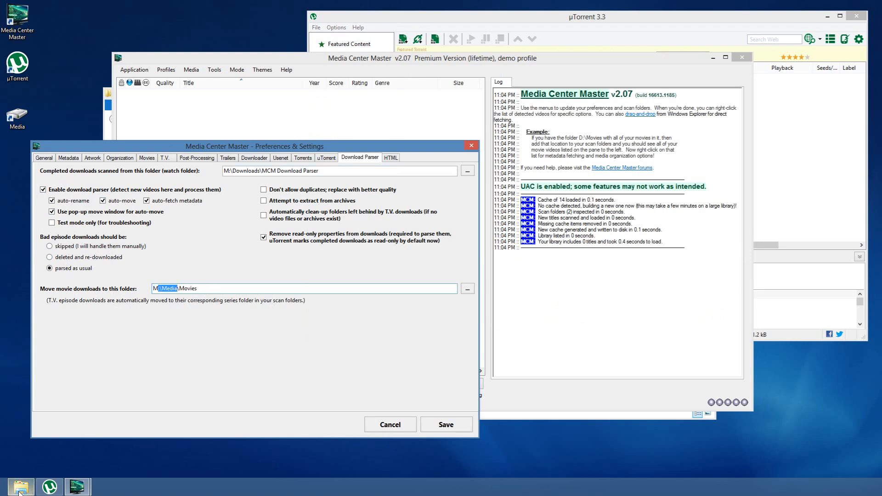
# Check that M:\Media\Movies and the MCM Download Parser folder both hold 0 items.
pyautogui.click(466, 287)
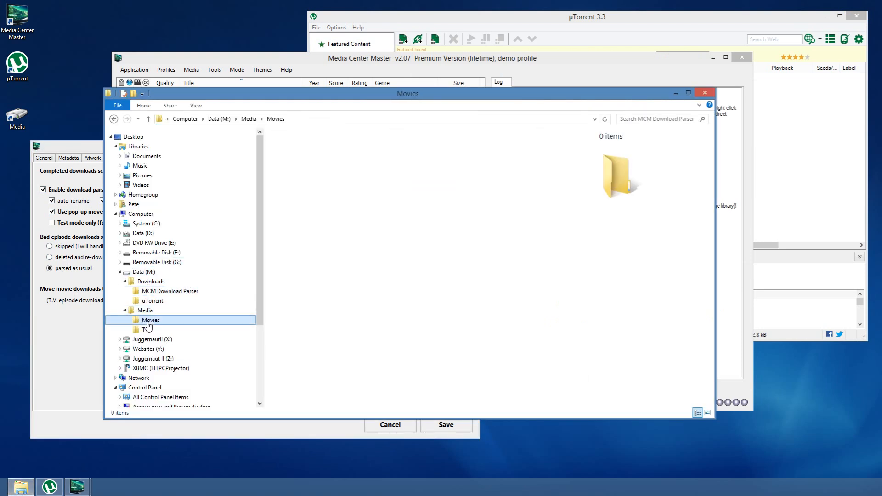
pyautogui.click(150, 319)
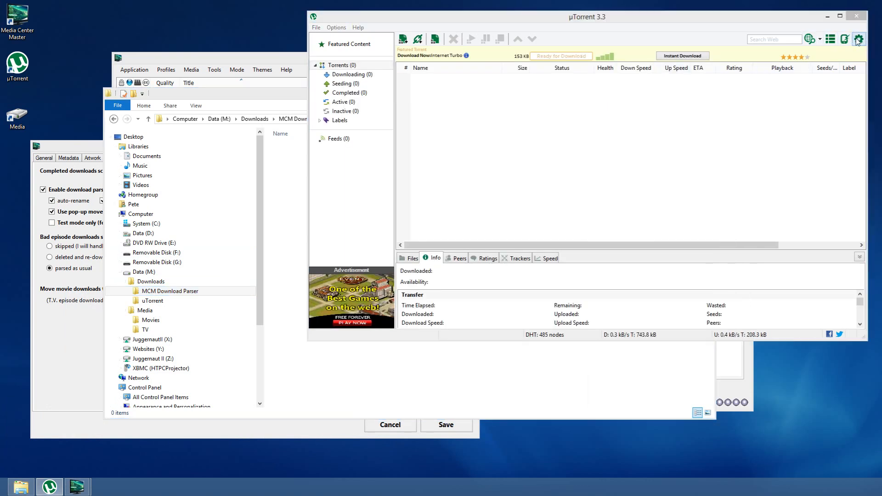
# Review uTorrent's Directories setting moving completed downloads to M:\Downloads\MCM Download Parser.
pyautogui.click(858, 38)
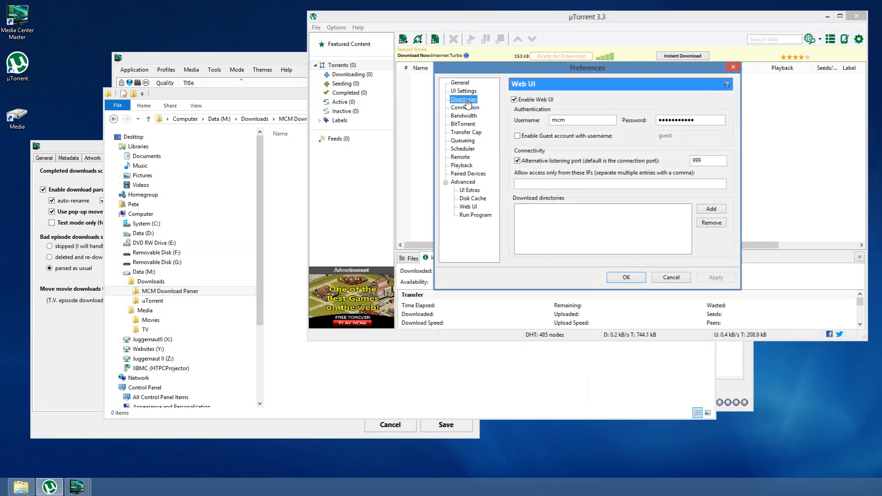
pyautogui.click(463, 99)
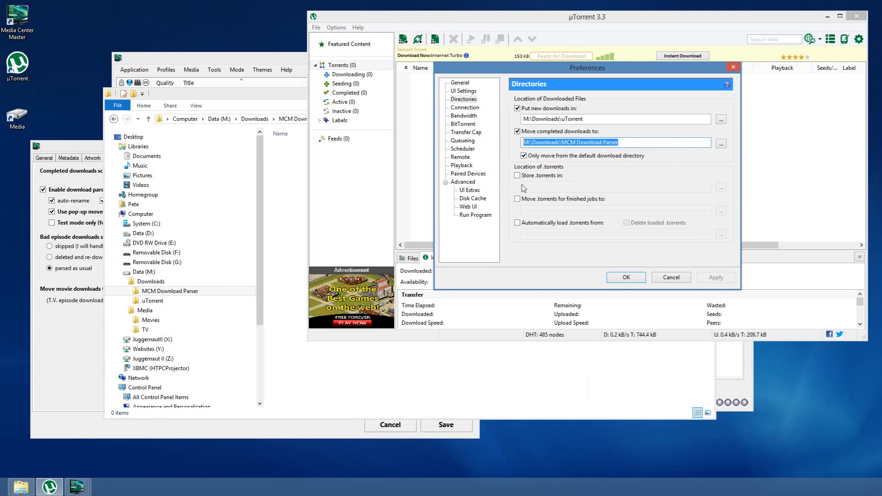
pyautogui.click(616, 142)
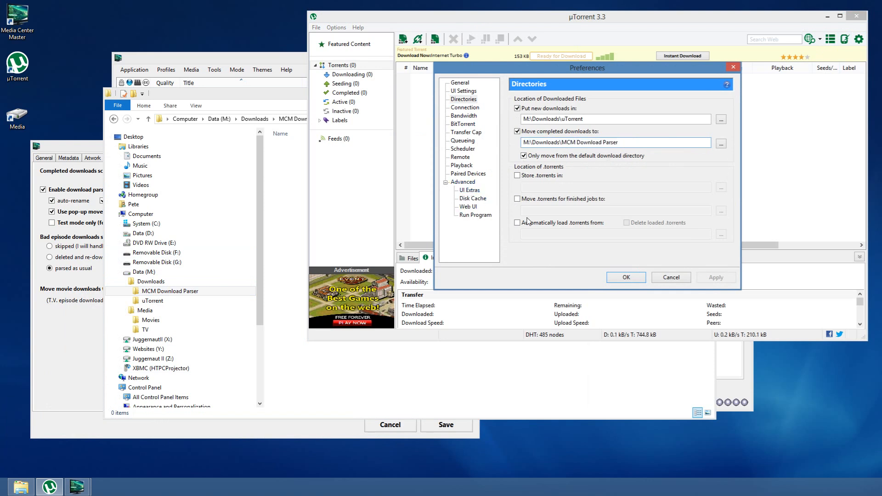
pyautogui.tripleClick(614, 143)
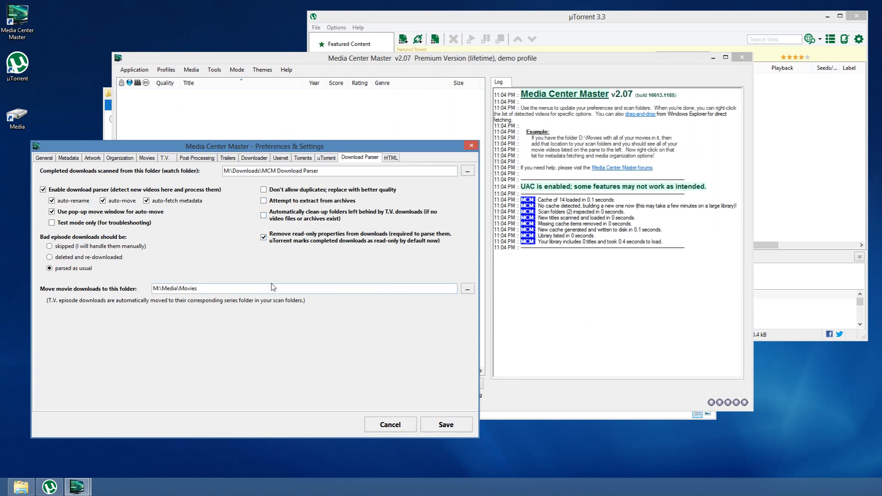
pyautogui.moveTo(375, 218)
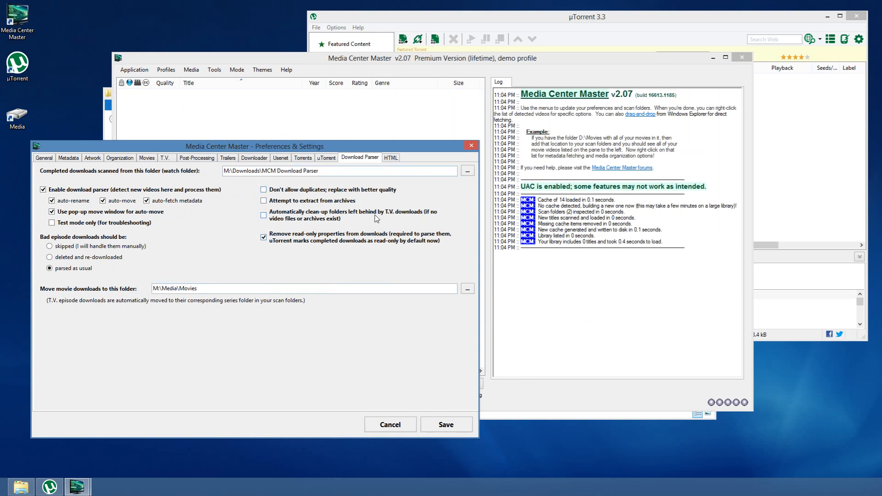
pyautogui.moveTo(358, 267)
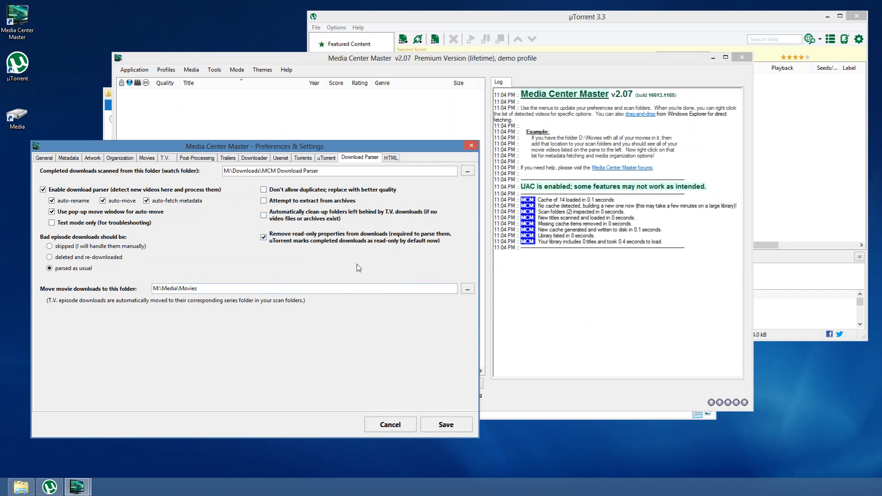
pyautogui.moveTo(315, 277)
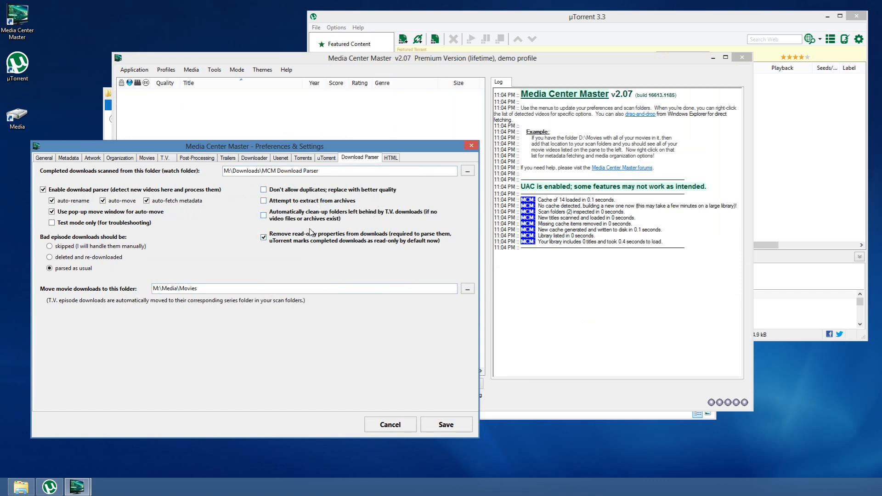
# Bring the Download Parser settings window back into position in front.
pyautogui.moveTo(244, 146); pyautogui.dragTo(245, 157)
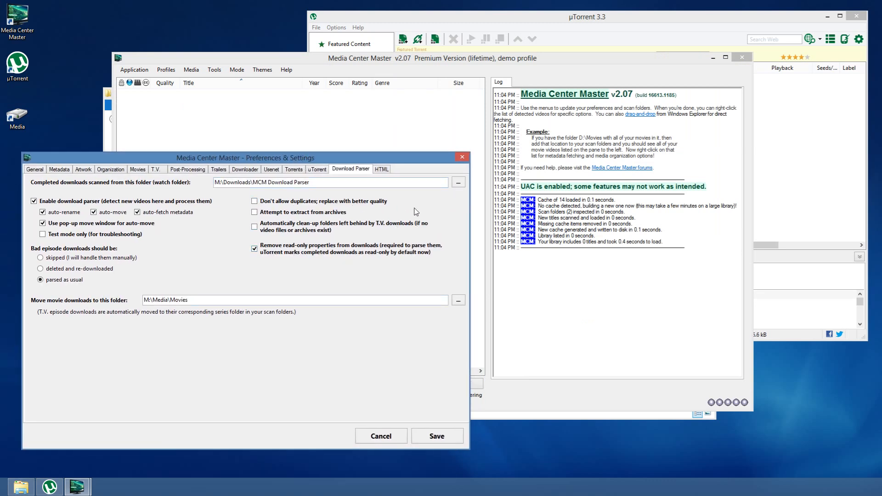
pyautogui.moveTo(315, 272)
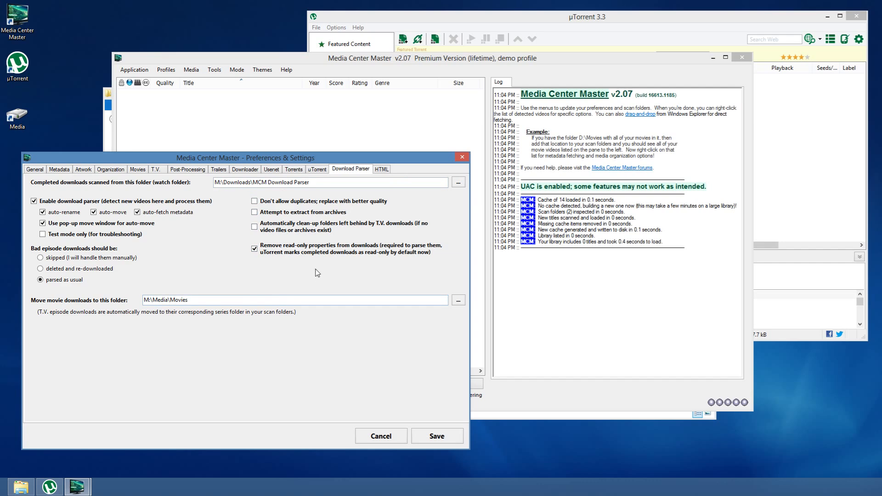
pyautogui.click(587, 16)
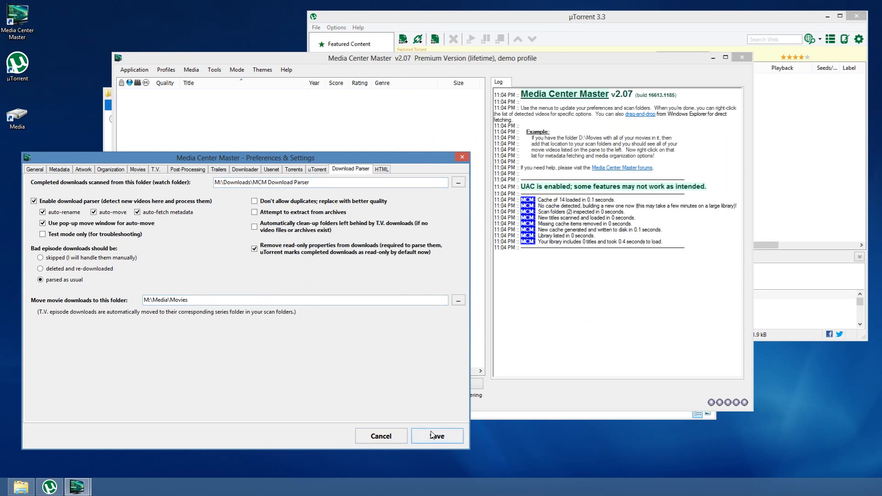
# Save the parser settings and start a Download specific movie request from Tools.
pyautogui.click(437, 435)
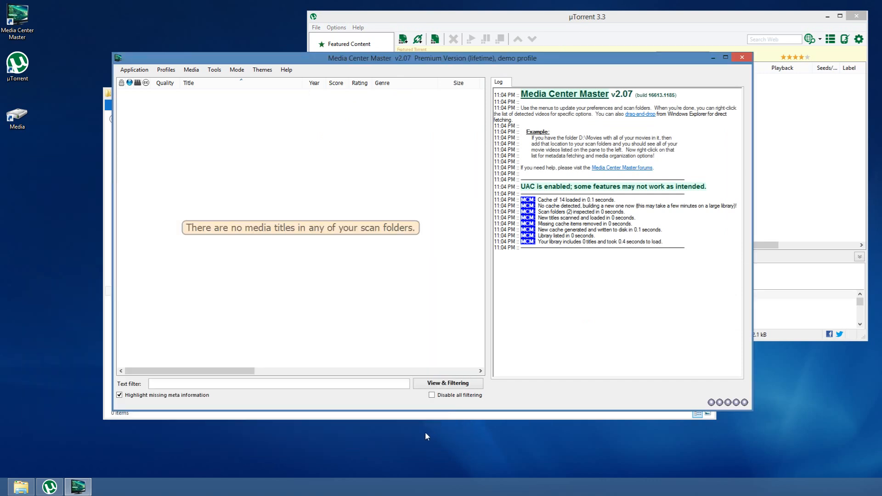
pyautogui.moveTo(269, 130)
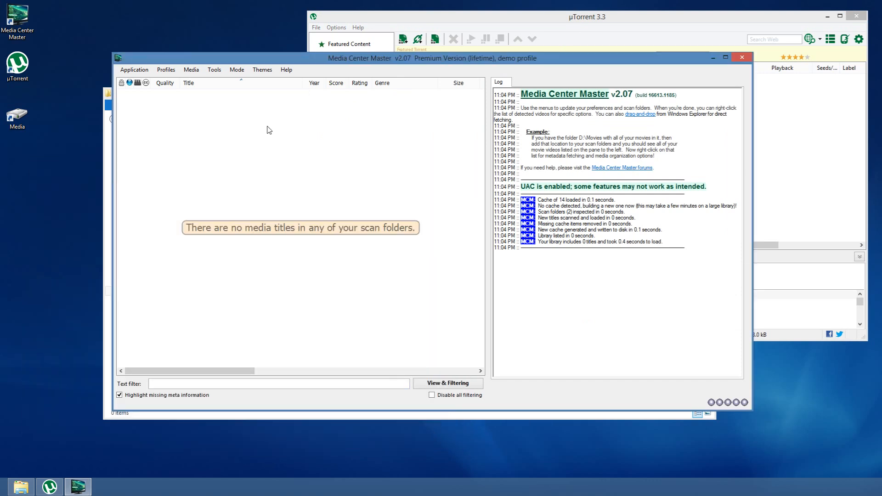
pyautogui.click(214, 69)
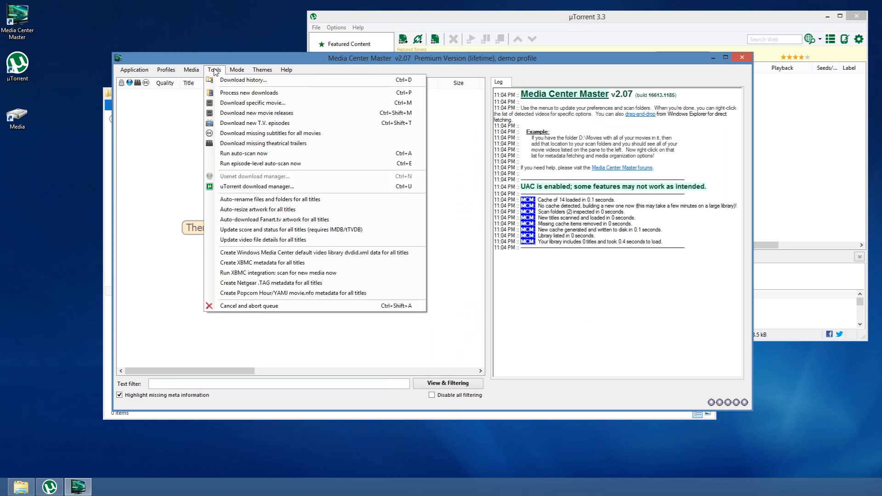
pyautogui.moveTo(265, 102)
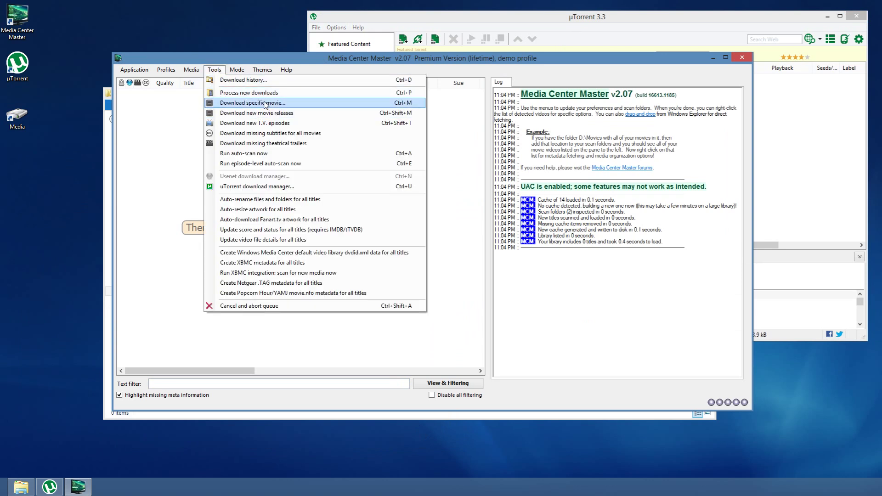
pyautogui.click(252, 102)
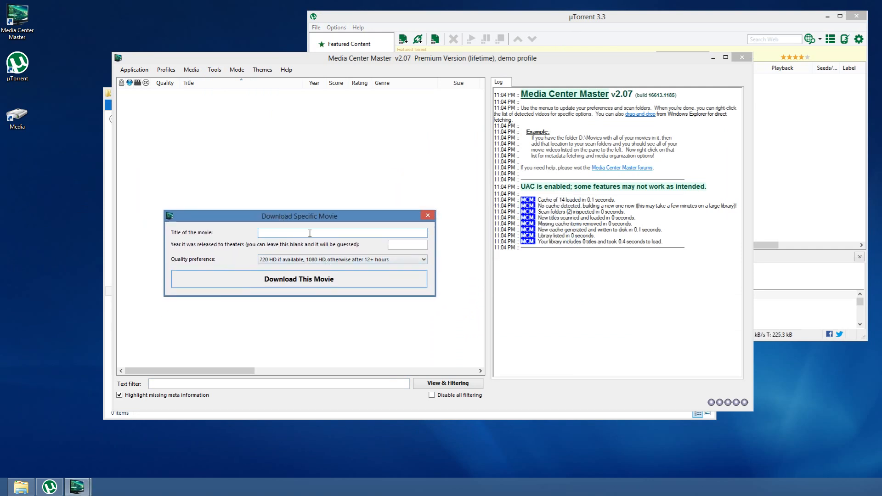
# Enter the title Wreck It Ralph and keep the 720 HD quality preference.
pyautogui.write('Wreck It')
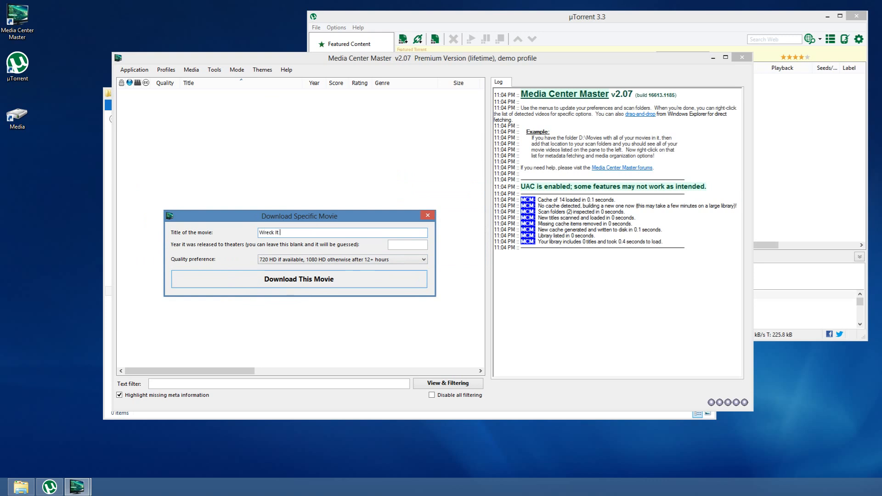
pyautogui.write('Ralph')
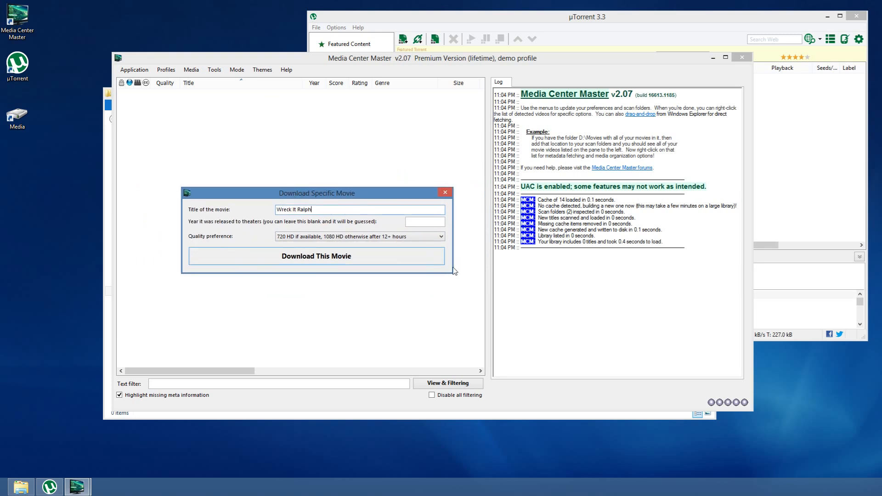
pyautogui.moveTo(276, 244)
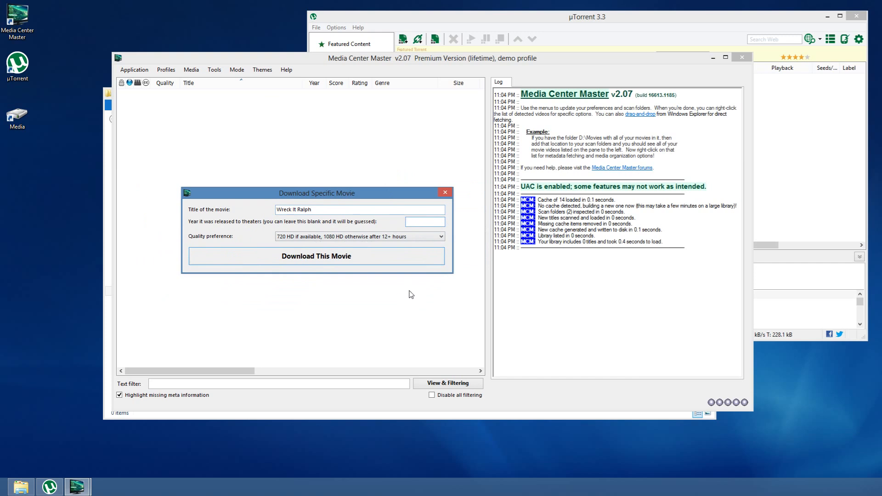
pyautogui.click(424, 222)
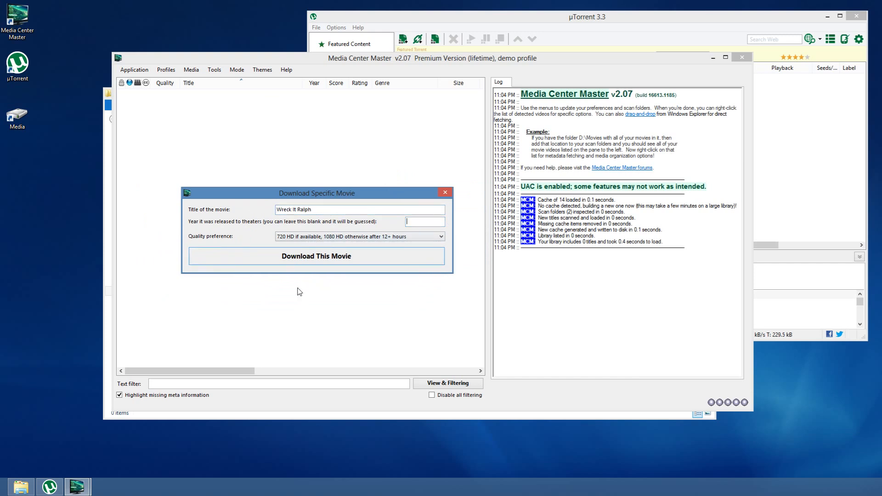
pyautogui.click(440, 236)
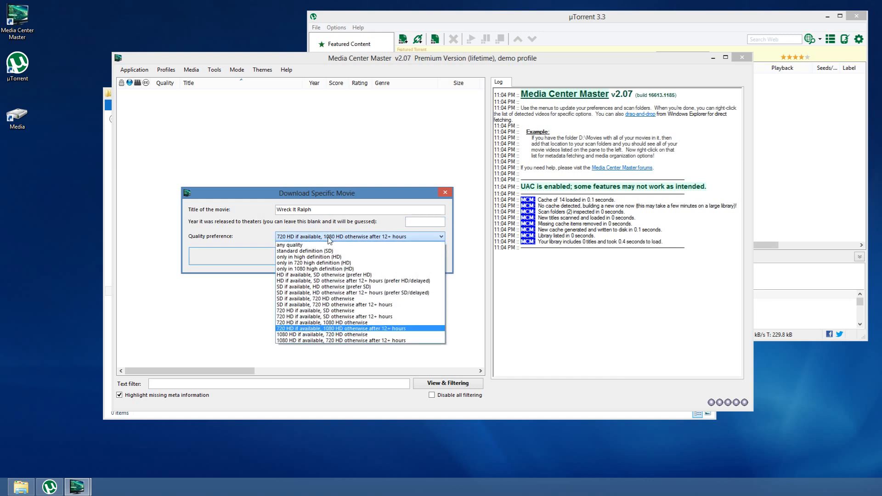
pyautogui.click(359, 329)
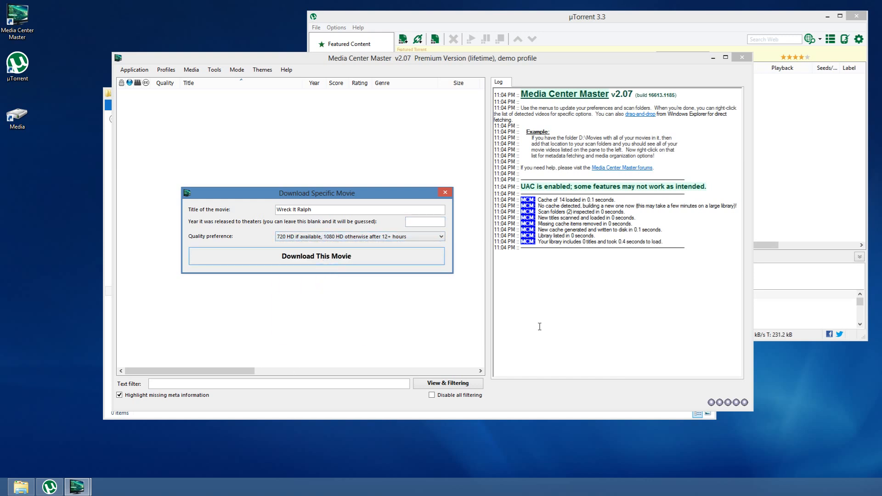
# Submit the Wreck It Ralph search and review the torrent results in the log.
pyautogui.click(315, 256)
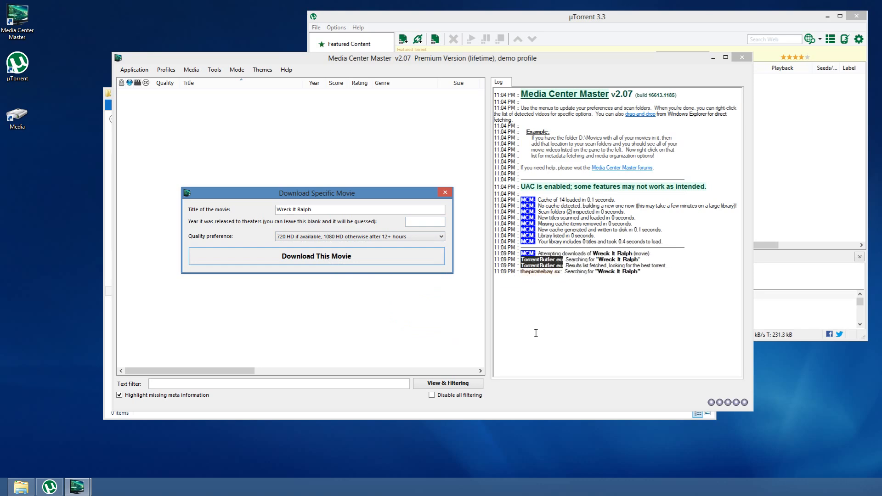
pyautogui.moveTo(543, 315)
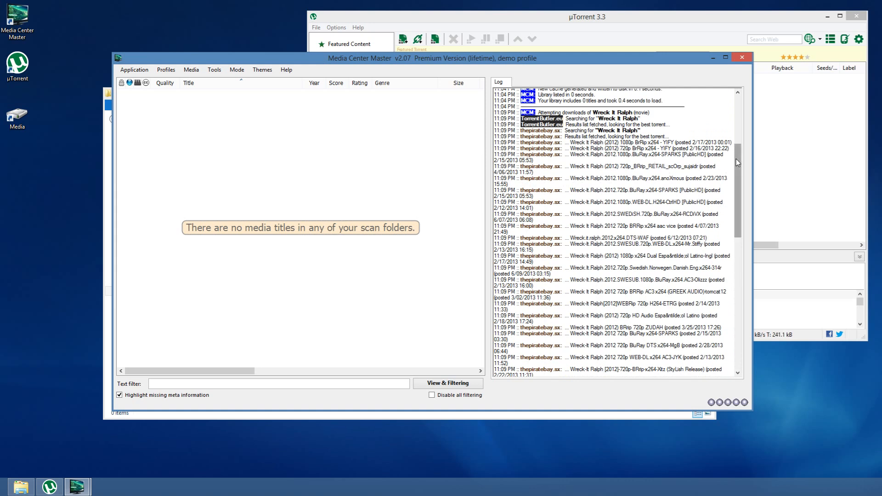
pyautogui.scroll(-3)
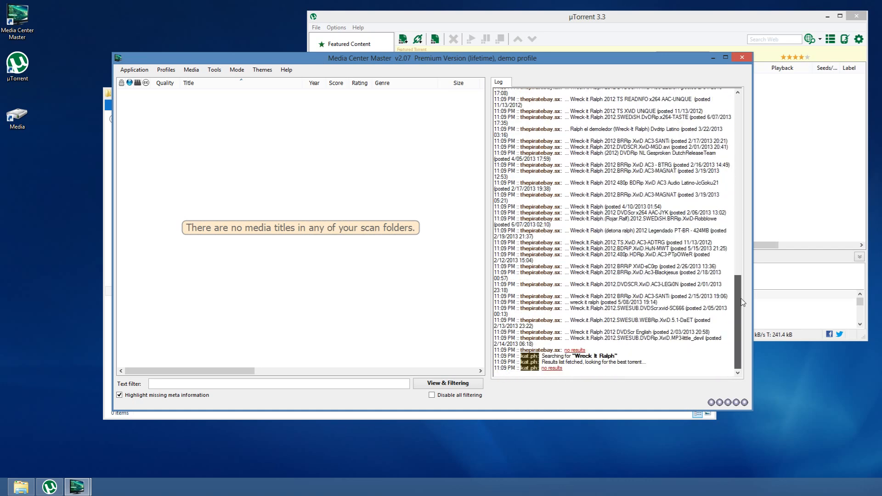
pyautogui.moveTo(77, 486)
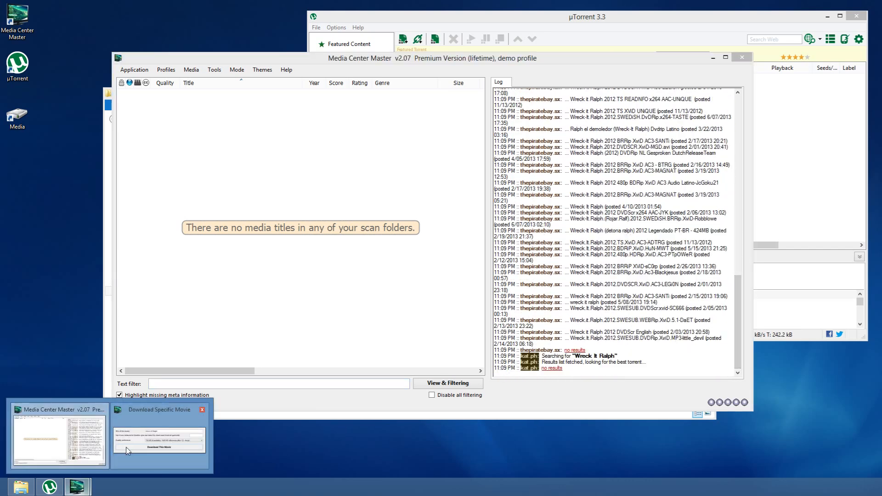
# Resubmit the request as Wreck-It Ralph so a 720p WEB-DL torrent lands in uTorrent.
pyautogui.click(159, 440)
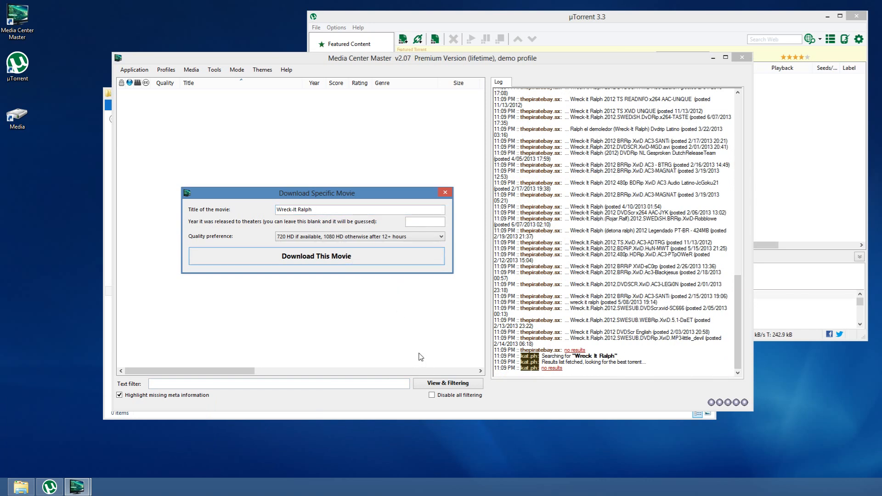
pyautogui.moveTo(292, 257)
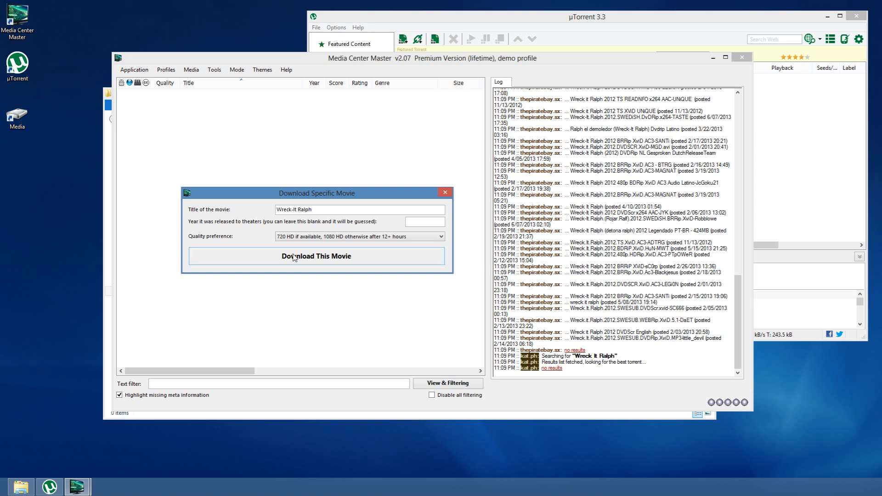
pyautogui.moveTo(319, 193)
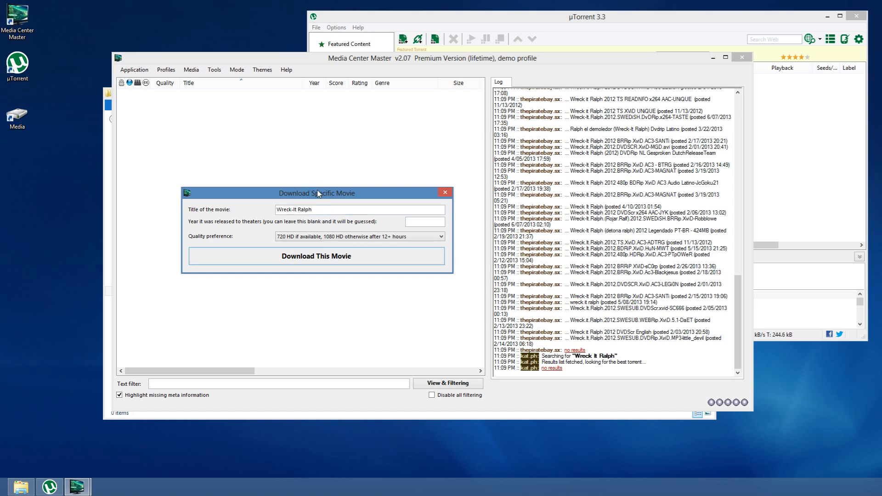
pyautogui.click(328, 255)
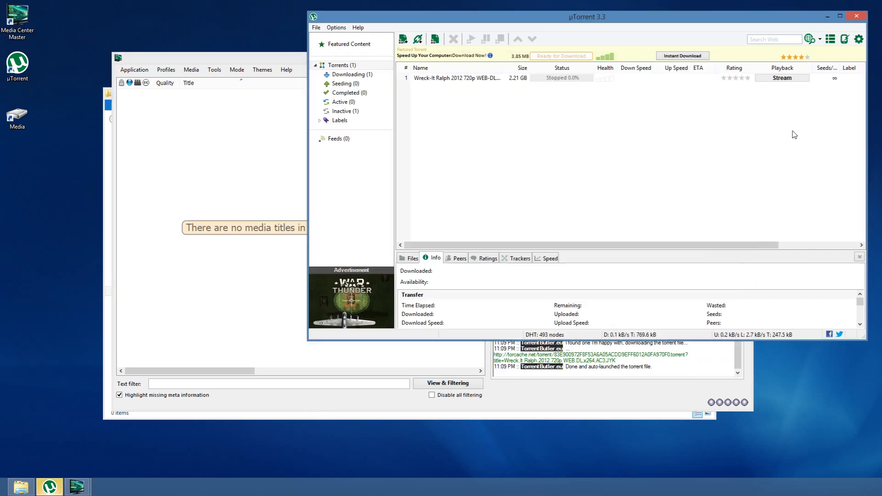
pyautogui.click(457, 77)
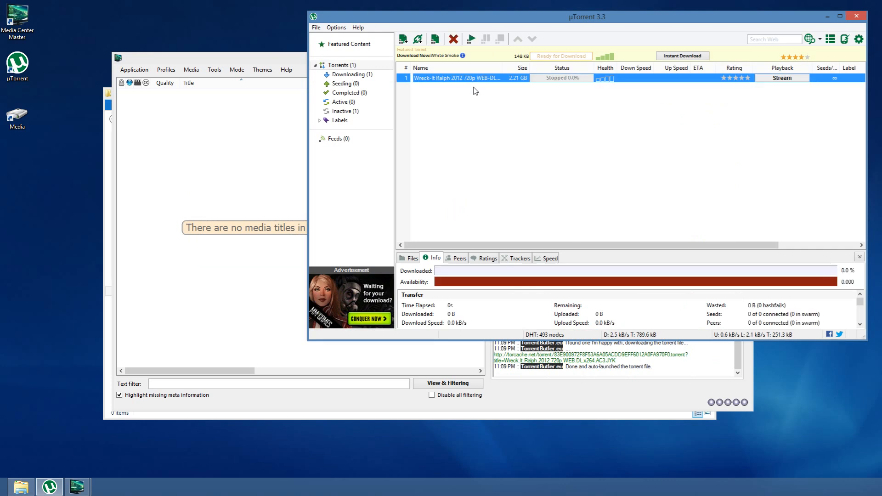
pyautogui.moveTo(839, 50)
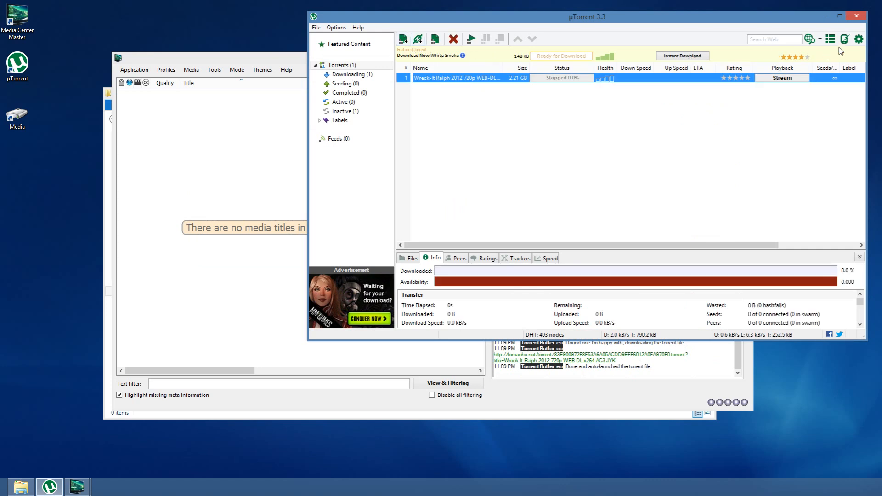
pyautogui.click(336, 27)
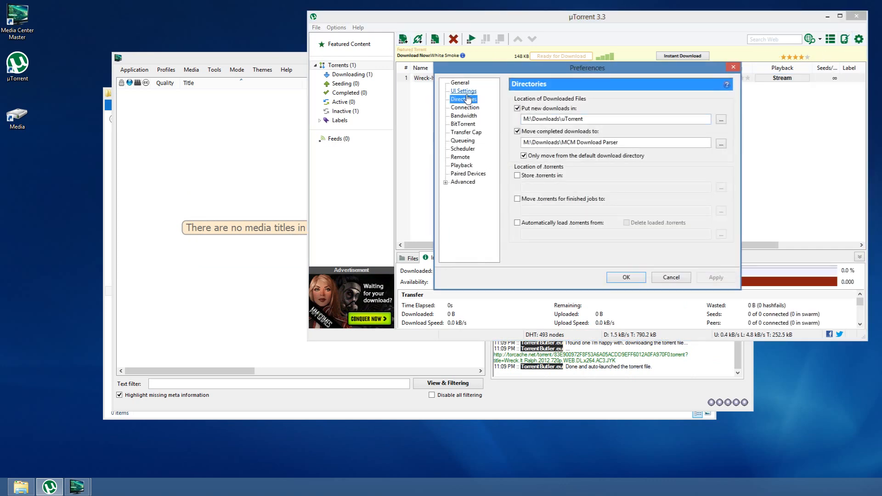
pyautogui.click(462, 91)
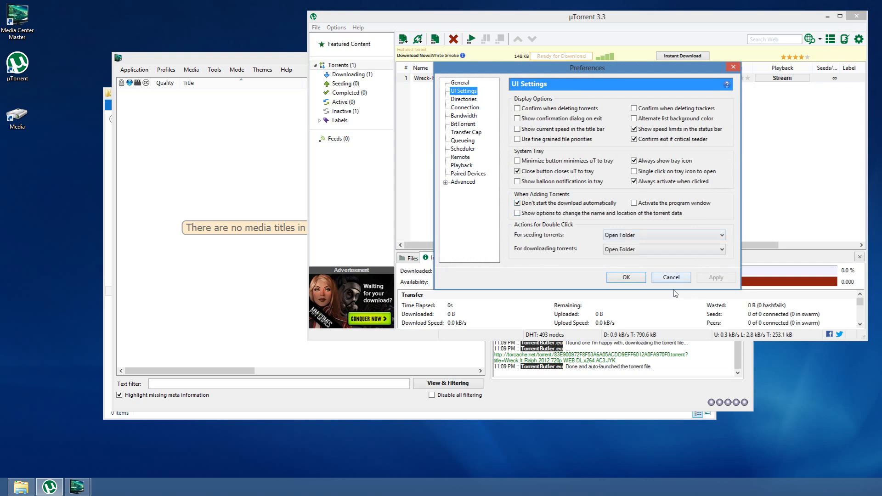
pyautogui.click(626, 277)
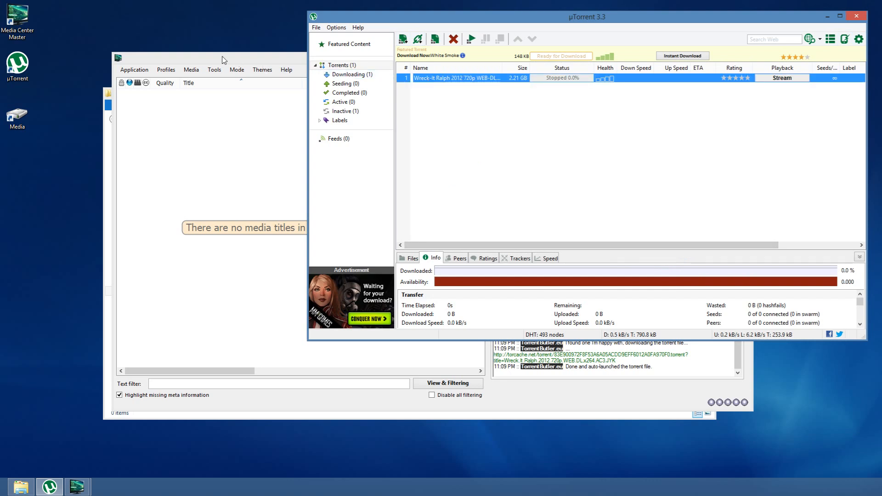
# Remove the stopped Wreck-It Ralph torrent in the uTorrent download manager.
pyautogui.click(214, 69)
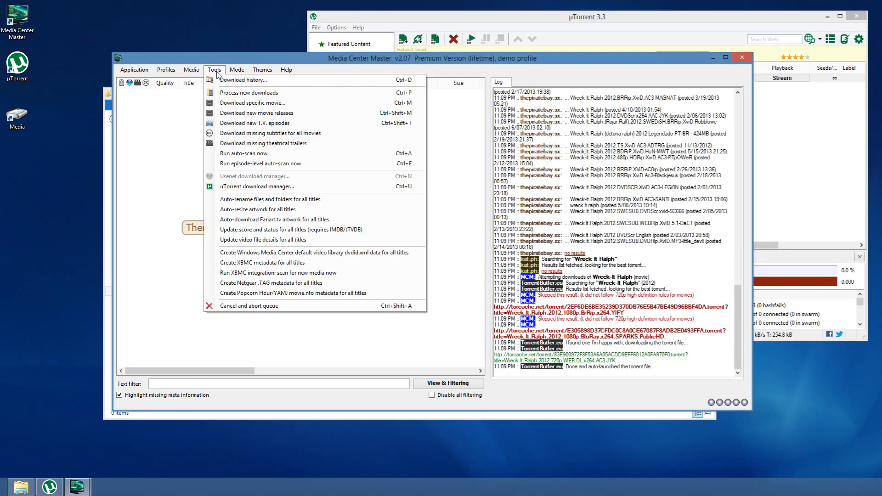
pyautogui.click(257, 186)
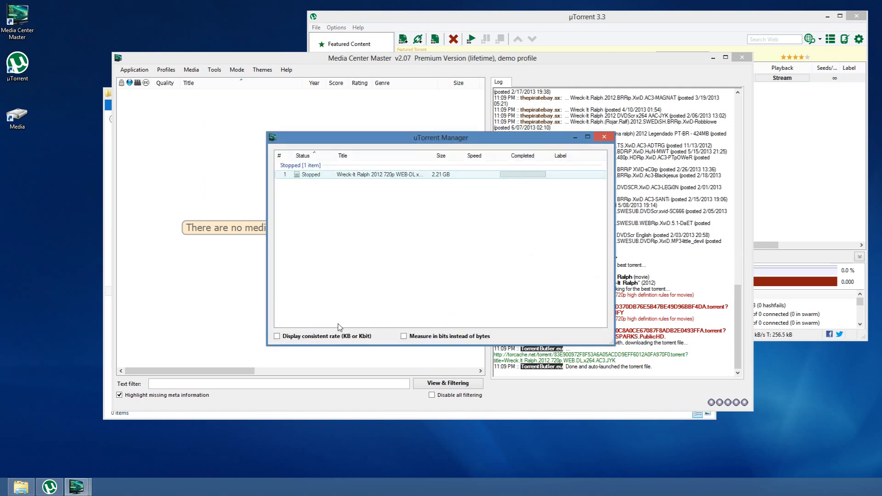
pyautogui.moveTo(374, 321)
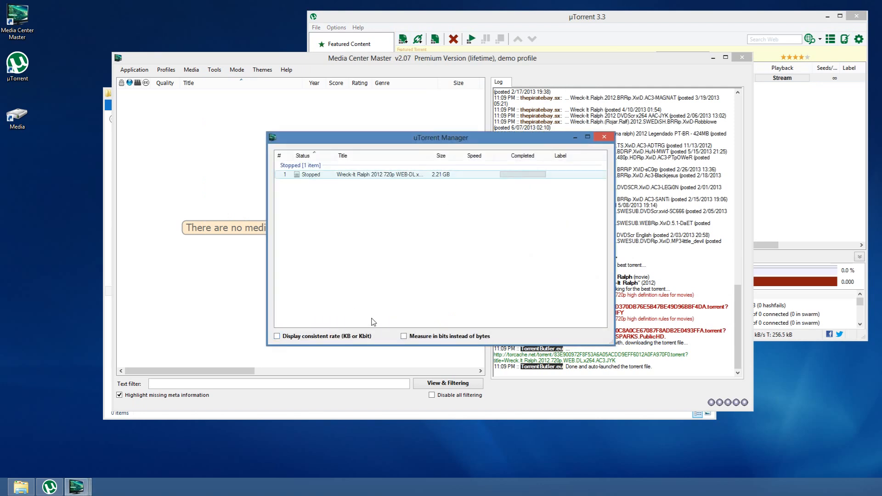
pyautogui.rightClick(365, 174)
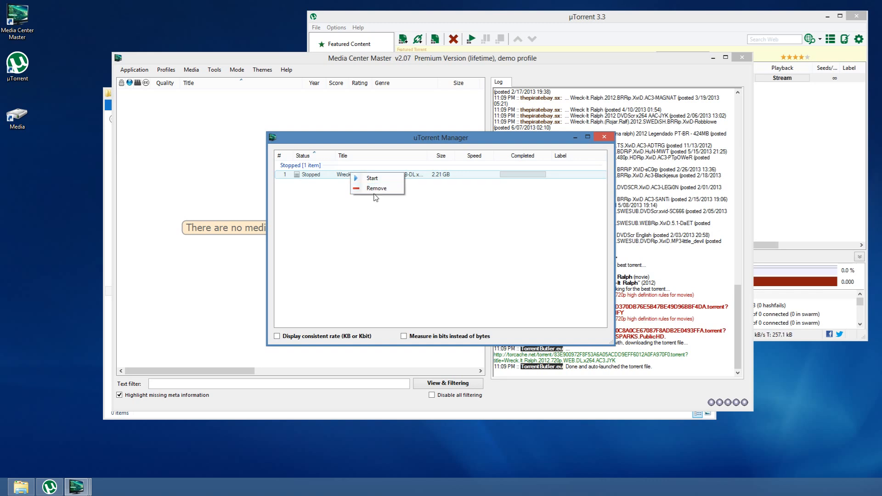
pyautogui.moveTo(343, 246)
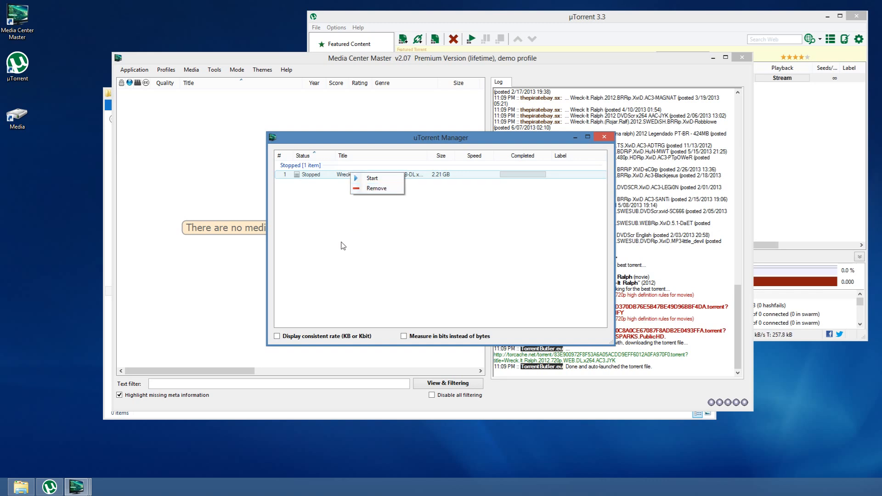
pyautogui.moveTo(375, 187)
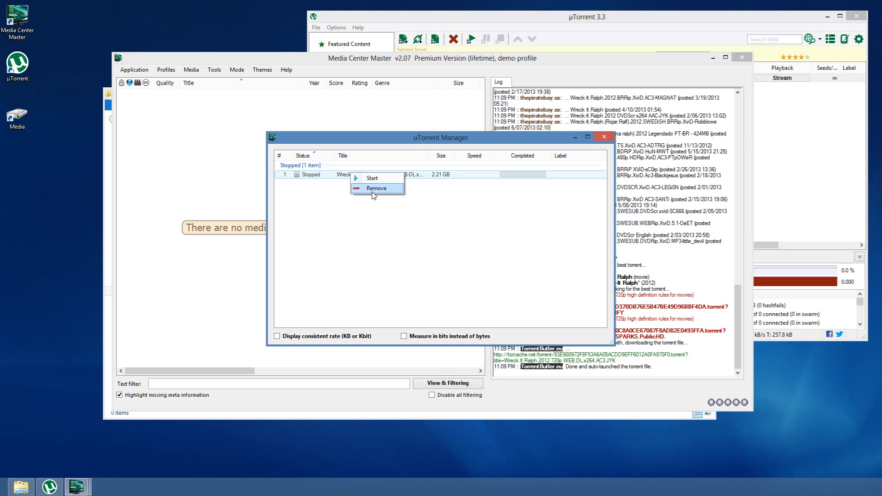
pyautogui.click(375, 187)
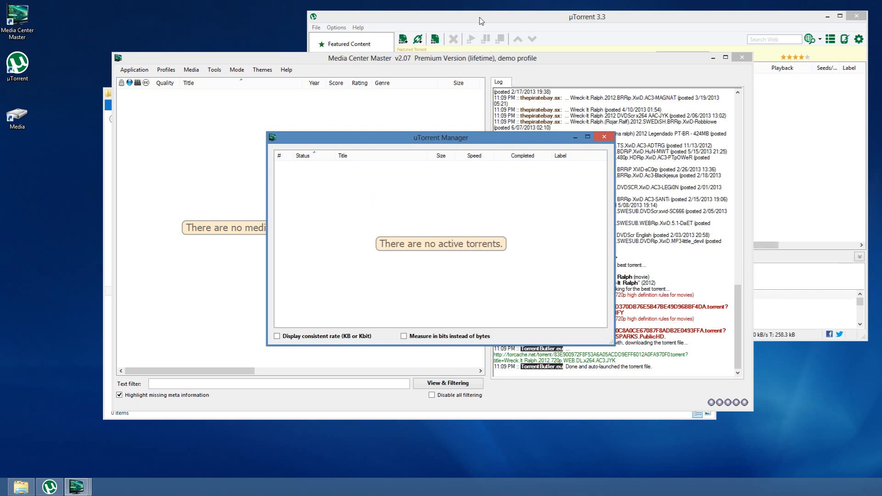
# Close the torrent manager, review the Download Parser settings and save Preferences.
pyautogui.click(585, 17)
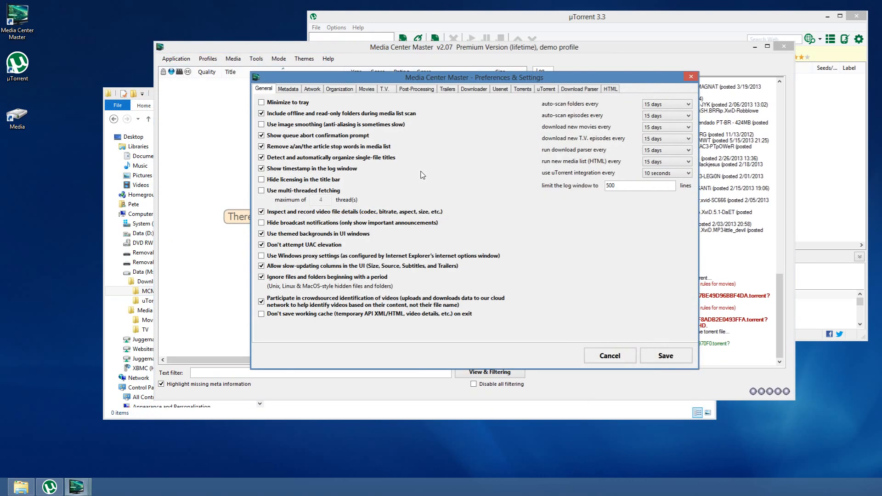
pyautogui.click(579, 88)
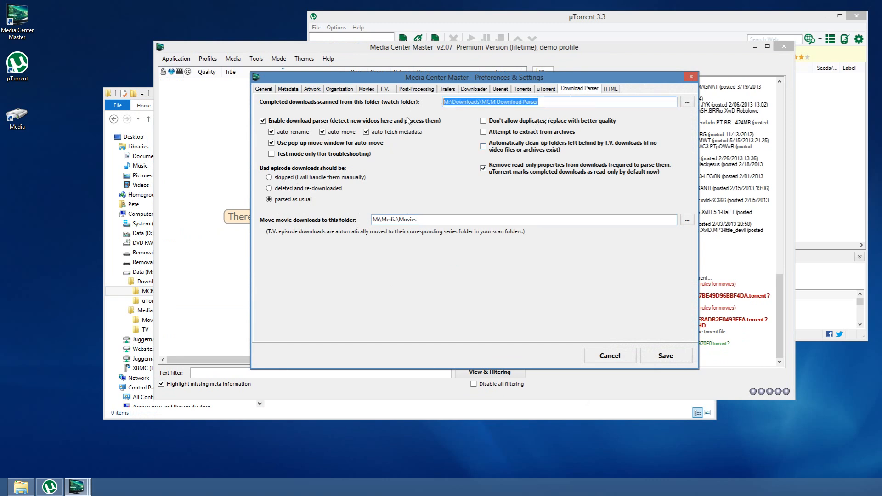
pyautogui.moveTo(344, 141)
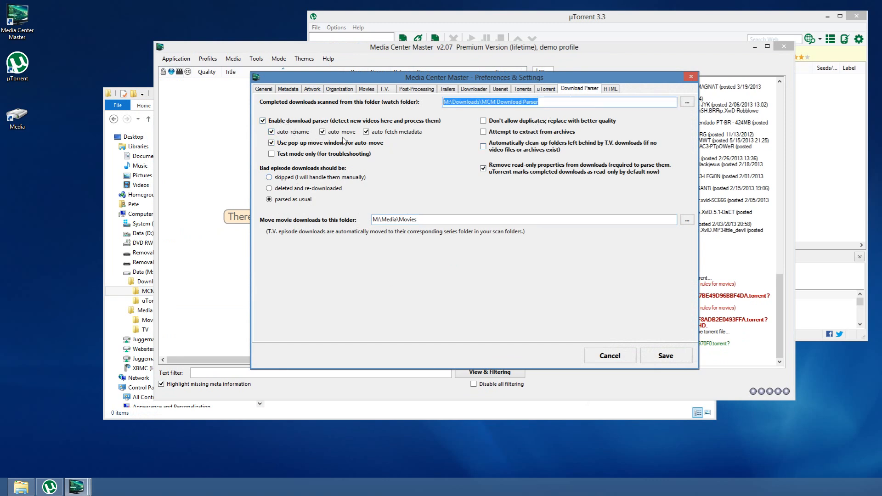
pyautogui.moveTo(665, 356)
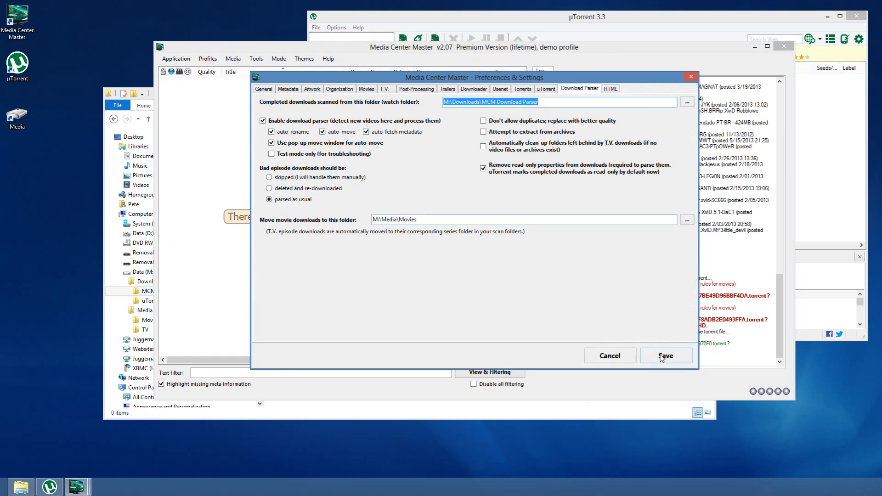
pyautogui.click(665, 356)
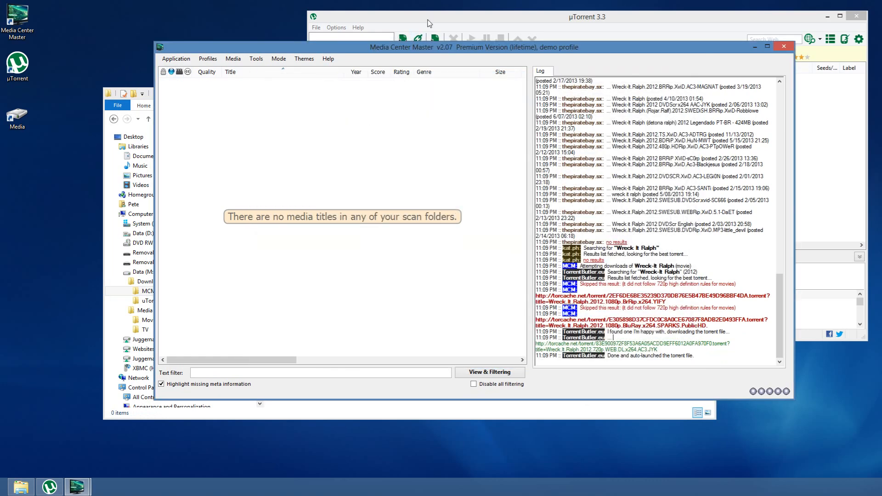
# Create a new 'Wreck-it Ralph' folder inside MCM Download Parser in File Explorer.
pyautogui.click(585, 17)
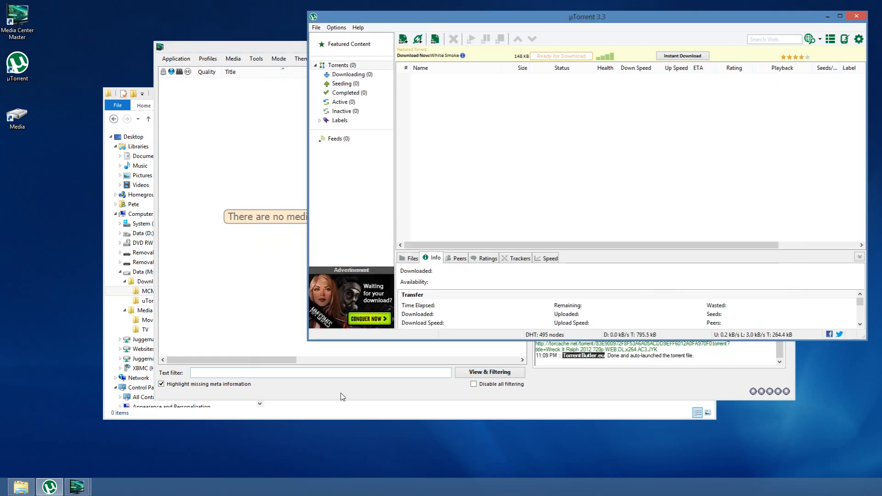
pyautogui.click(170, 291)
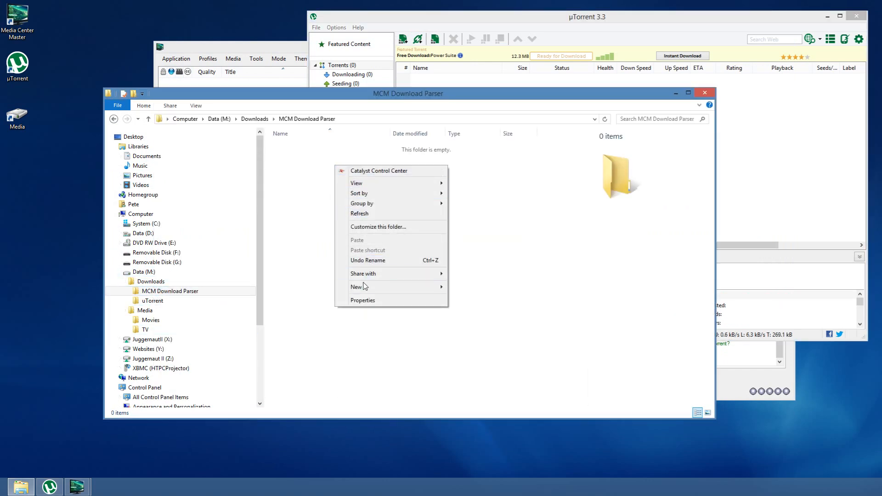
pyautogui.click(357, 287)
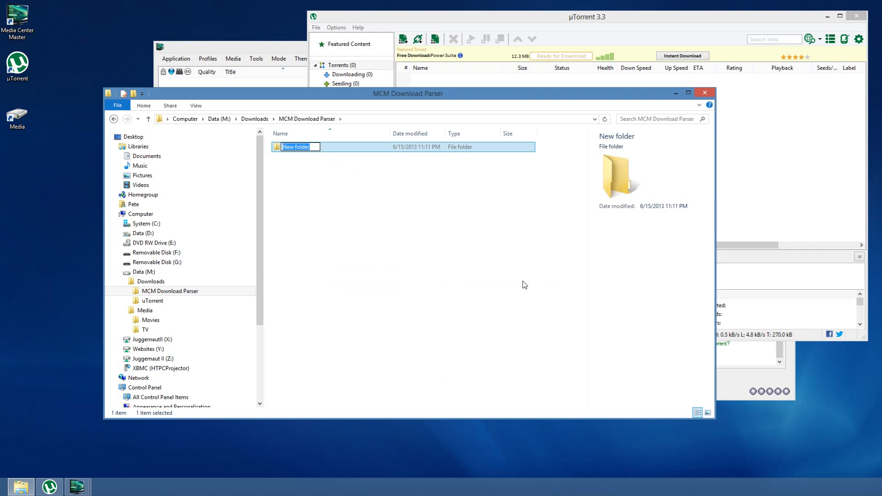
pyautogui.write('Wreck-i')
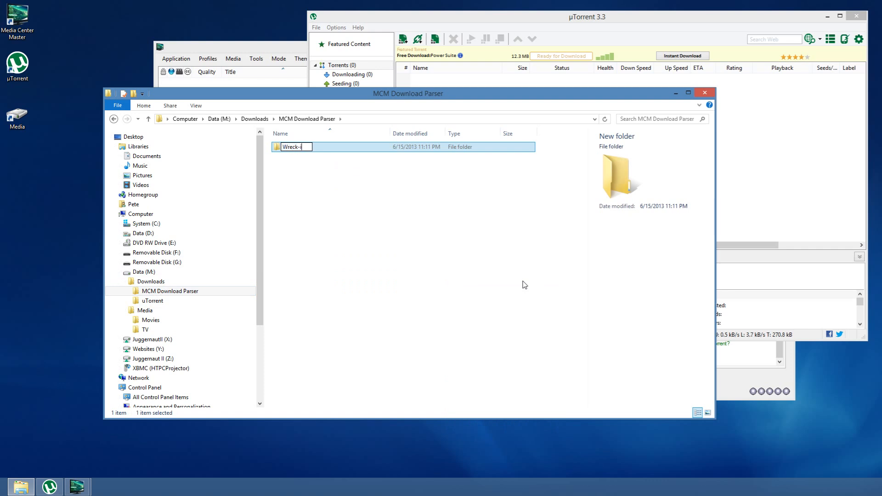
pyautogui.write('R')
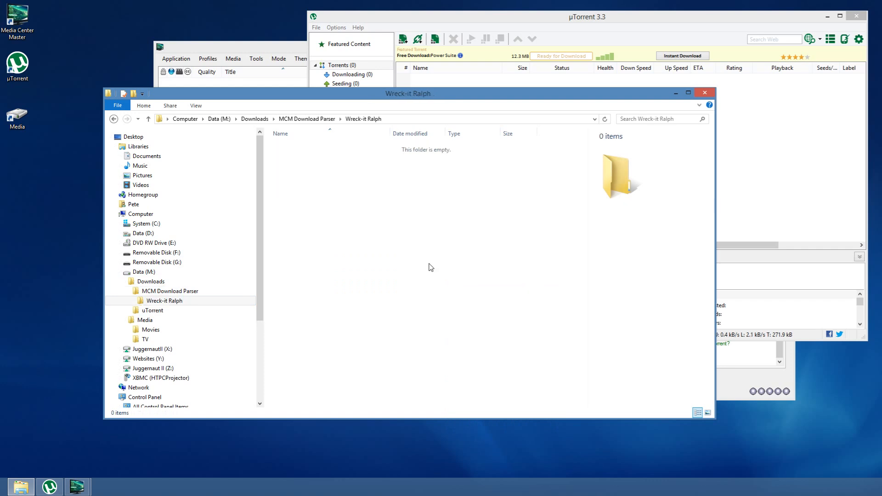
# Create a new blank document in the Wreck-it Ralph folder to become wreck.it.ralph.avi.
pyautogui.rightClick(429, 267)
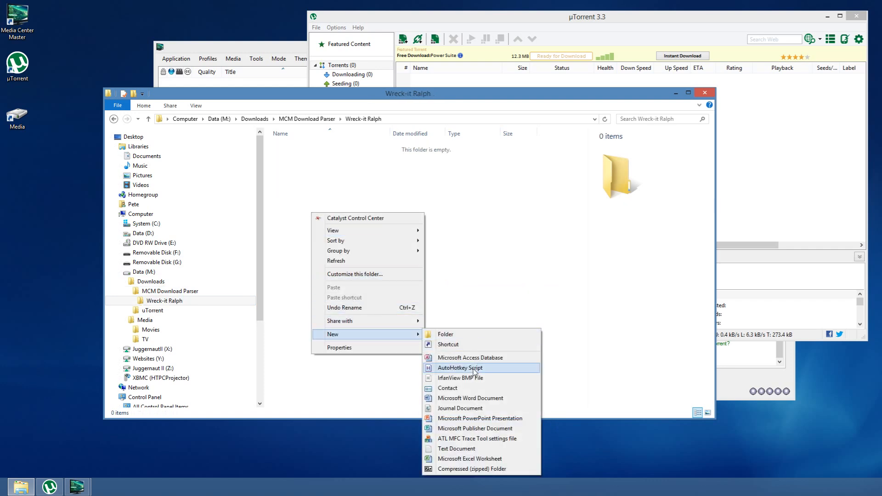
pyautogui.click(457, 448)
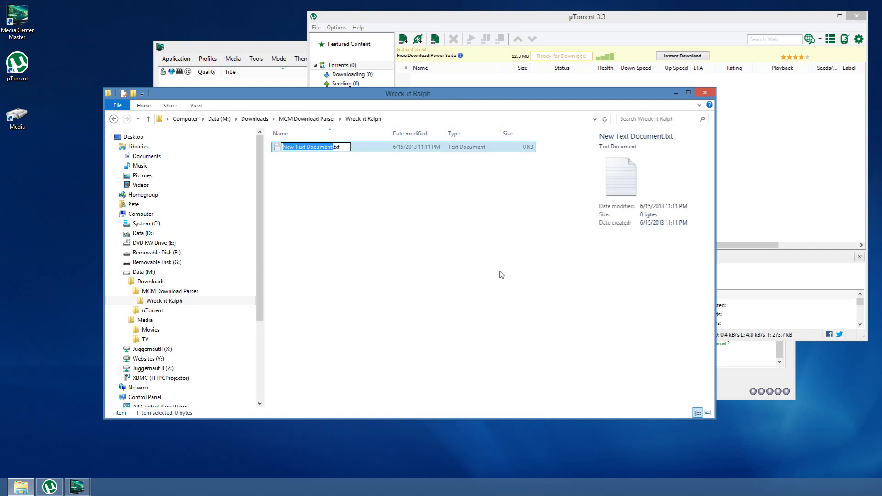
pyautogui.write('wreck.it.ralph.avi')
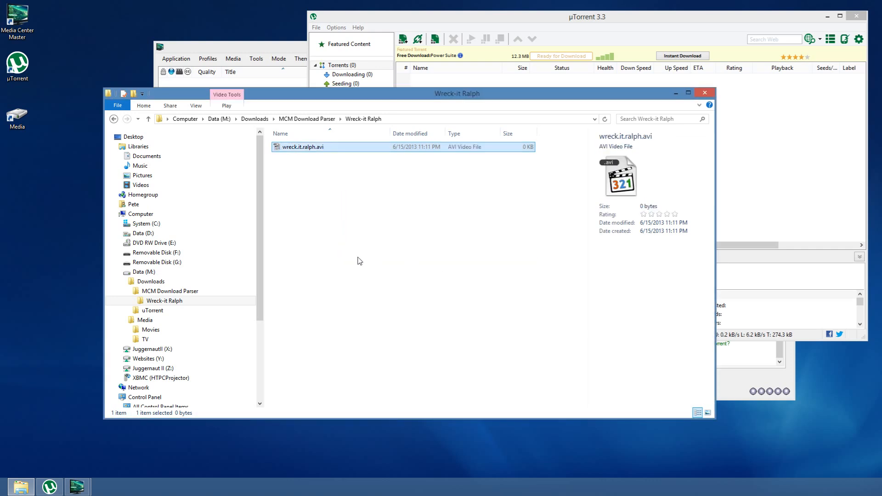
pyautogui.moveTo(471, 167)
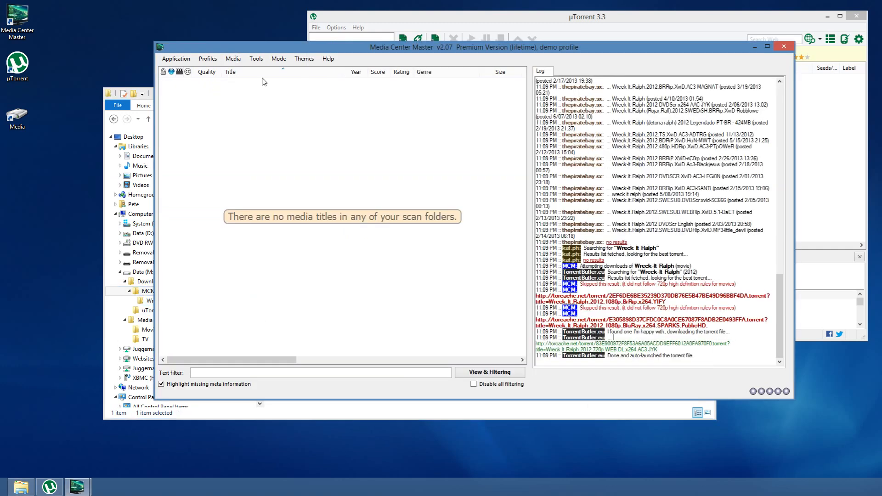
pyautogui.moveTo(146, 101)
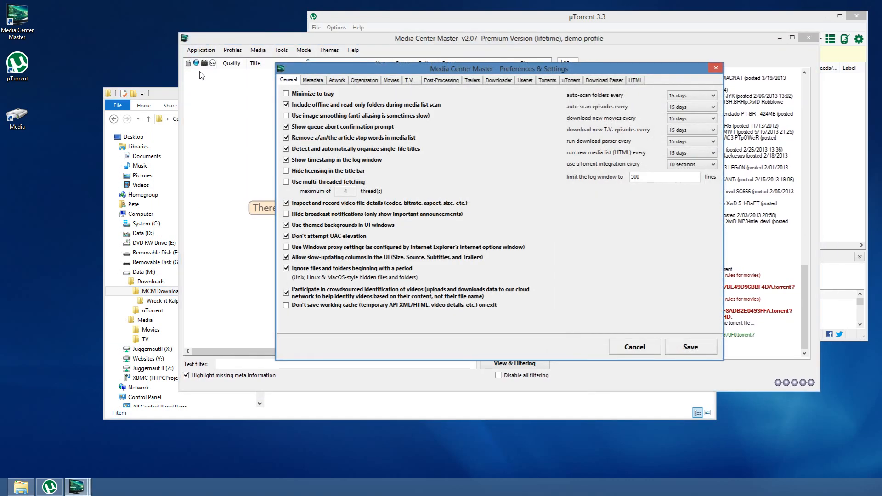
pyautogui.moveTo(596, 134)
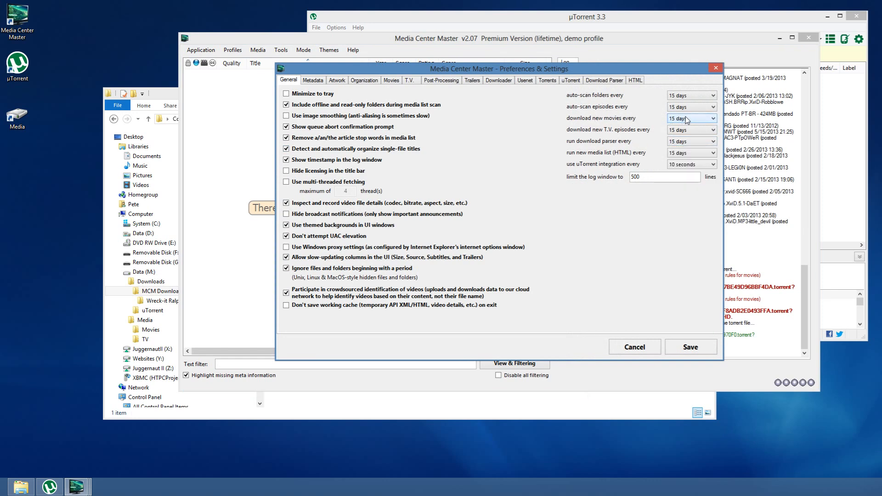
pyautogui.click(713, 118)
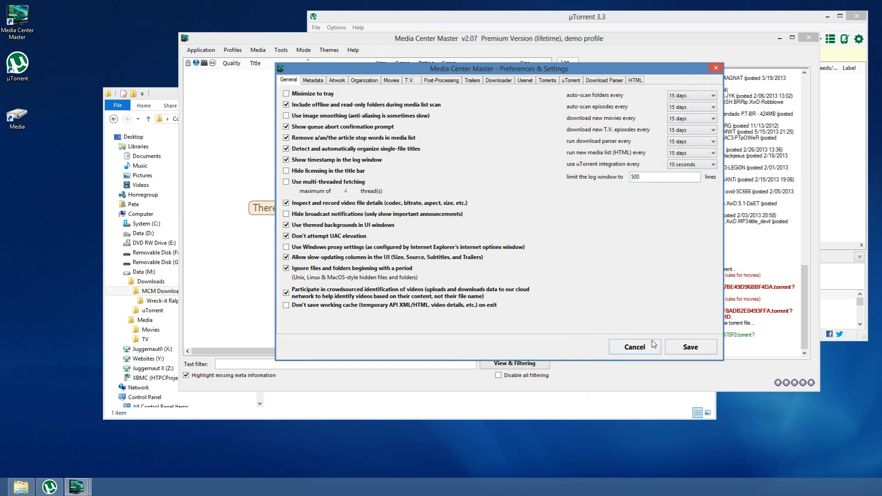
pyautogui.click(634, 347)
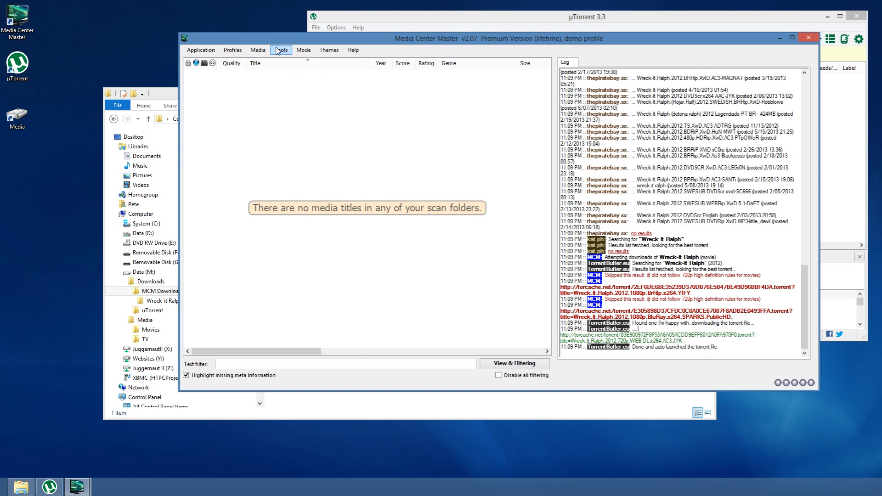
# Run Tools > Process new downloads so the Wreck-it Ralph download is parsed.
pyautogui.click(280, 50)
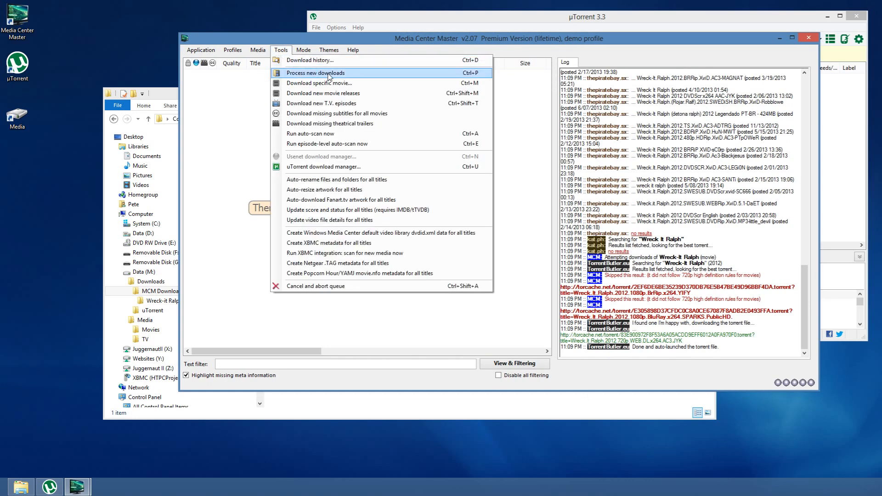
pyautogui.click(315, 72)
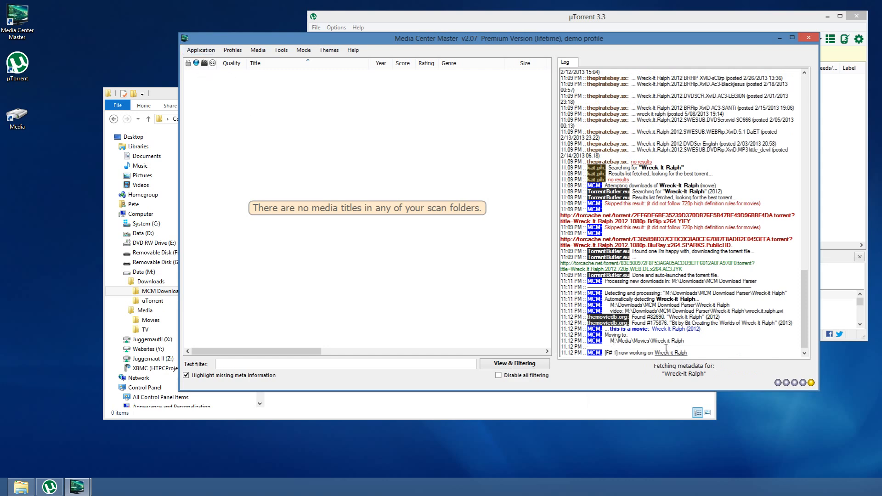
# Check the Download Parser movie folder in Settings & Preferences, then close it.
pyautogui.click(200, 50)
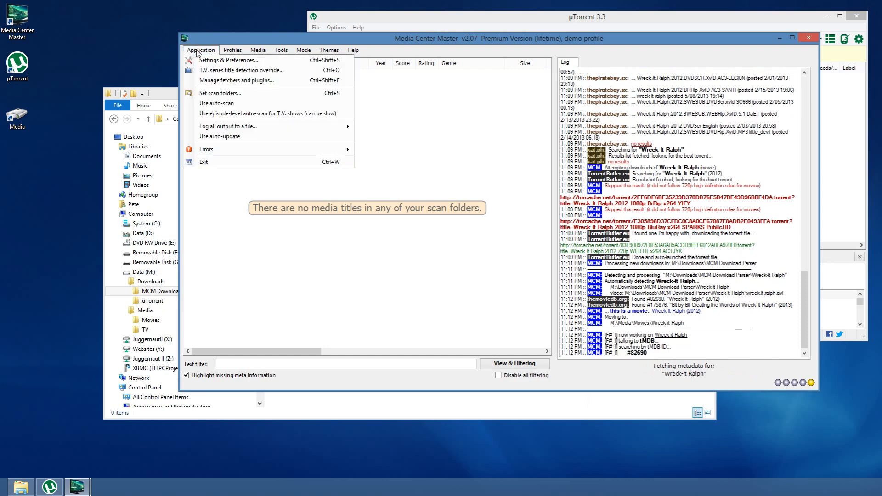
pyautogui.click(227, 59)
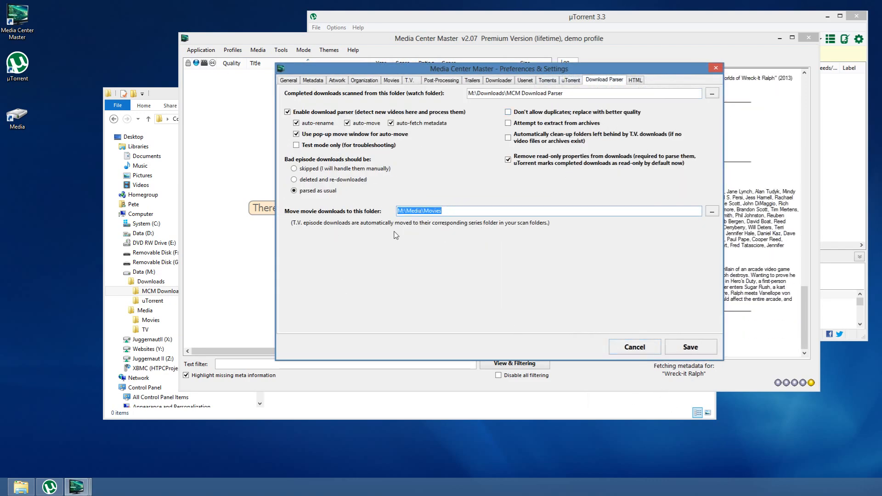
pyautogui.click(689, 346)
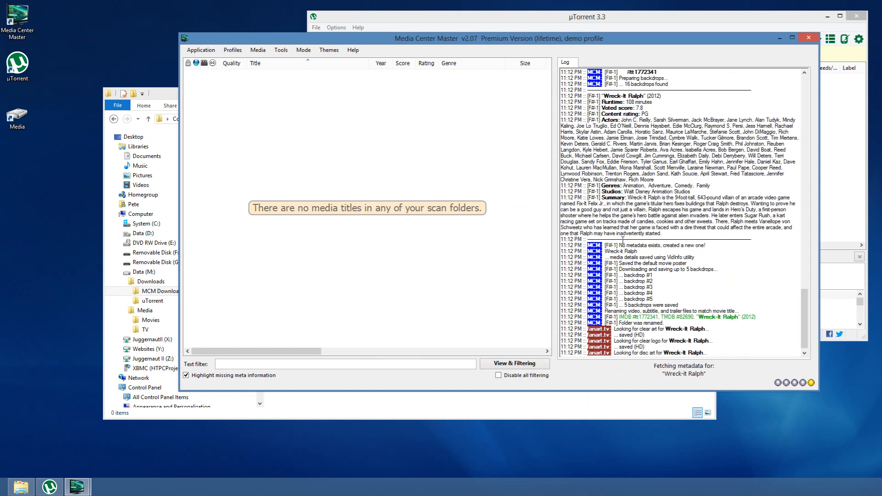
# View the trailer download queue in the Downloading window and dismiss it.
pyautogui.scroll(-3)
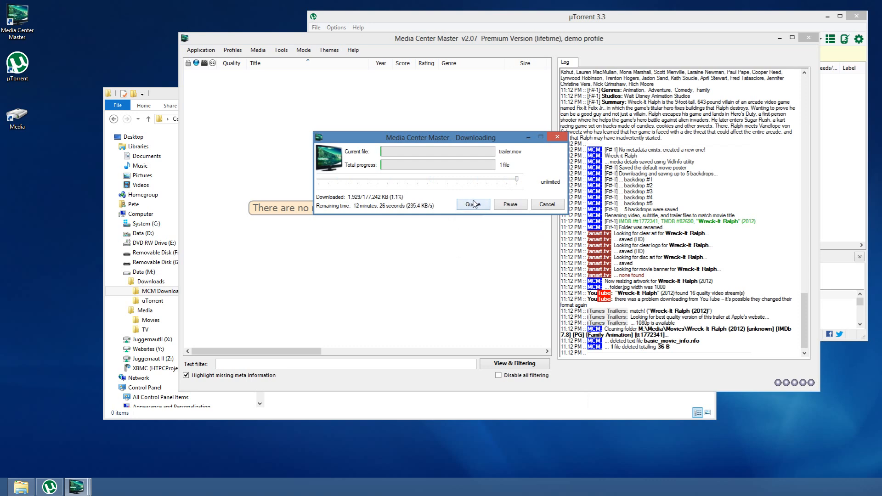
pyautogui.click(472, 204)
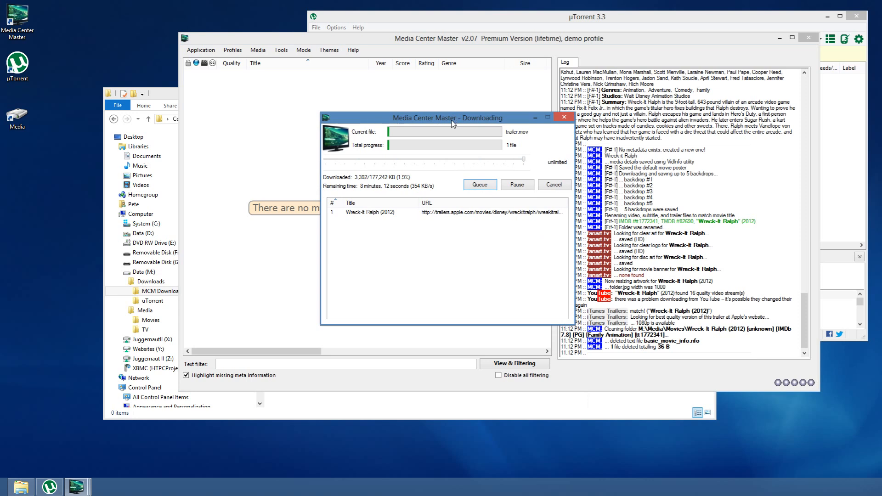
pyautogui.click(563, 117)
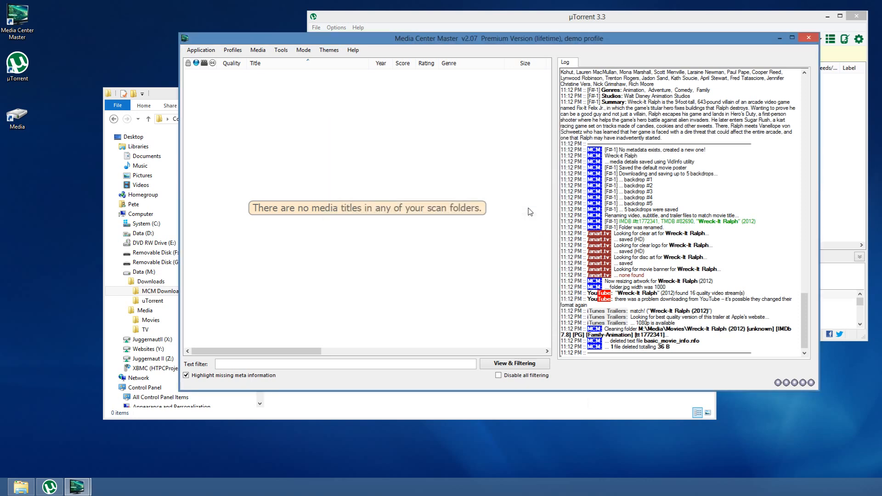
pyautogui.moveTo(481, 236)
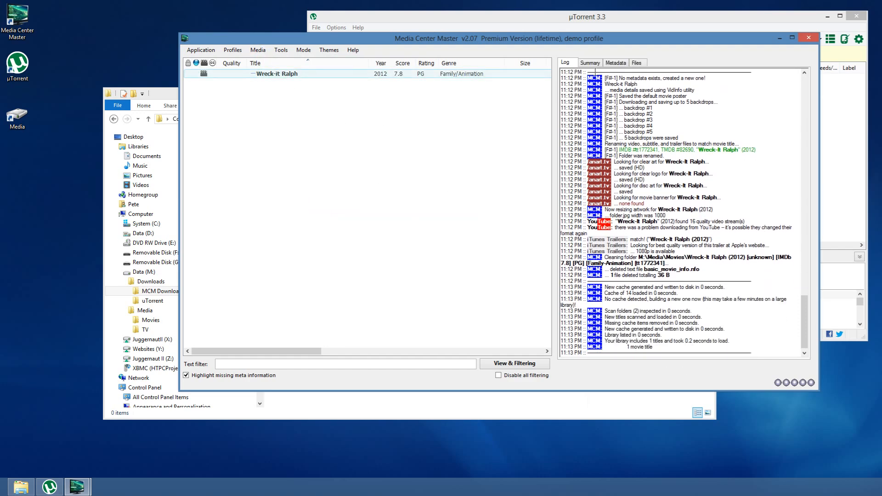
# Show the Wreck-it Ralph Summary with its rating, plot and artwork, then return to Explorer.
pyautogui.click(589, 62)
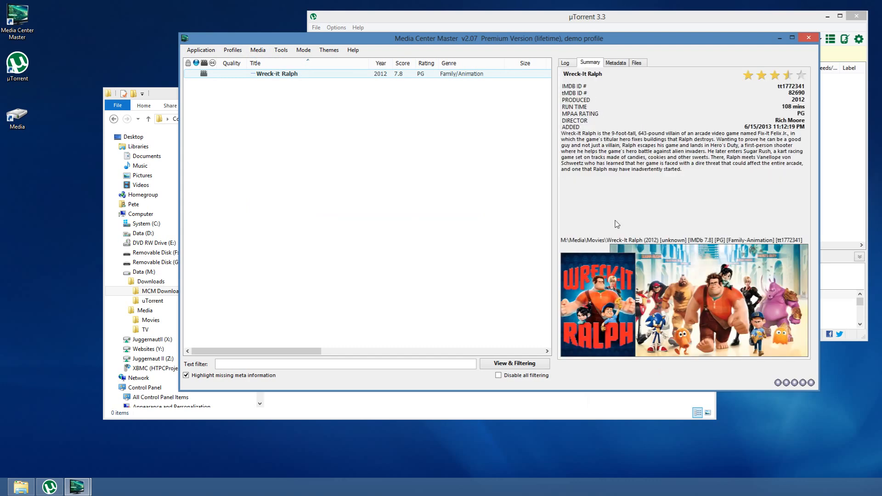
pyautogui.moveTo(605, 41)
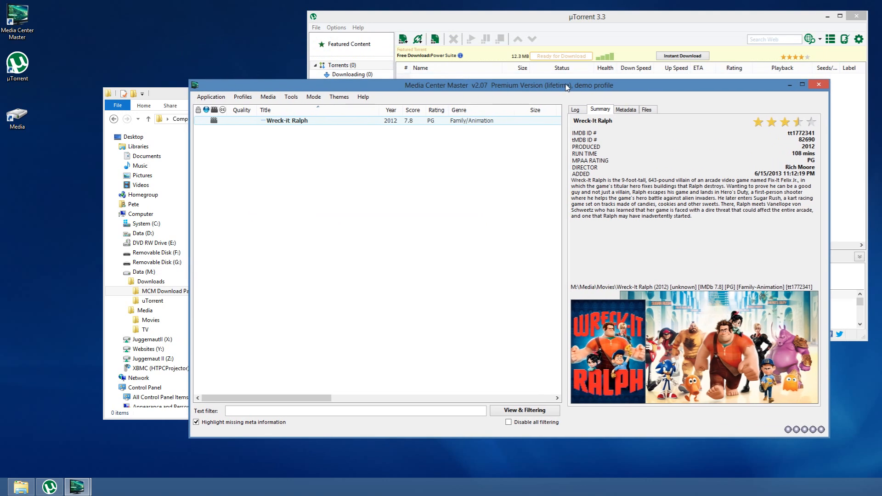
pyautogui.click(163, 290)
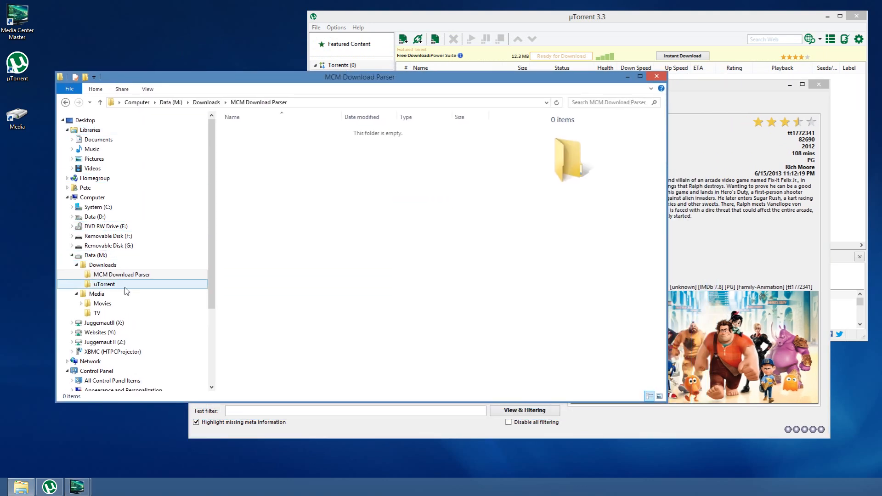
# Browse into the Wreck-It Ralph (2012) folder under Media > Movies.
pyautogui.click(102, 303)
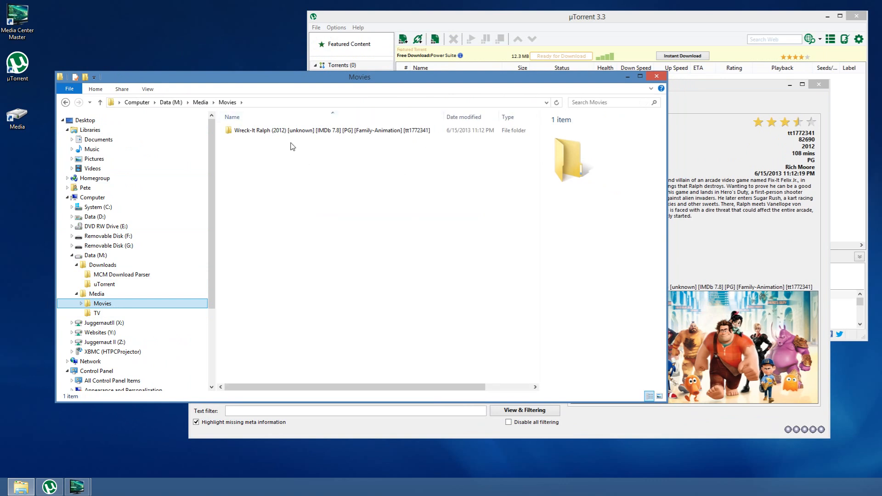
pyautogui.click(326, 130)
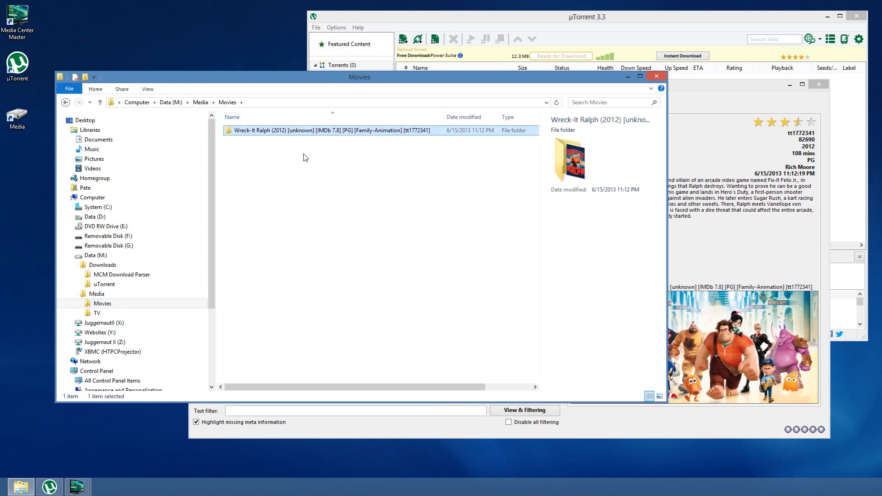
pyautogui.moveTo(302, 138)
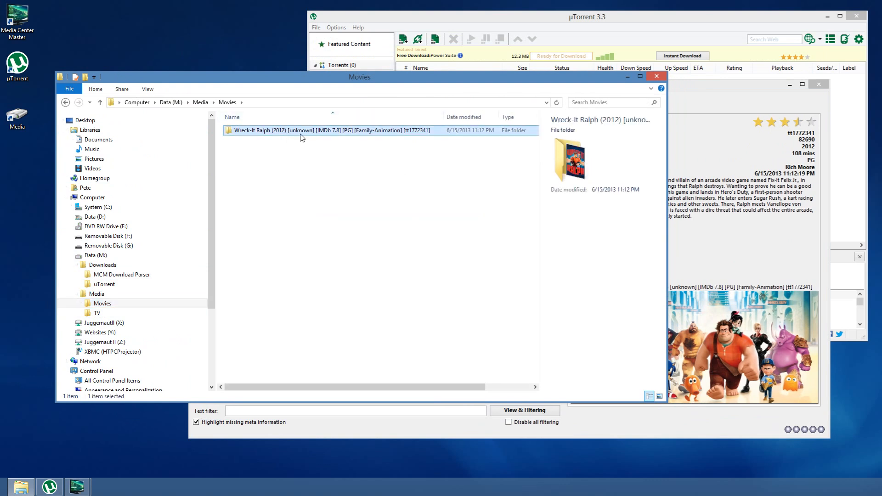
pyautogui.doubleClick(326, 130)
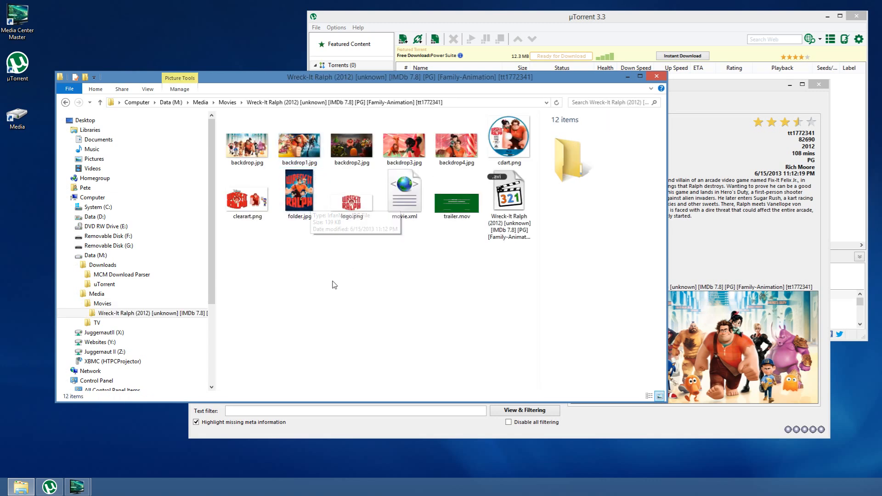
# Permanently delete trailer.mov and list the remaining files in Details view.
pyautogui.click(457, 191)
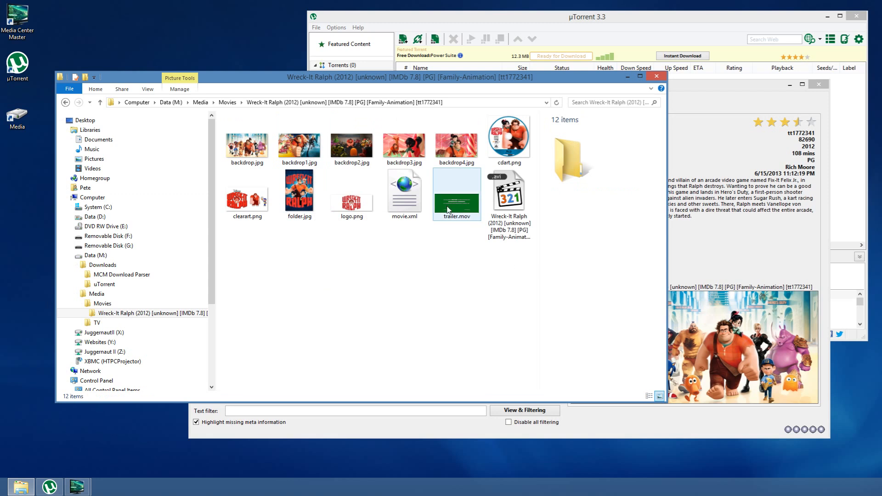
pyautogui.press('Delete')
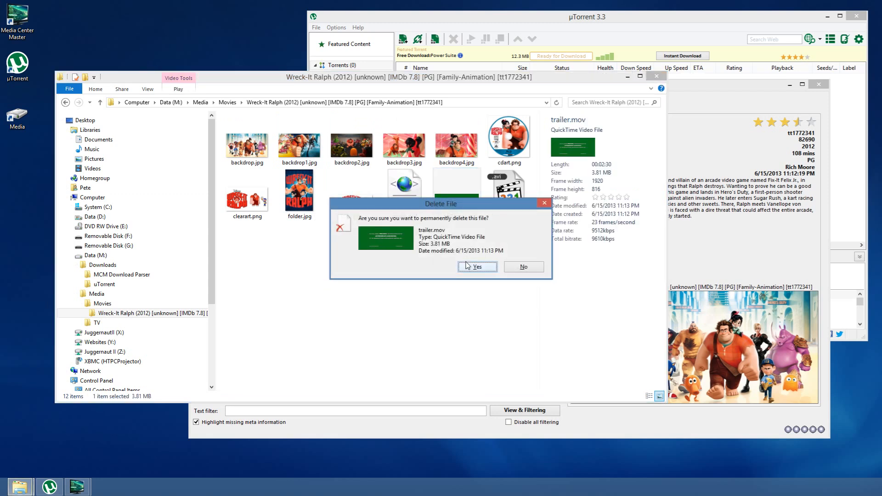
pyautogui.click(476, 266)
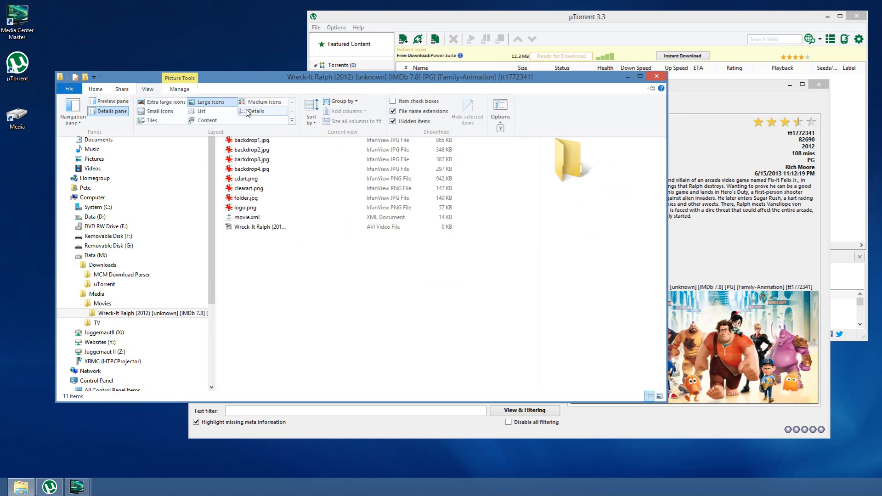
pyautogui.click(255, 111)
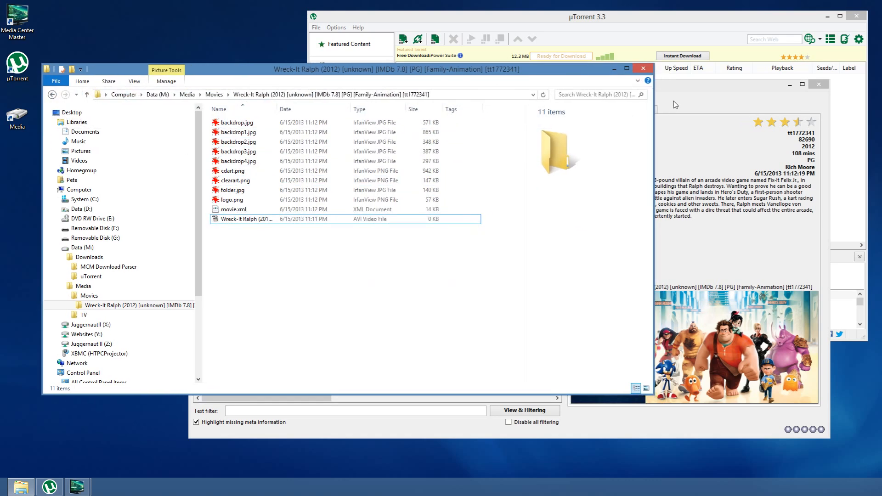
pyautogui.moveTo(678, 91)
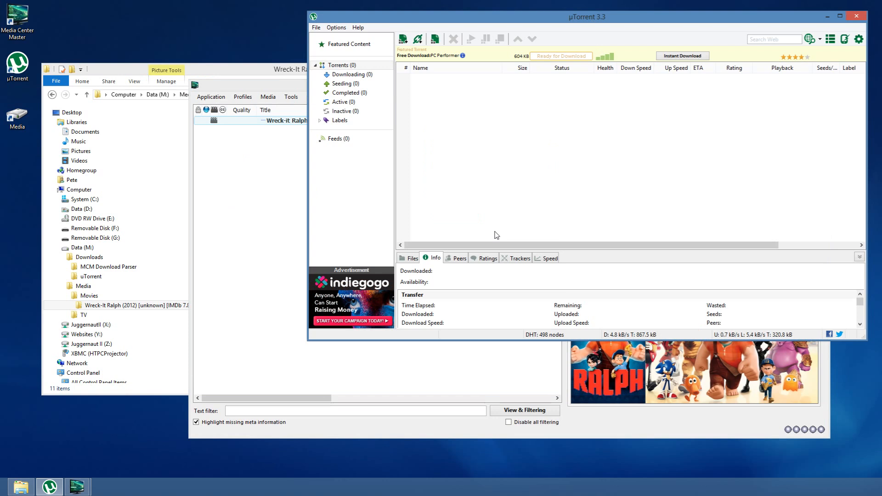
pyautogui.moveTo(500, 181)
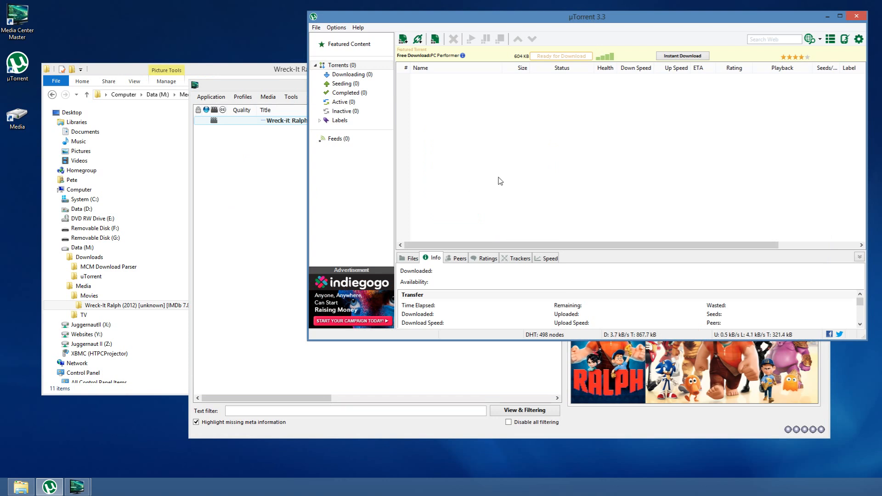